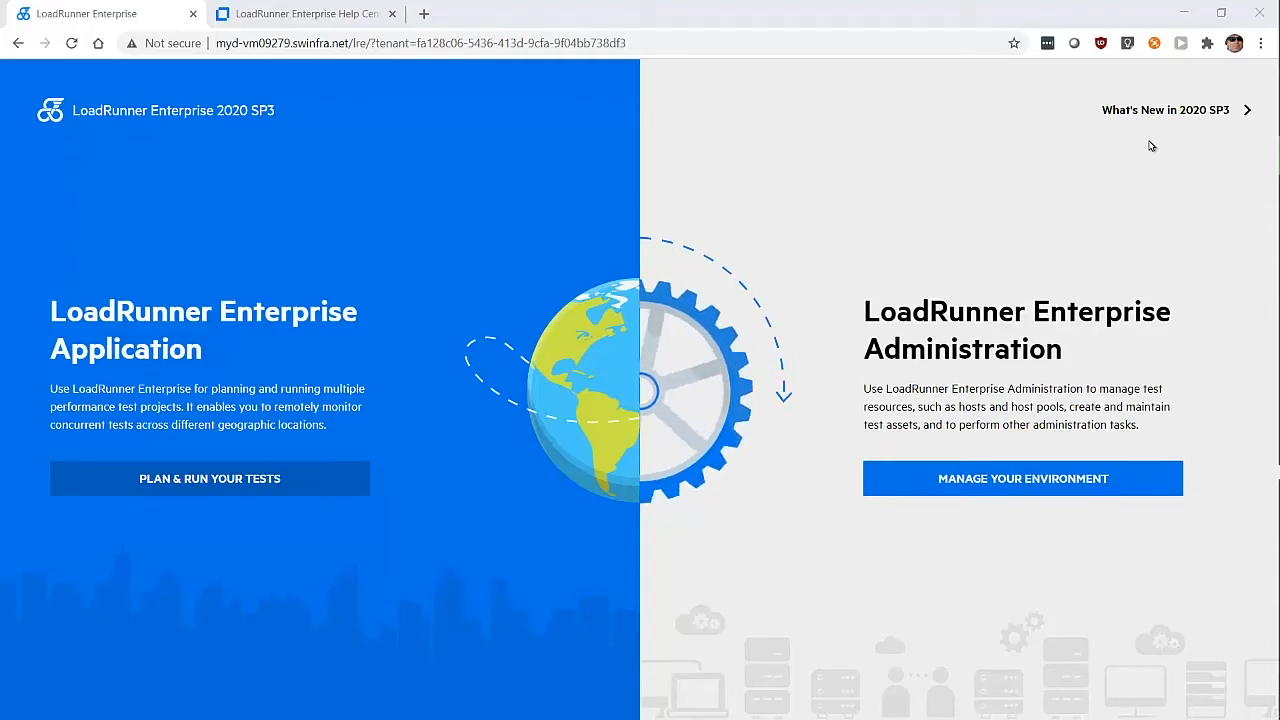
{"action": "mouse_move", "coordinate": [547, 71]}
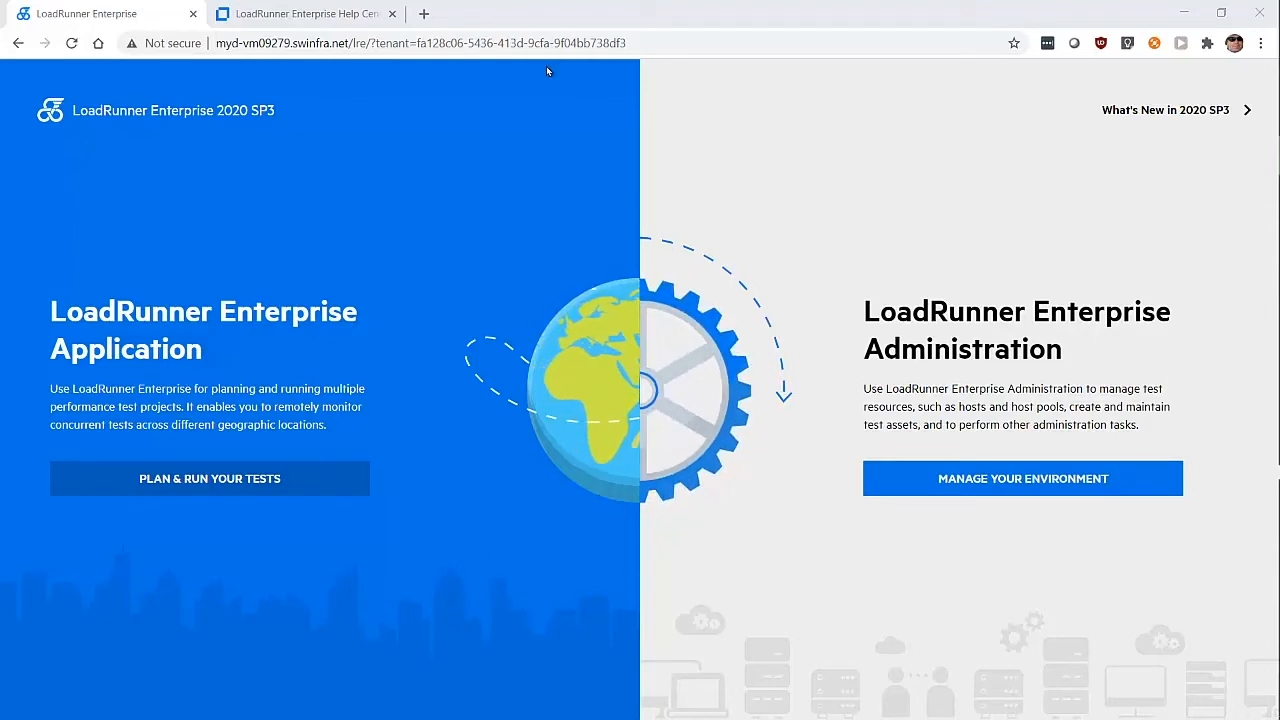
{"action": "mouse_move", "coordinate": [558, 85]}
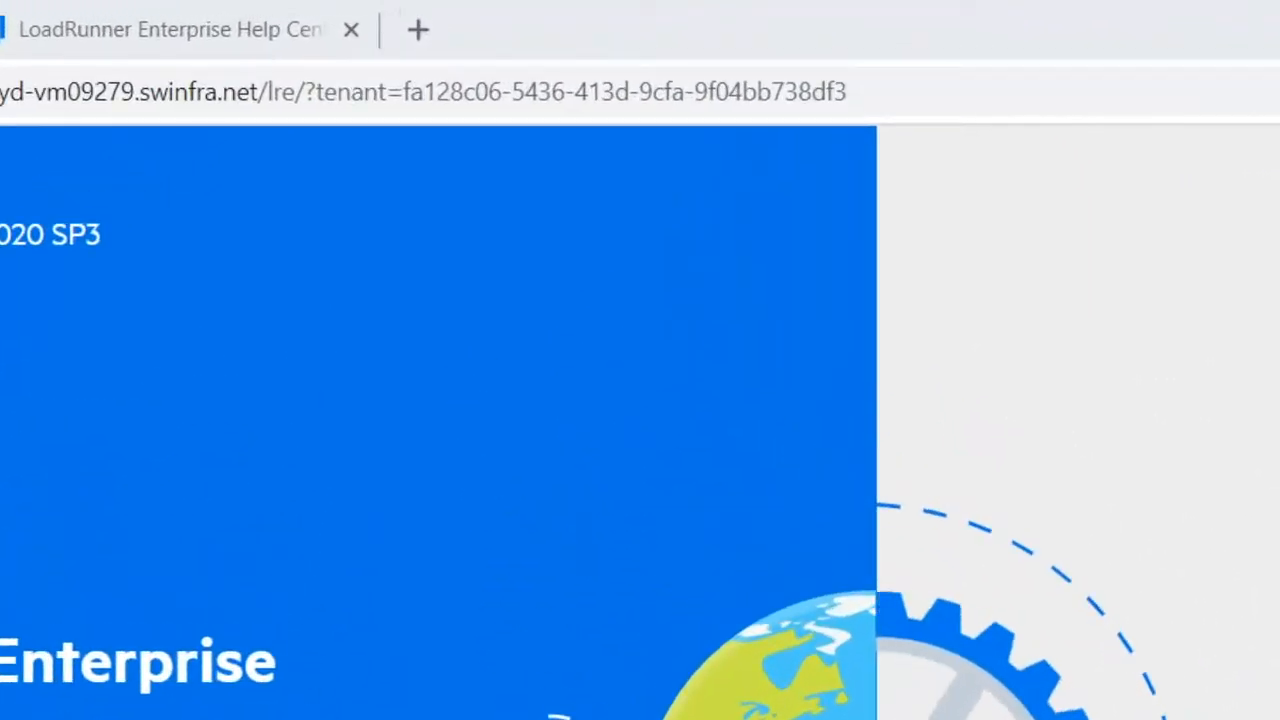
{"action": "mouse_move", "coordinate": [968, 363]}
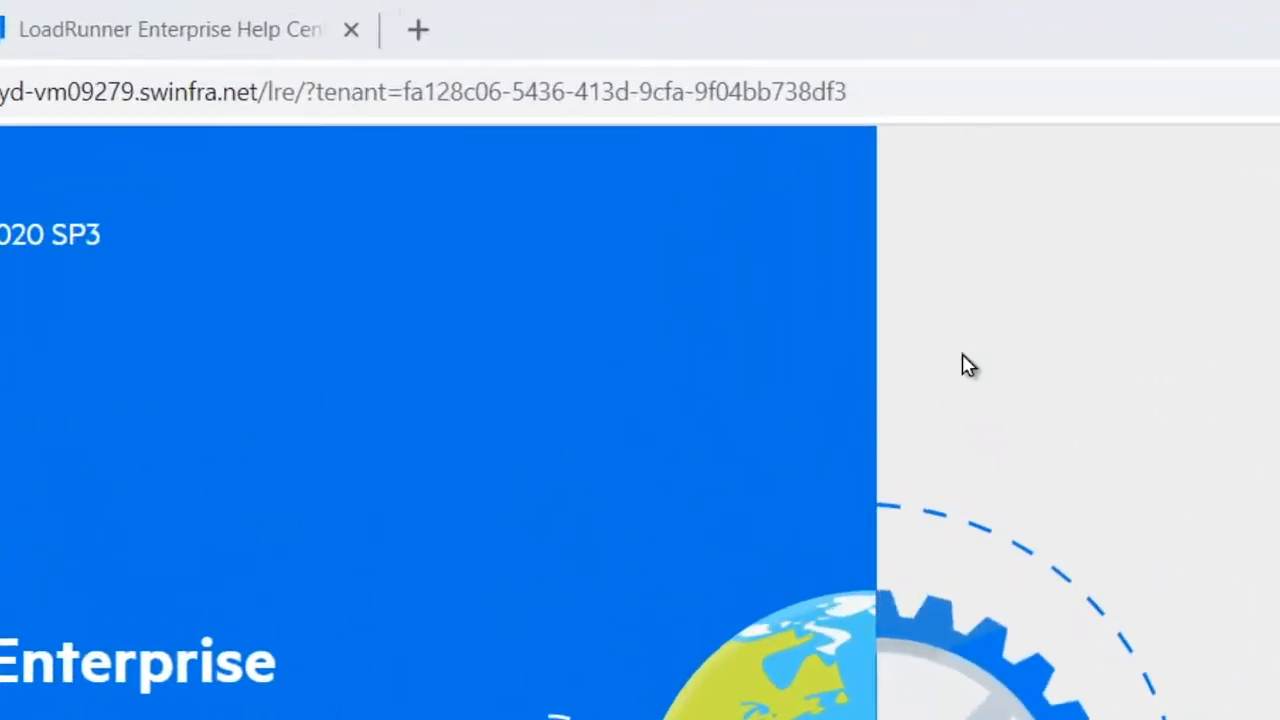
{"action": "mouse_move", "coordinate": [710, 128]}
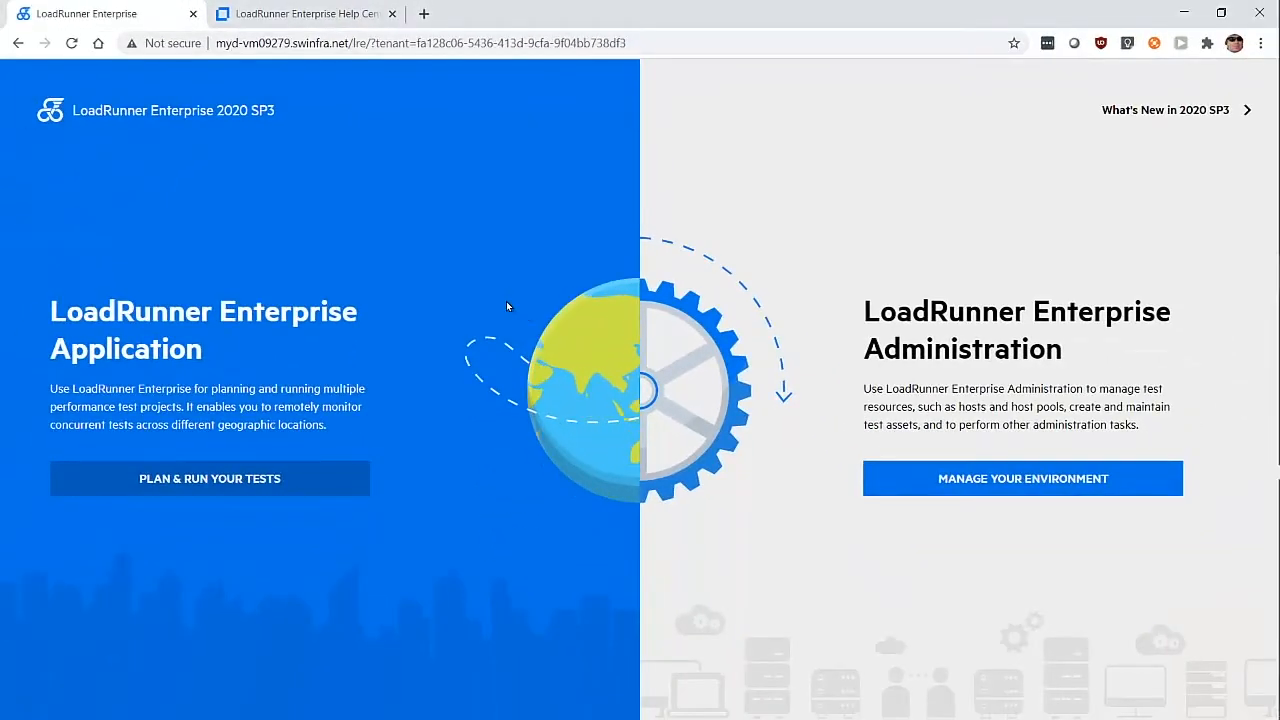
Sign in to the administration site as tenant admin and reach the dashboard.
{"action": "left_click", "coordinate": [1022, 478]}
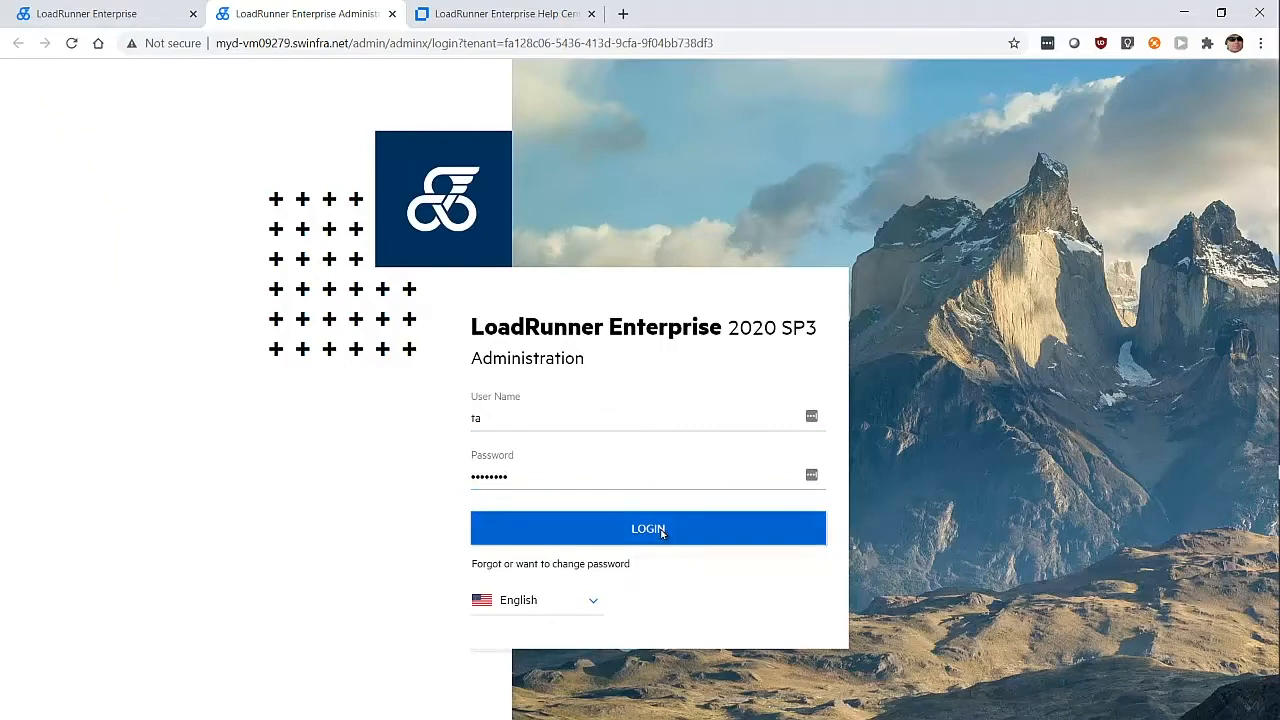
{"action": "left_click", "coordinate": [647, 528]}
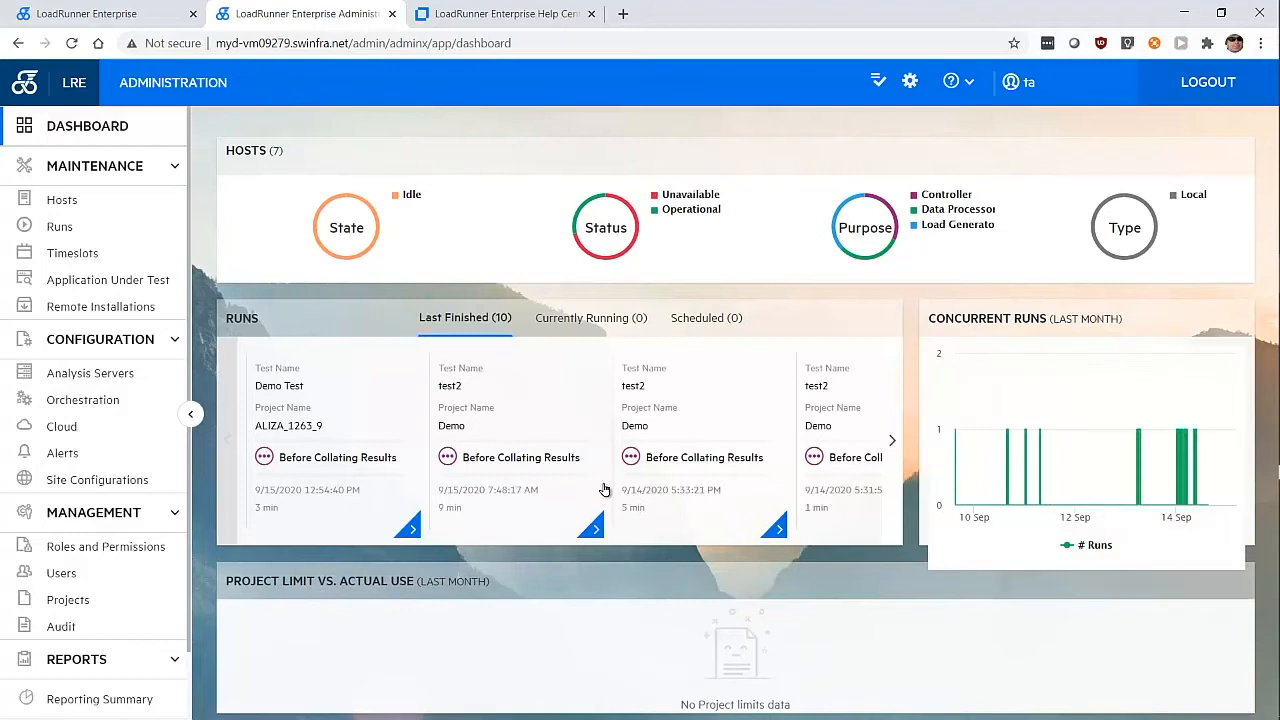
{"action": "mouse_move", "coordinate": [588, 416]}
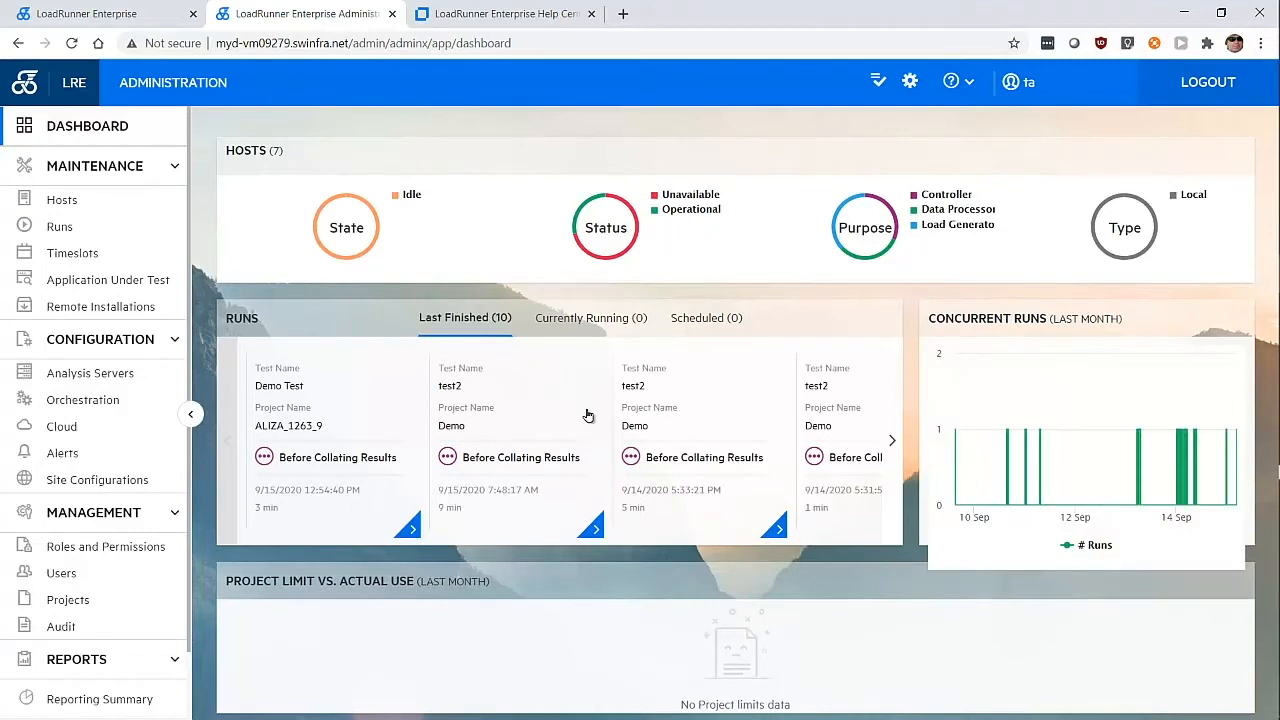
{"action": "mouse_move", "coordinate": [932, 592]}
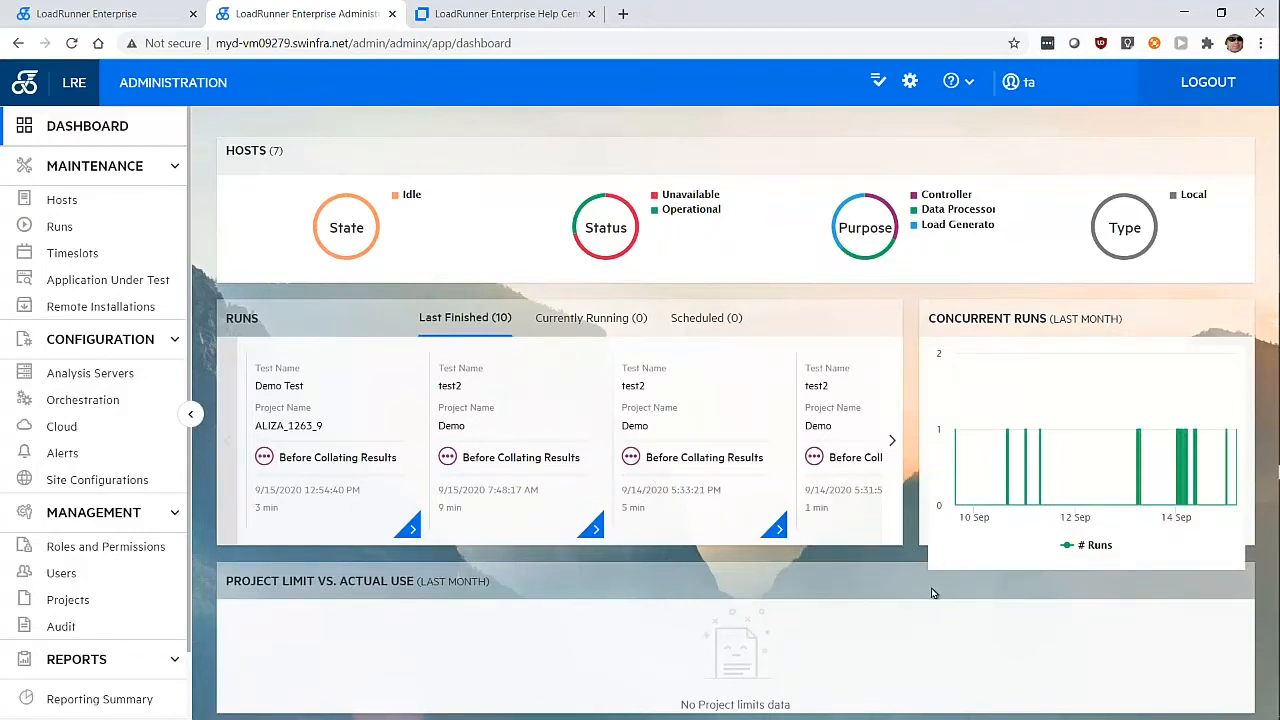
{"action": "mouse_move", "coordinate": [760, 513]}
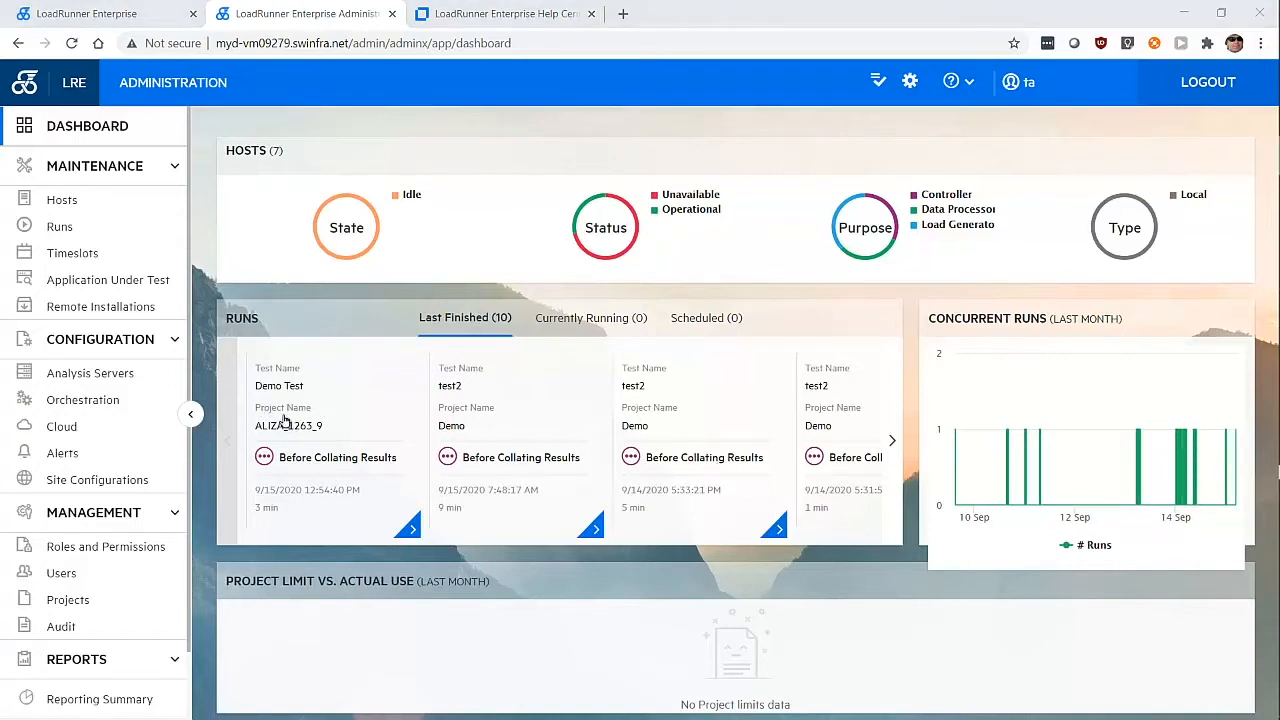
Create a new project named myproject using the PC host pool.
{"action": "left_click", "coordinate": [67, 599]}
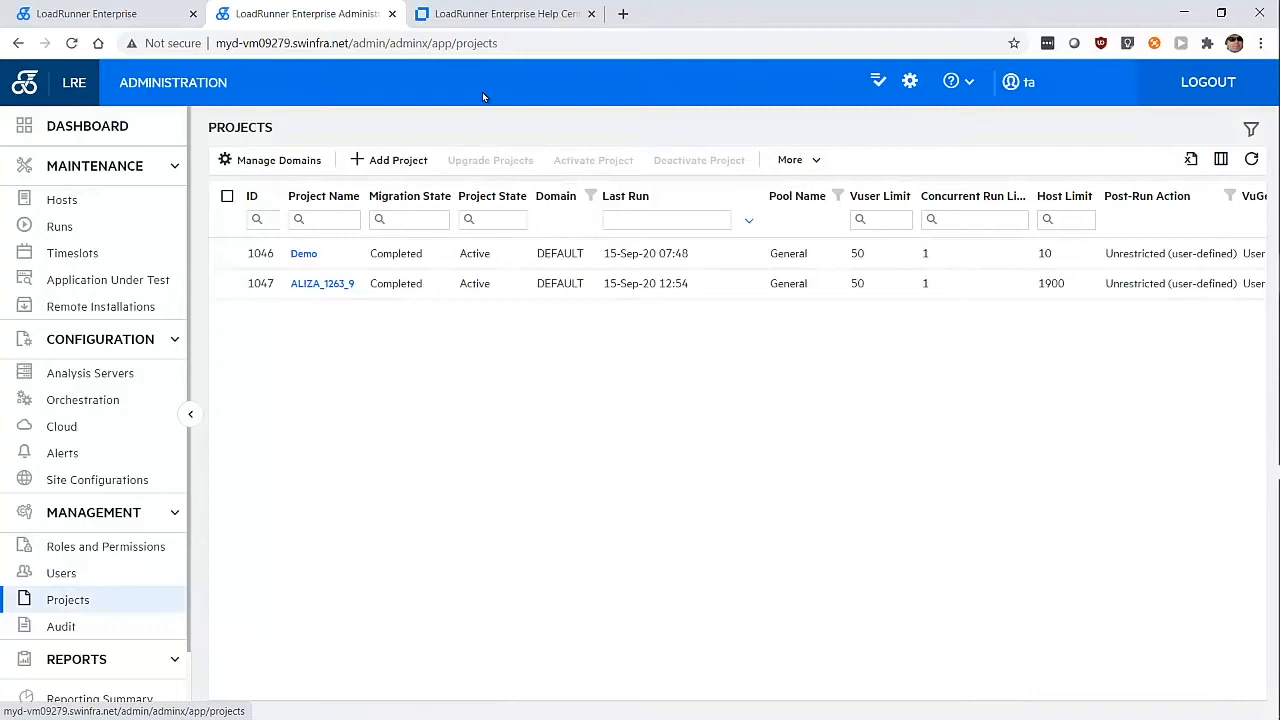
{"action": "left_click", "coordinate": [389, 160]}
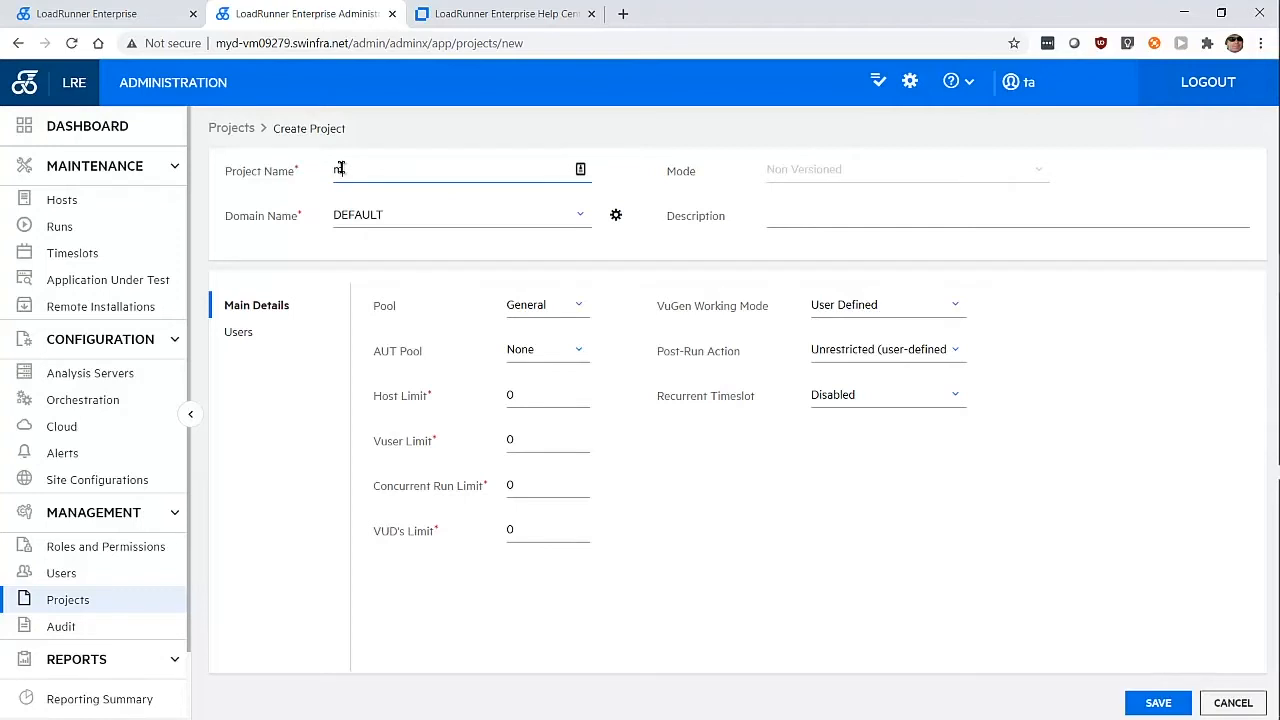
{"action": "type", "text": "ypro"}
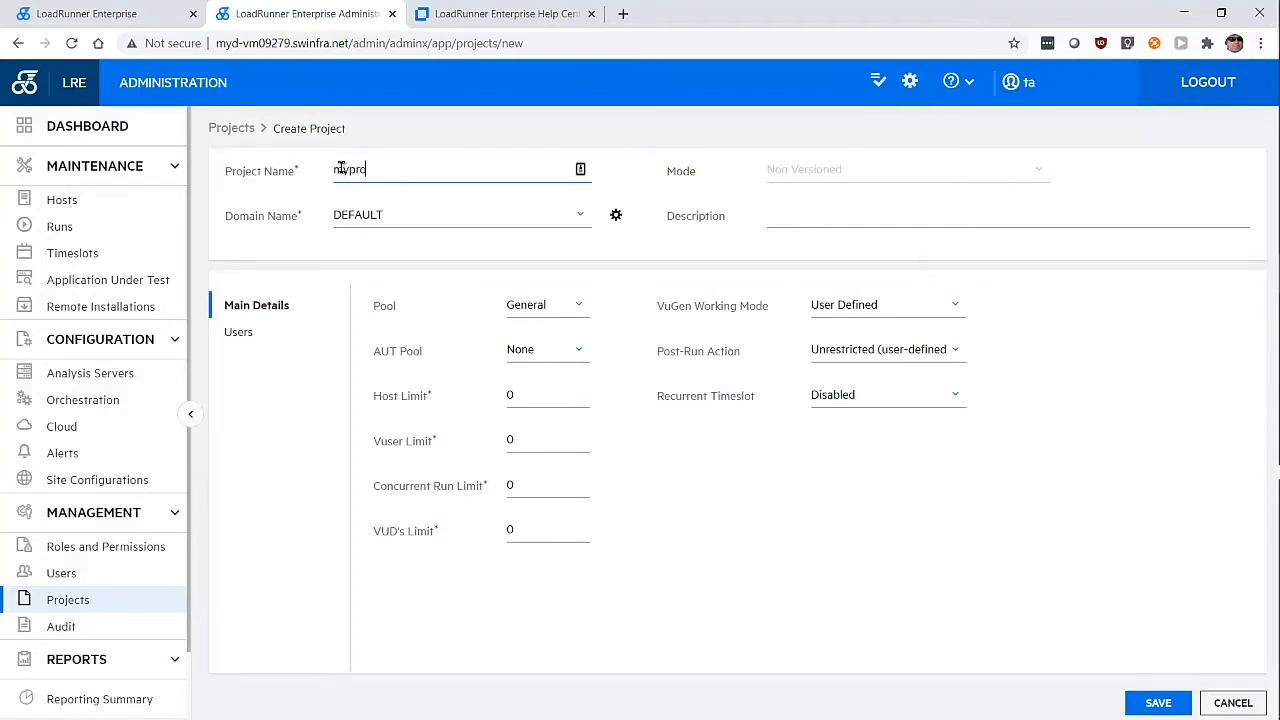
{"action": "type", "text": "ject"}
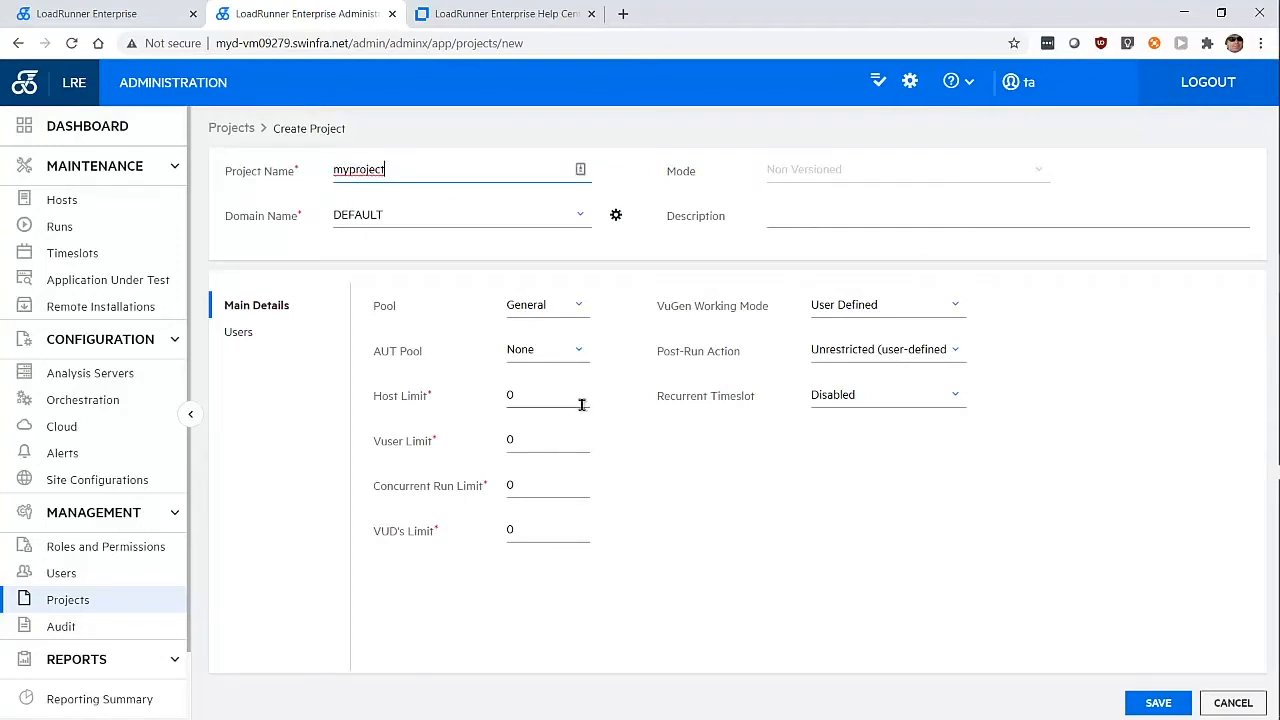
{"action": "left_click", "coordinate": [547, 305]}
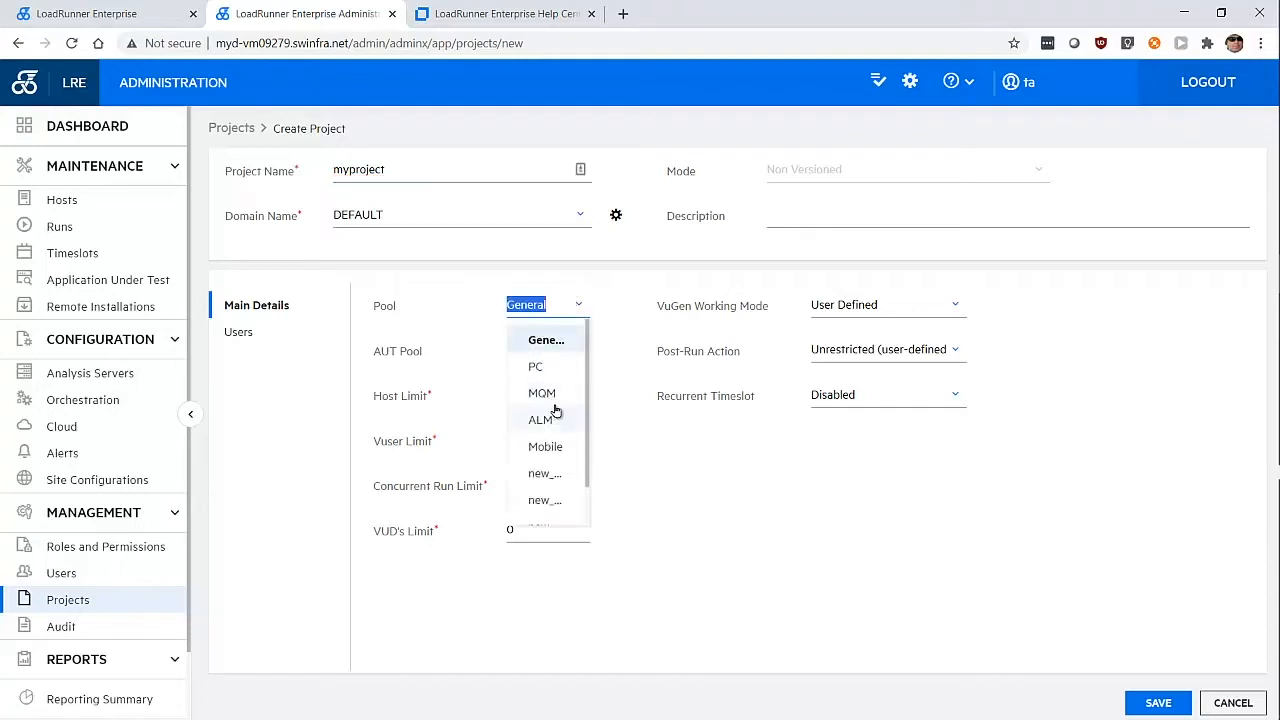
{"action": "left_click", "coordinate": [535, 366]}
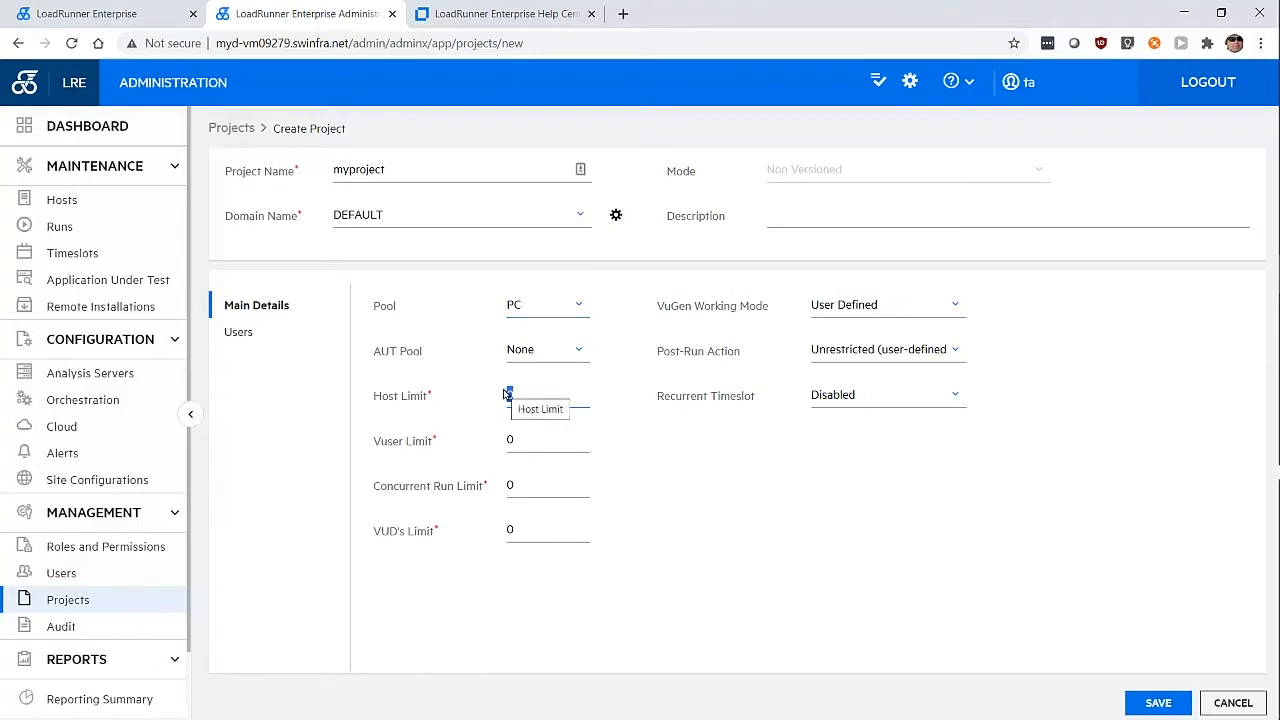
Fill in the project's run limits and move on to its user assignments.
{"action": "type", "text": "10"}
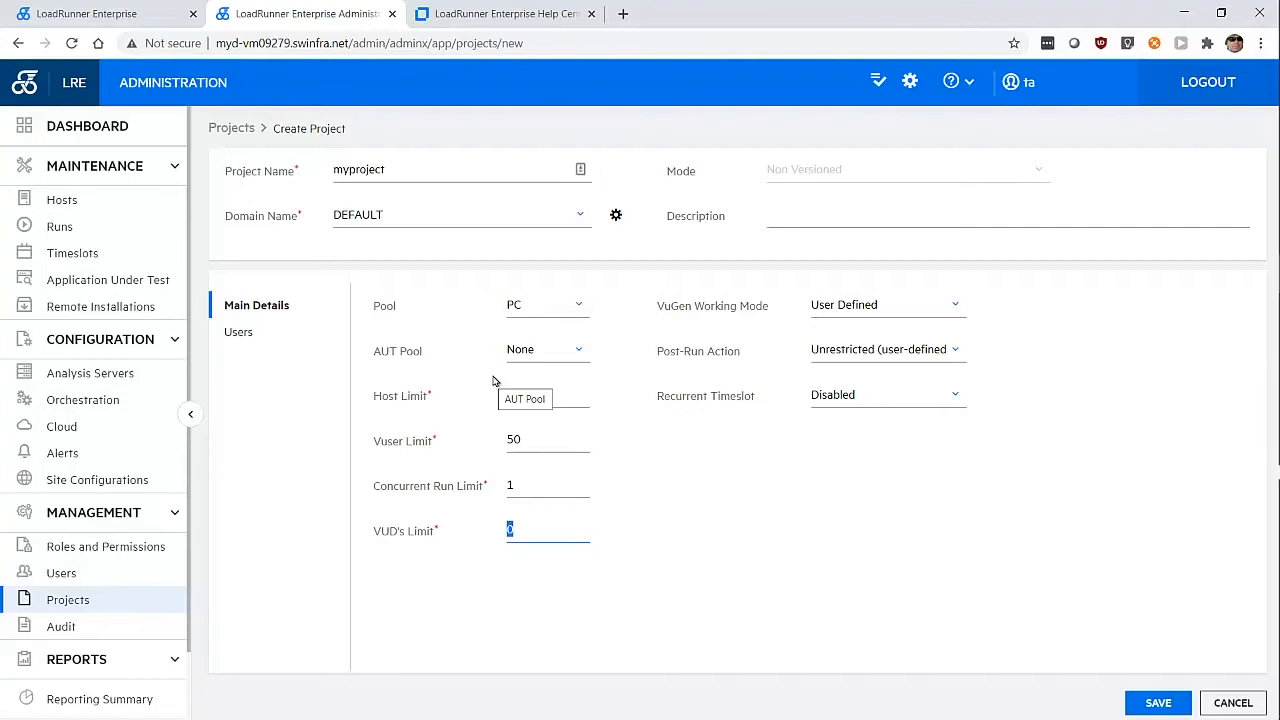
{"action": "left_click", "coordinate": [238, 331]}
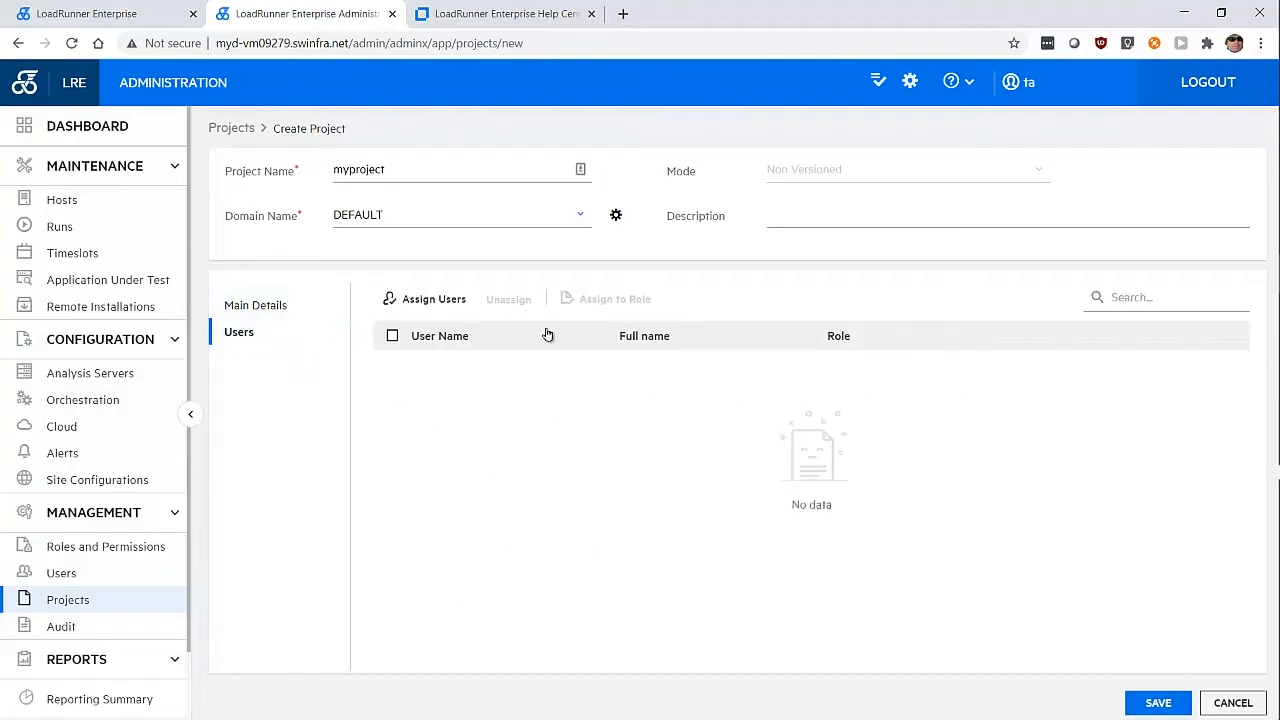
{"action": "mouse_move", "coordinate": [533, 325]}
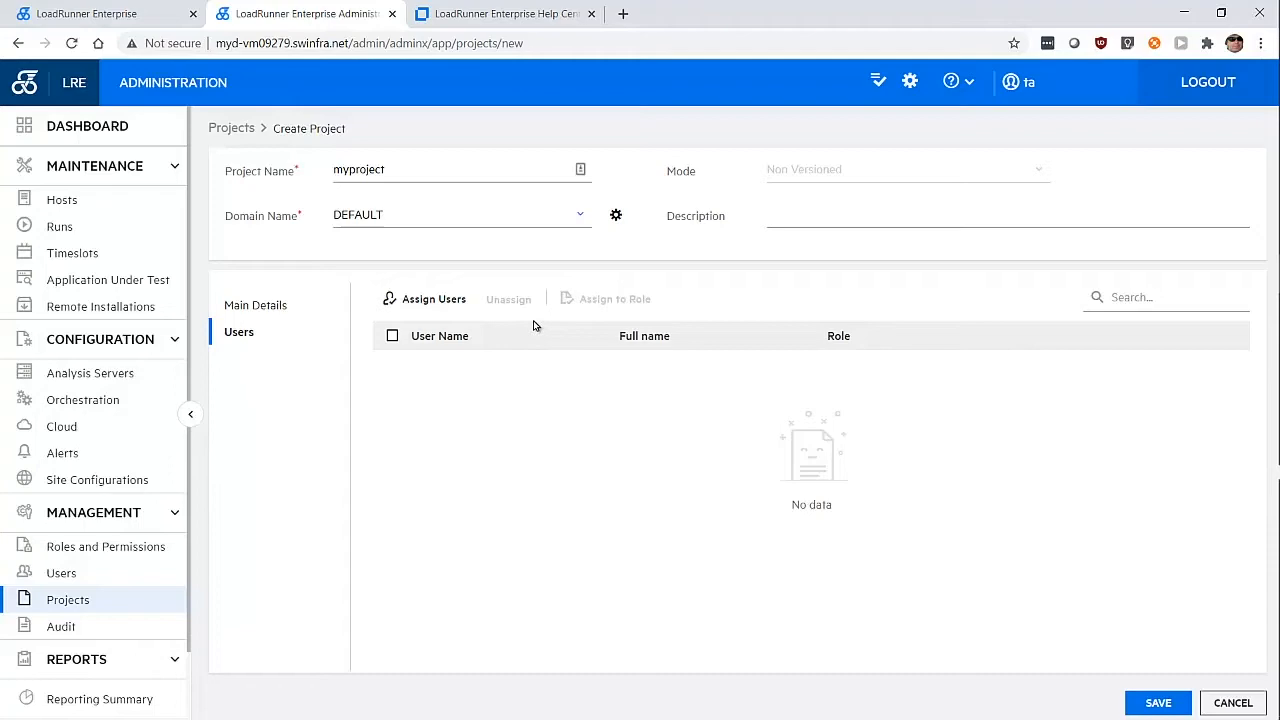
{"action": "left_click", "coordinate": [1158, 703]}
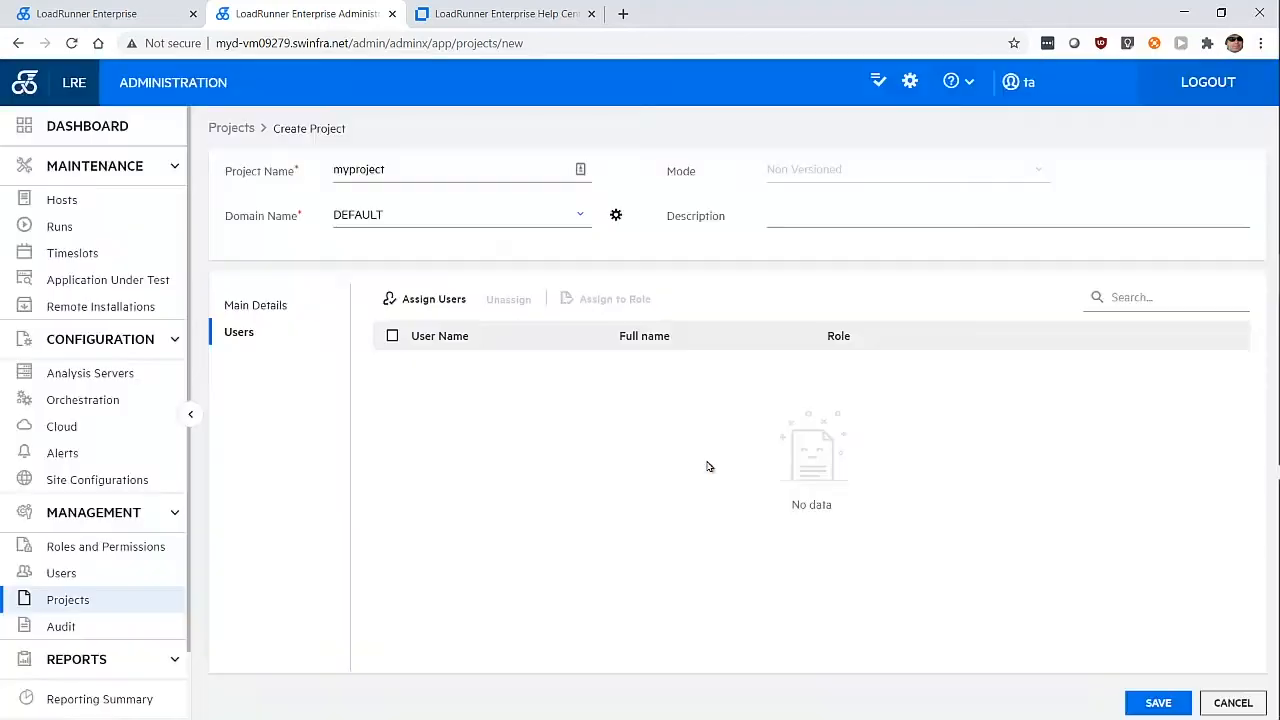
Save myproject into the projects list and go to the users list.
{"action": "left_click", "coordinate": [1157, 702]}
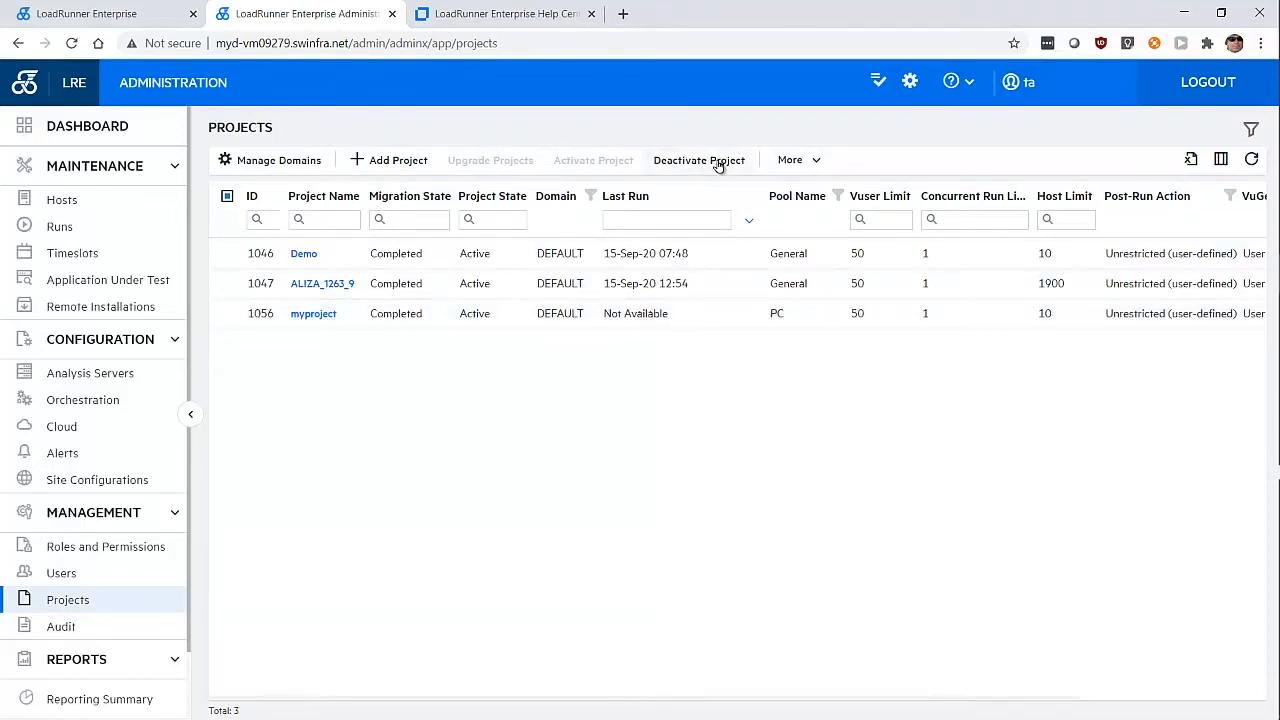
{"action": "left_click", "coordinate": [790, 160]}
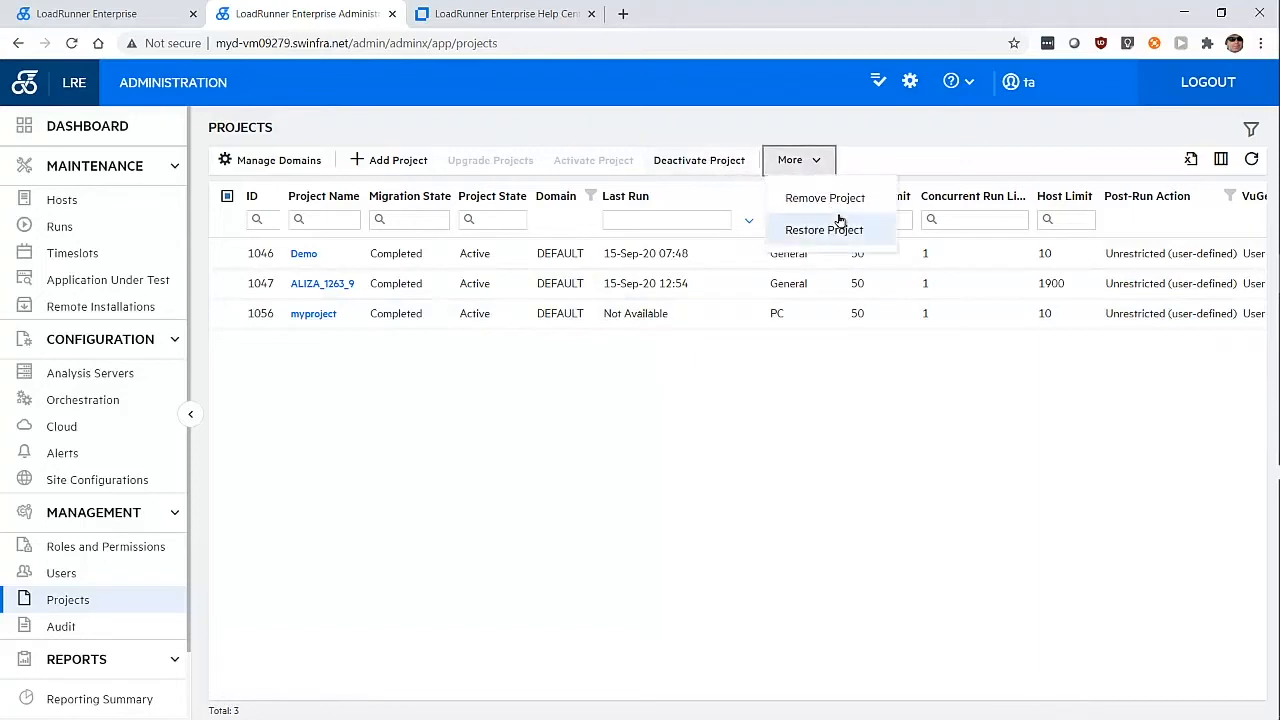
{"action": "mouse_move", "coordinate": [735, 188]}
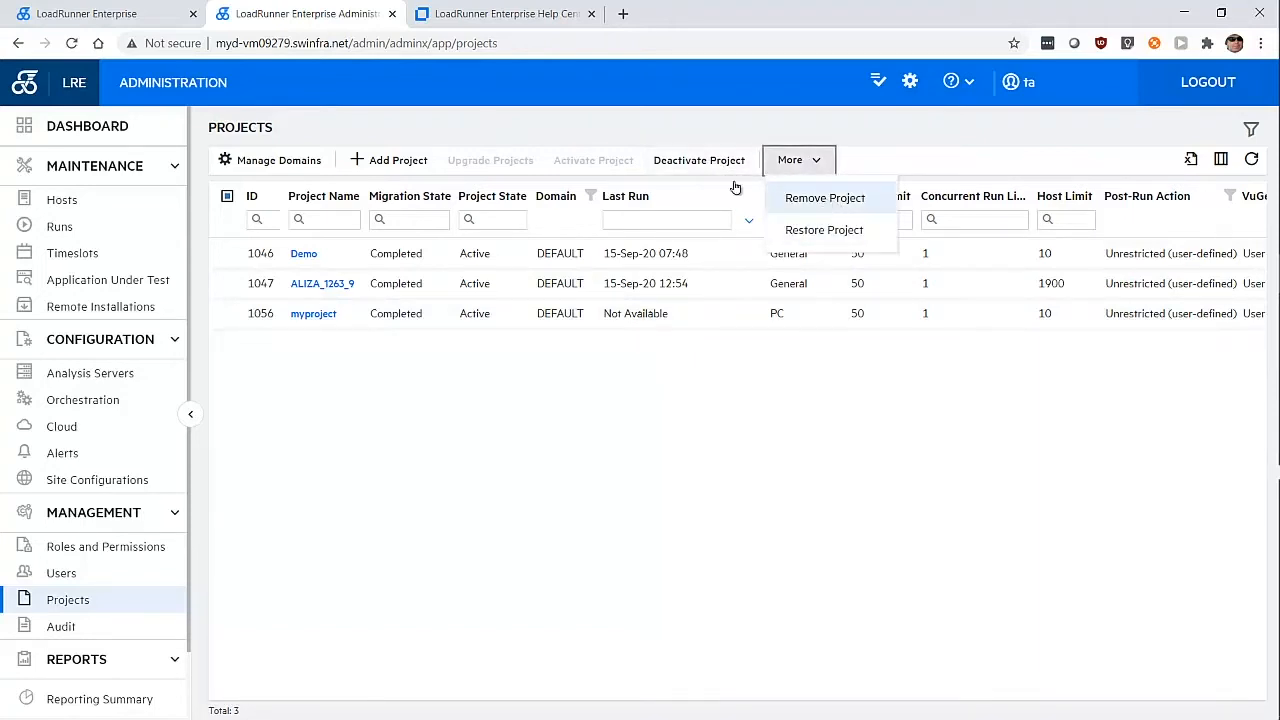
{"action": "left_click", "coordinate": [61, 572]}
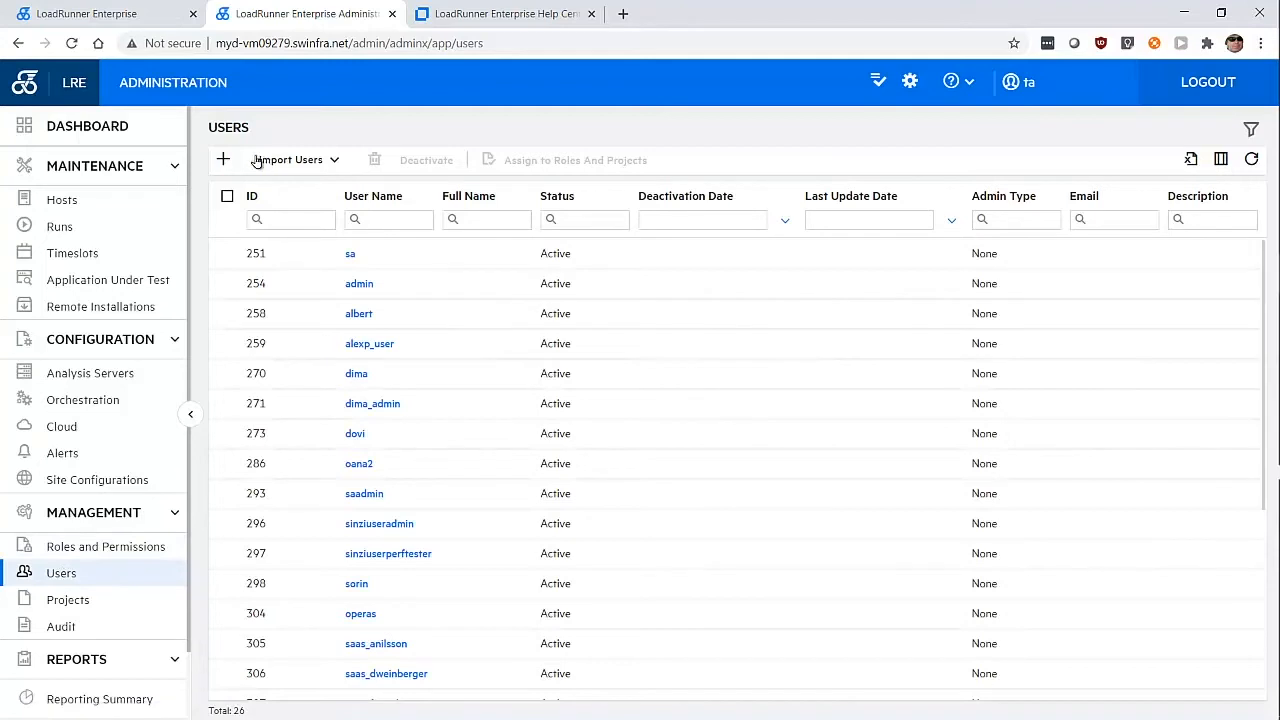
Fill a new active user user1 with matching passwords, leaving tenant admin unchecked.
{"action": "left_click", "coordinate": [223, 159]}
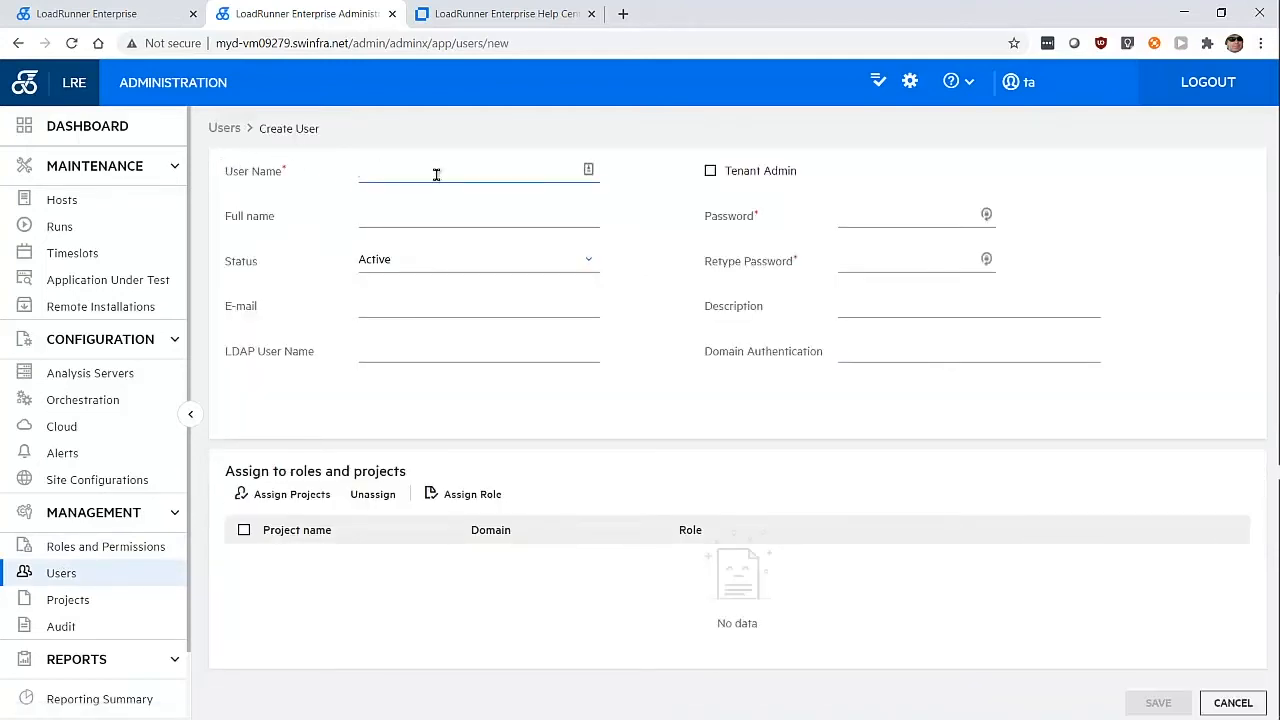
{"action": "type", "text": "user1"}
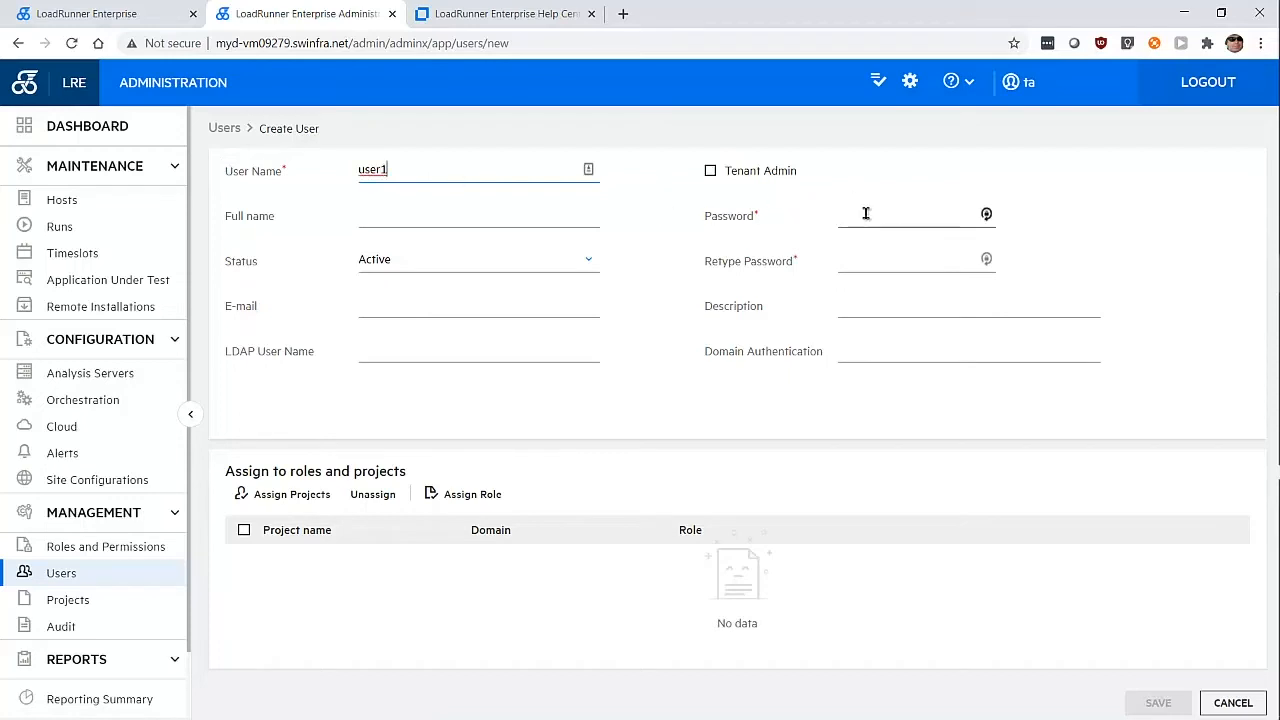
{"action": "type", "text": "password"}
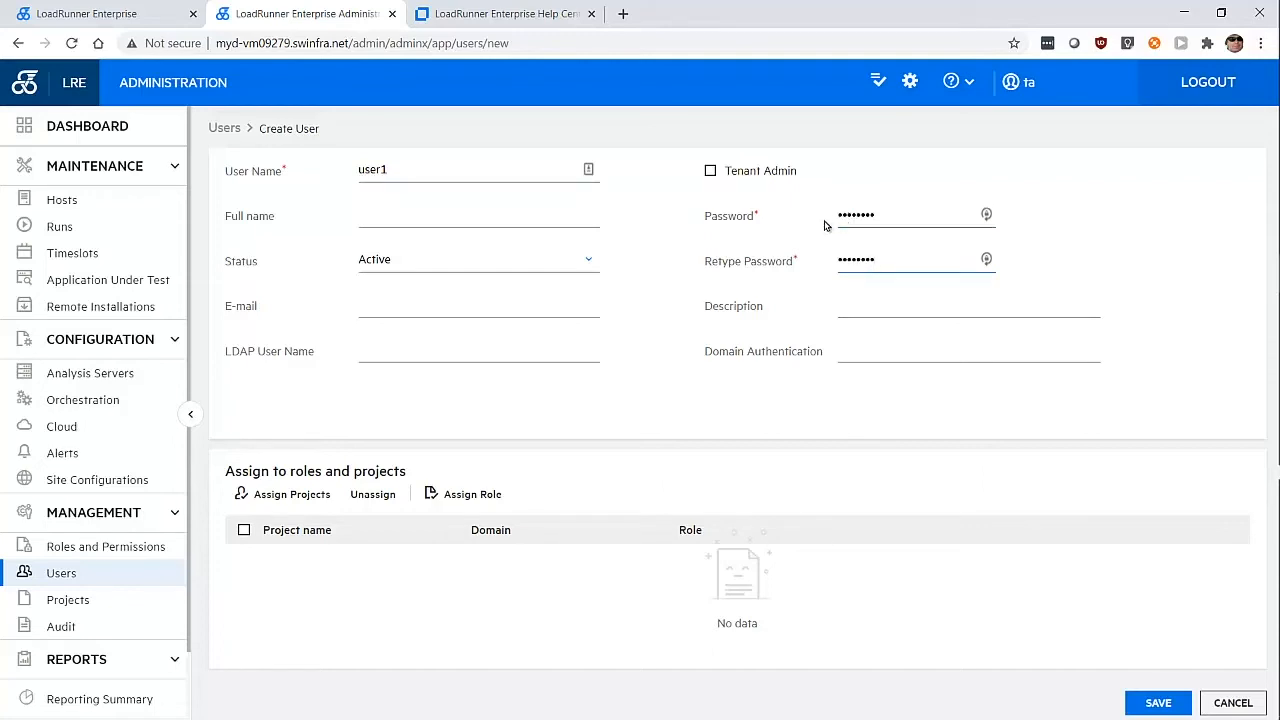
{"action": "left_click", "coordinate": [710, 170]}
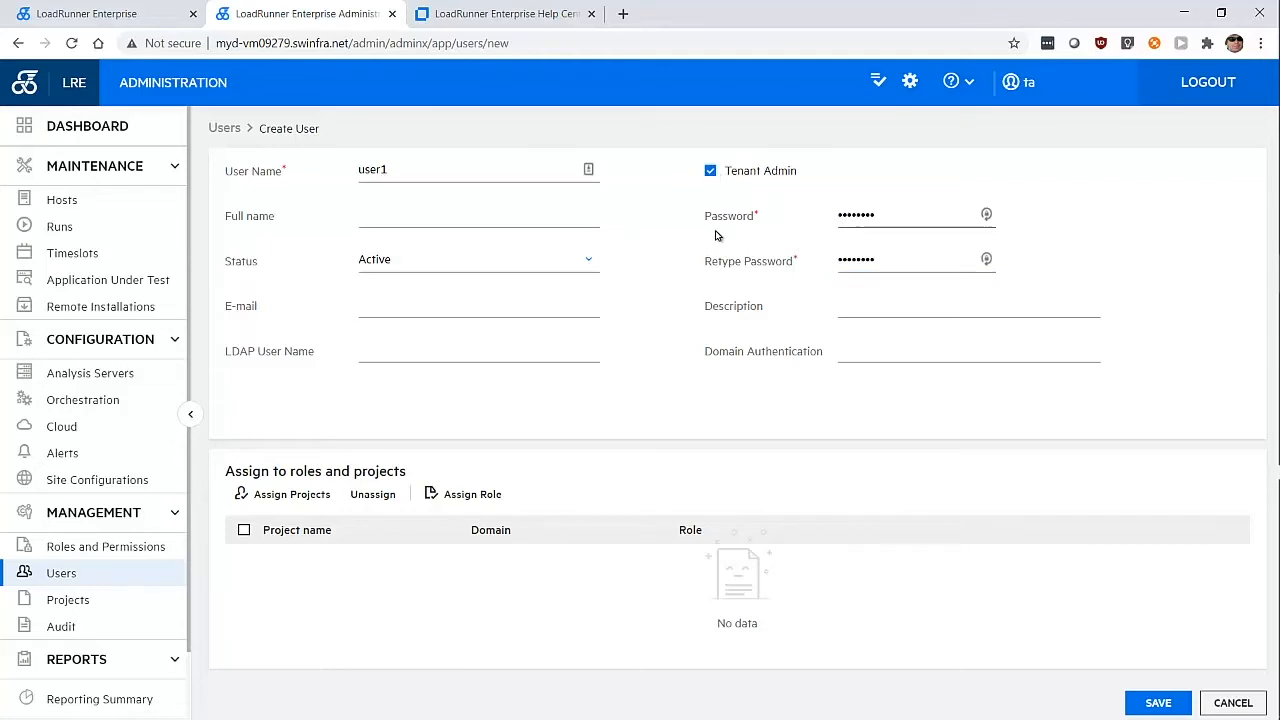
{"action": "left_click", "coordinate": [710, 170]}
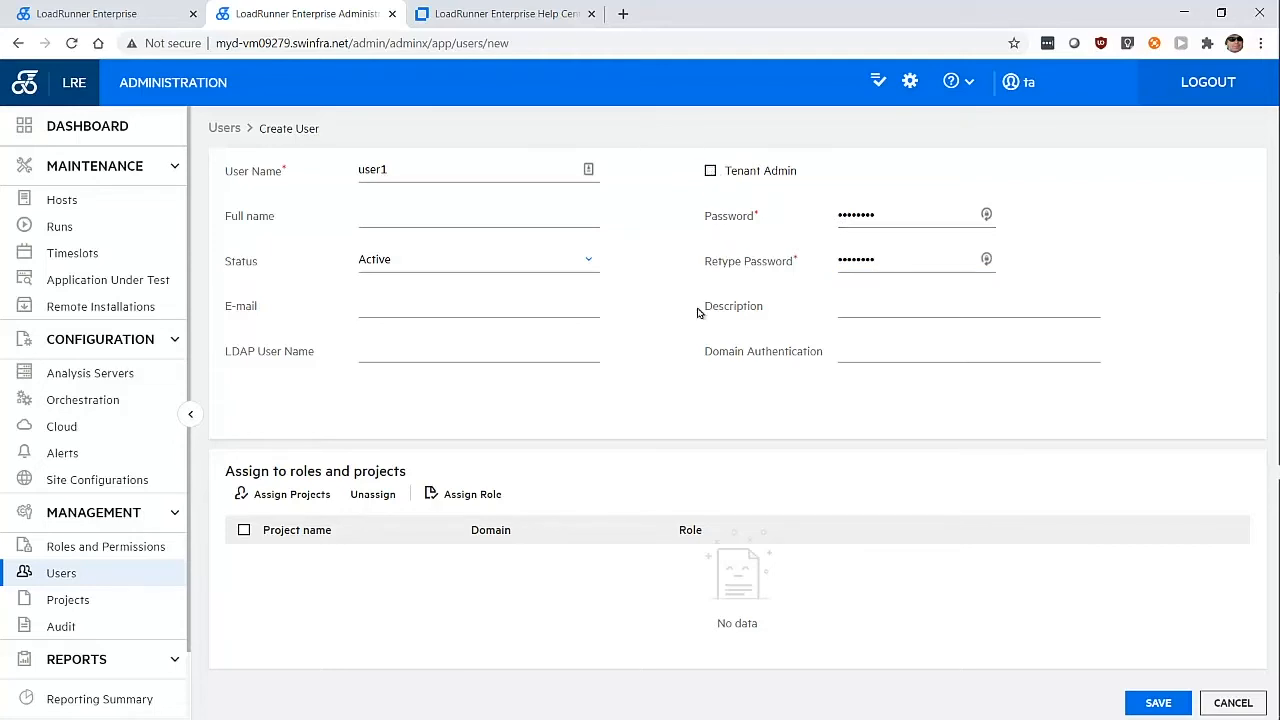
{"action": "mouse_move", "coordinate": [673, 286]}
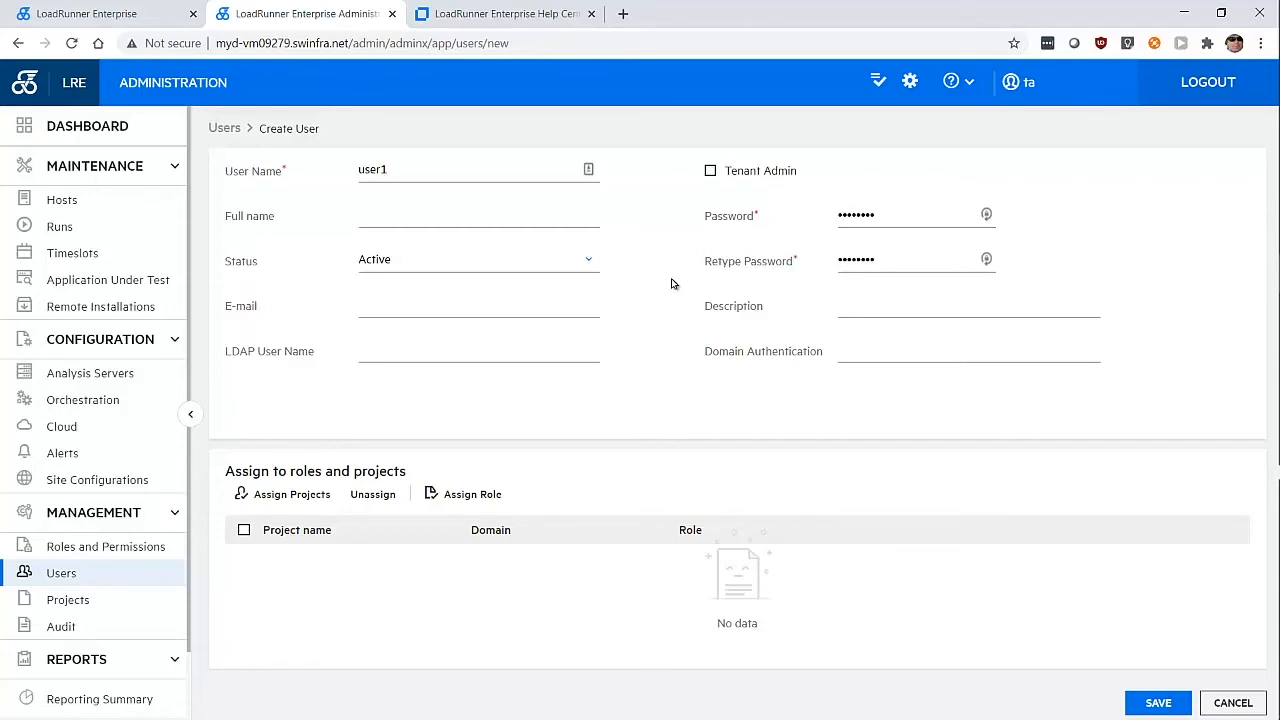
{"action": "mouse_move", "coordinate": [635, 276]}
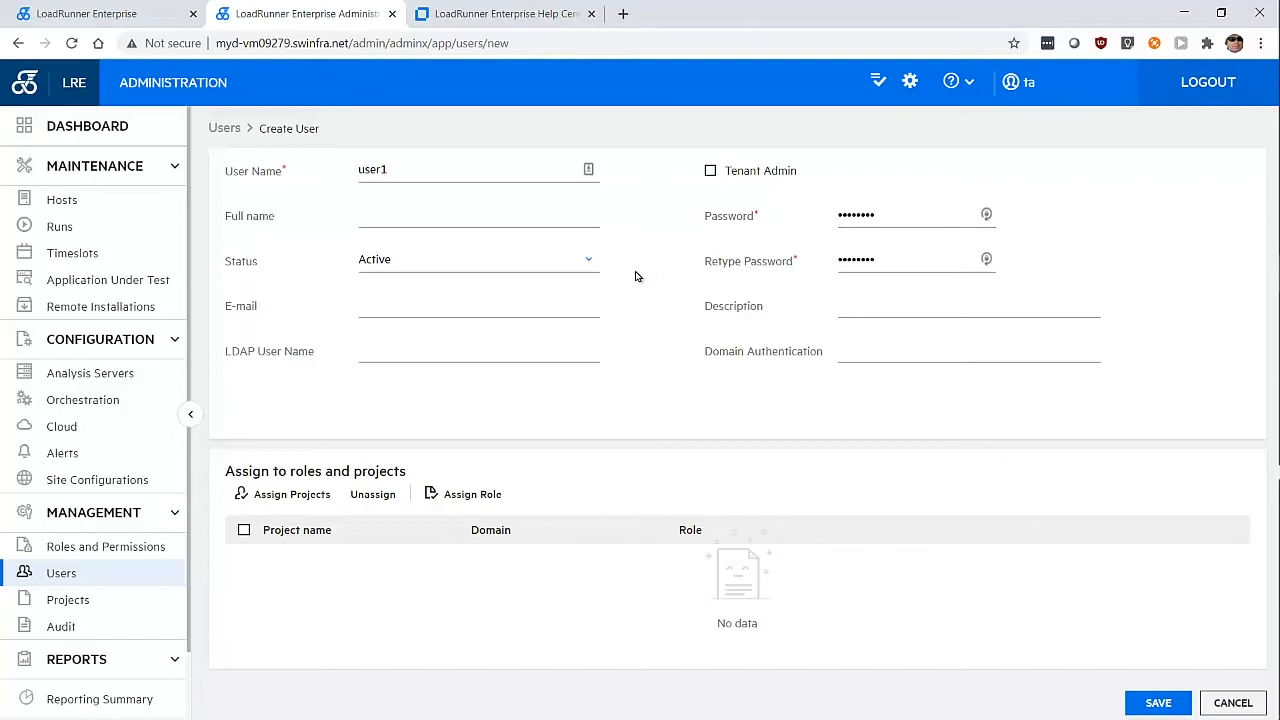
{"action": "mouse_move", "coordinate": [390, 396]}
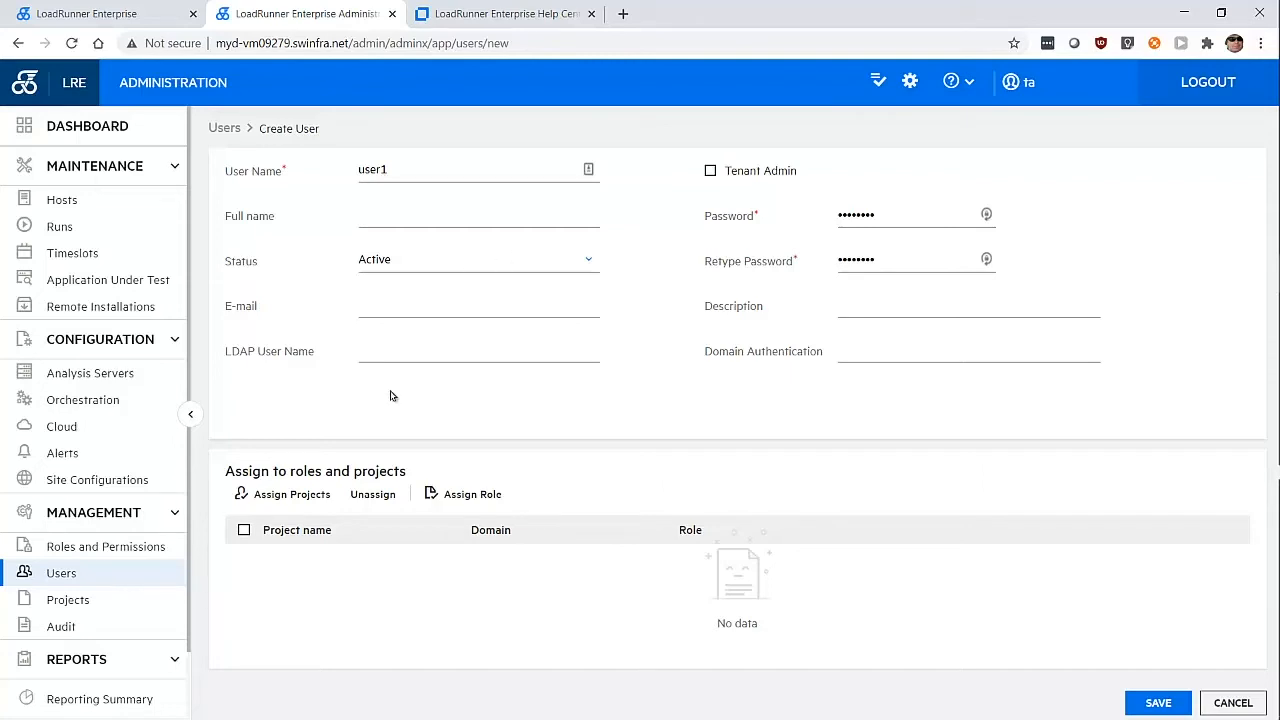
Assign user1 the Performance Tester role on Demo, ALIZA_1263_9 and myproject, and save.
{"action": "left_click", "coordinate": [292, 494]}
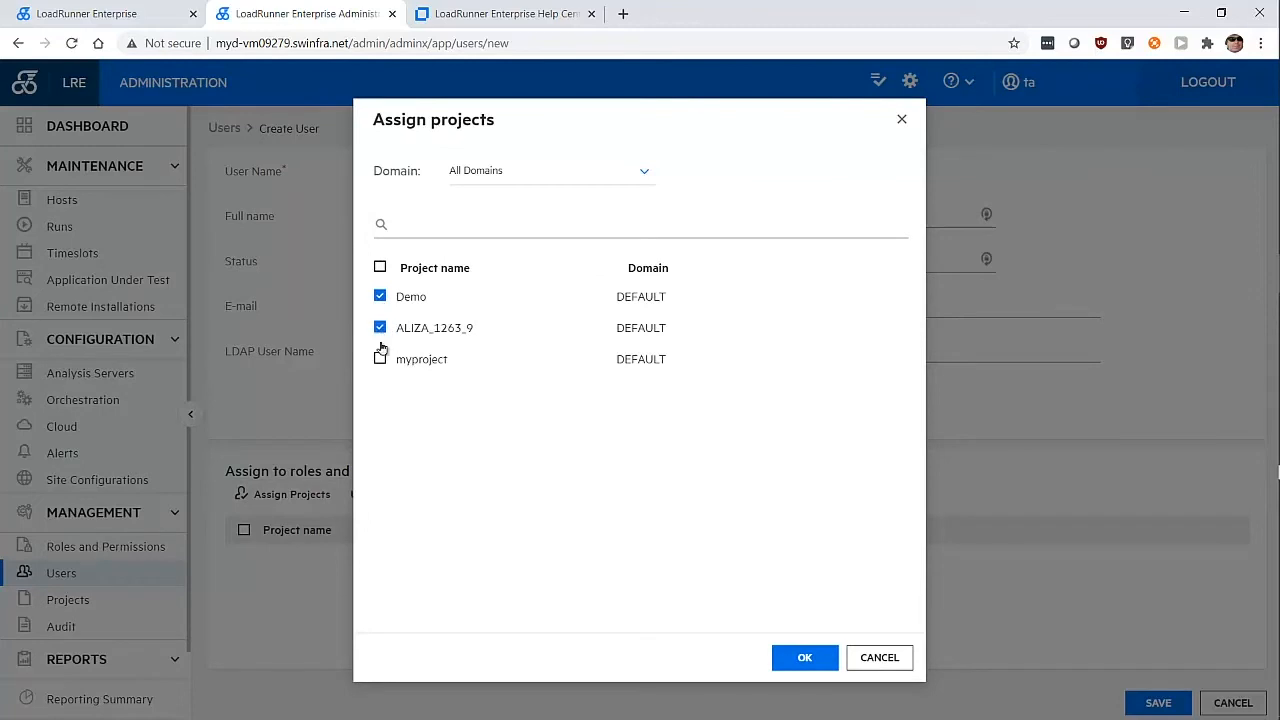
{"action": "left_click", "coordinate": [804, 657]}
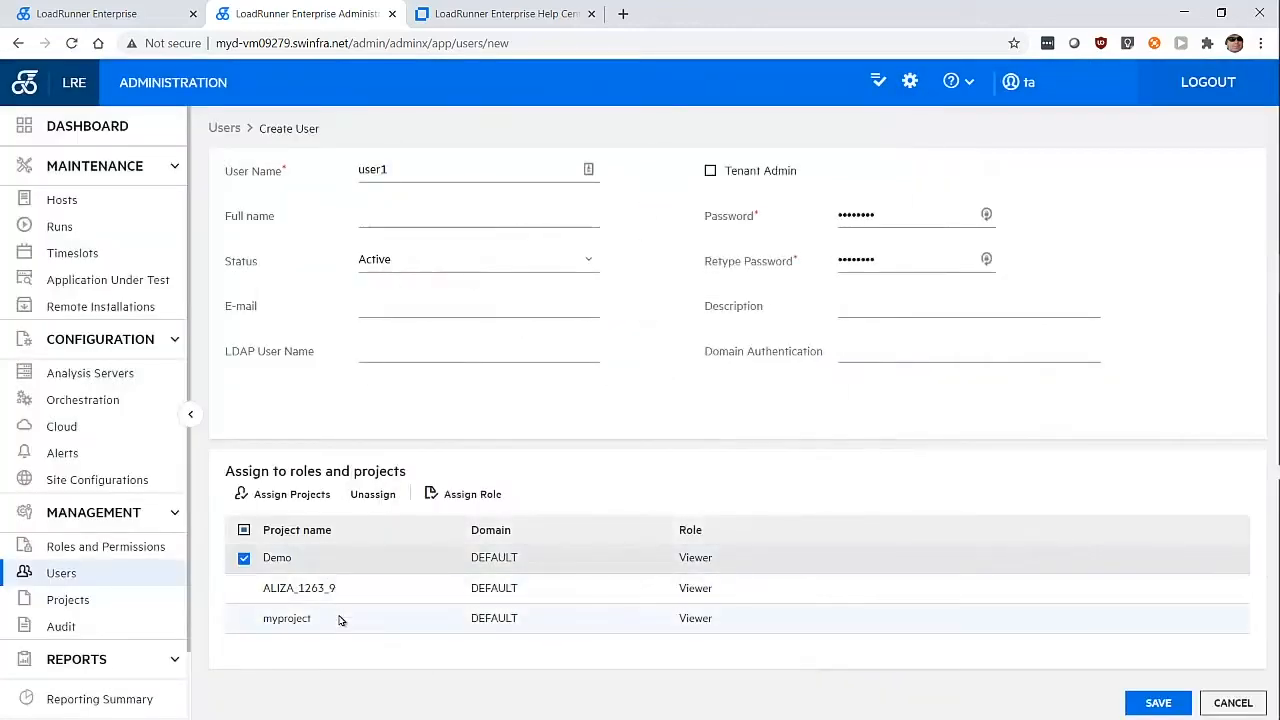
{"action": "left_click", "coordinate": [472, 494]}
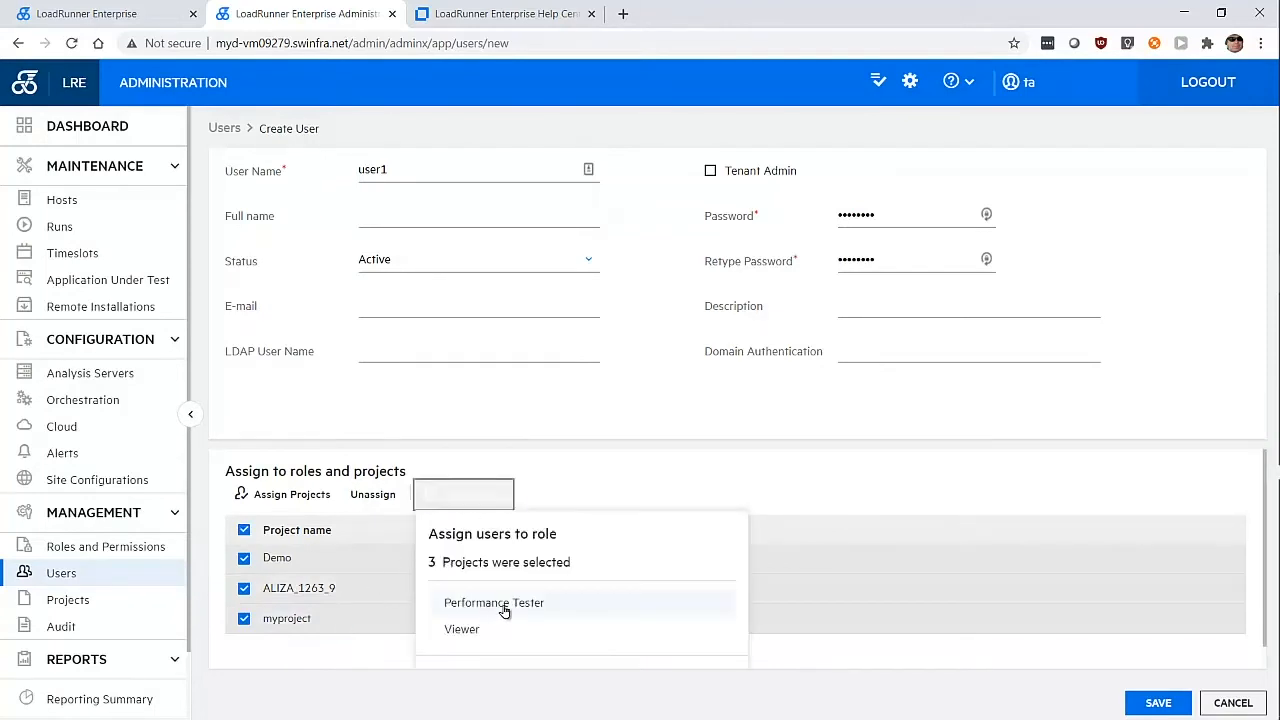
{"action": "left_click", "coordinate": [494, 602]}
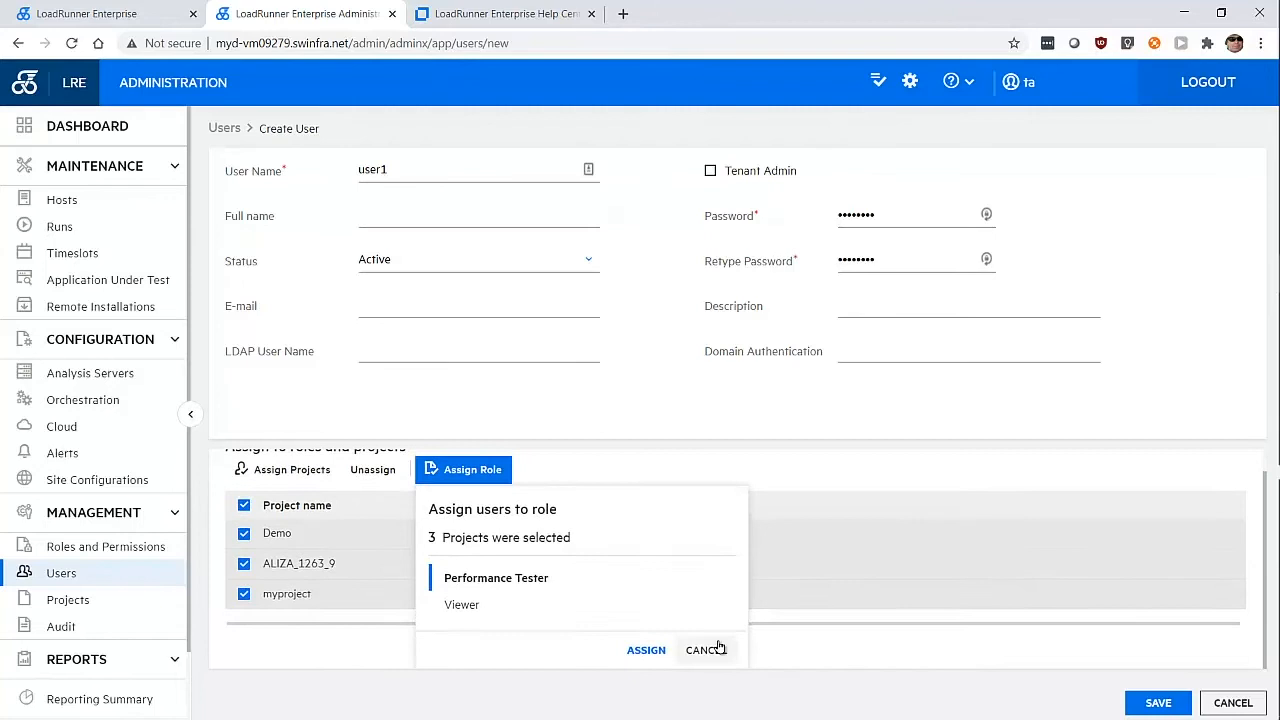
{"action": "left_click", "coordinate": [646, 649]}
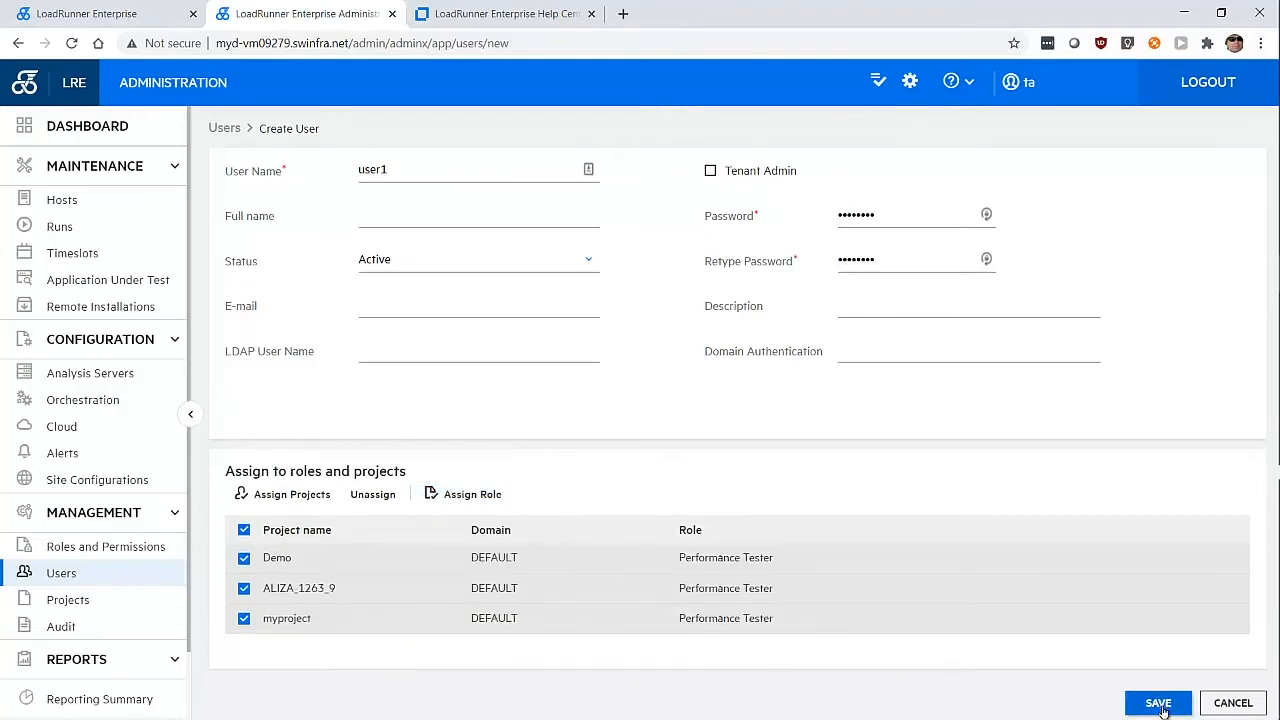
{"action": "left_click", "coordinate": [1158, 703]}
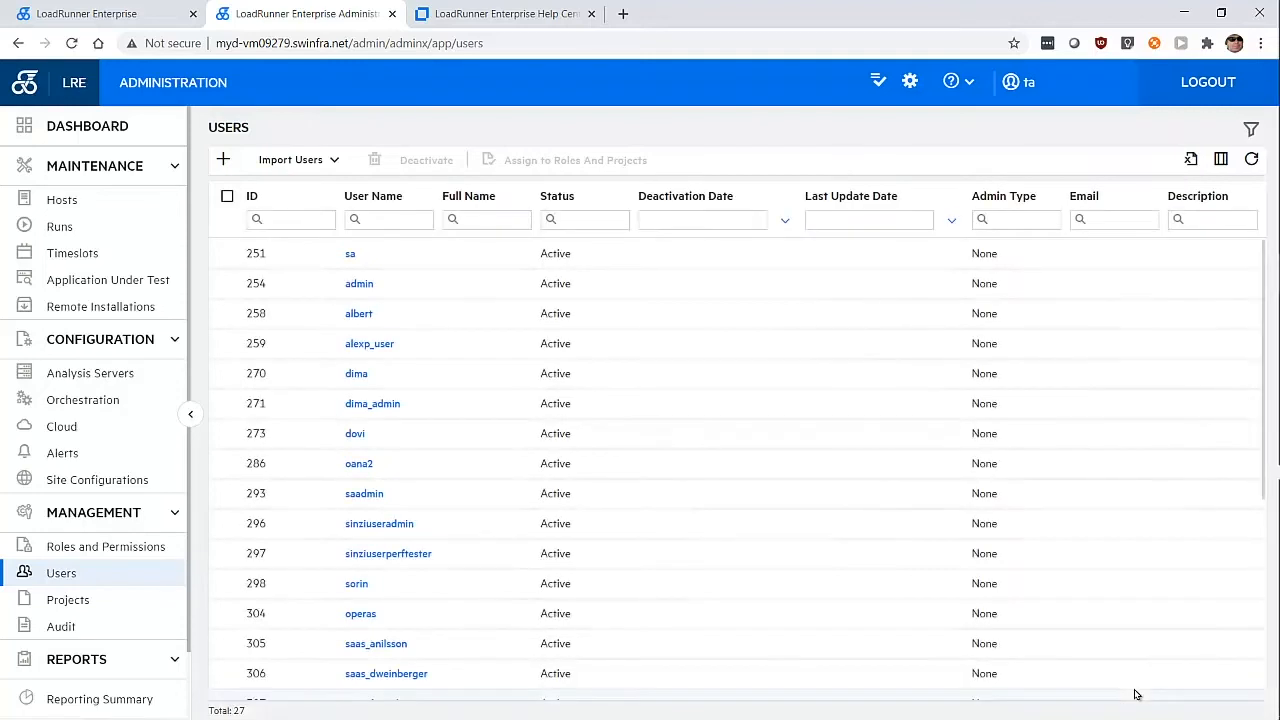
Add a Team Leader role based on Performance Tester and review its asset permissions.
{"action": "left_click", "coordinate": [105, 546]}
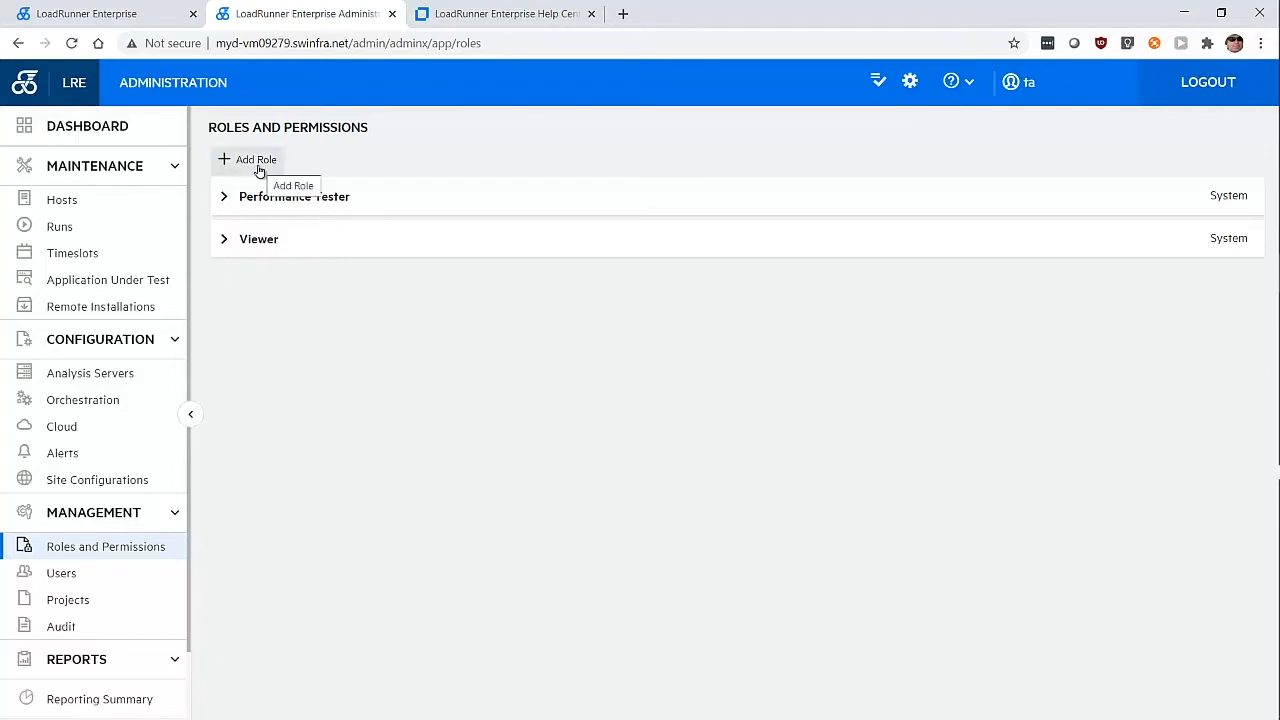
{"action": "left_click", "coordinate": [247, 160]}
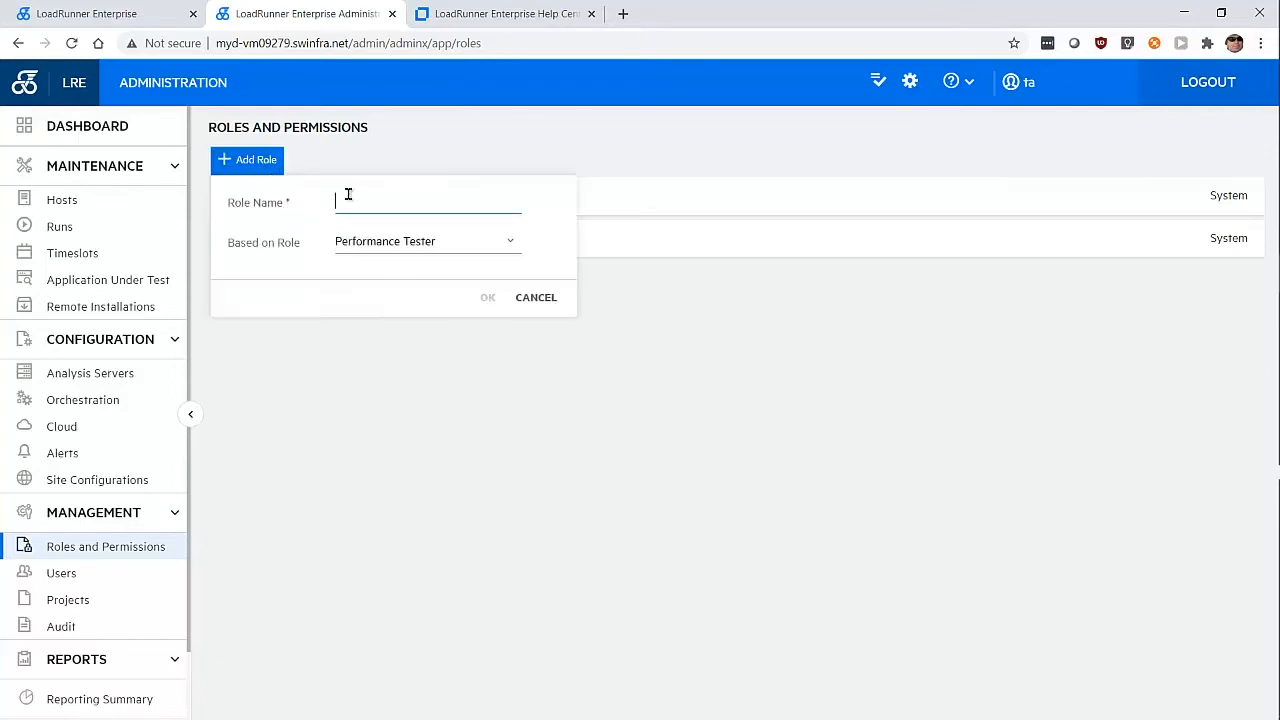
{"action": "type", "text": "Tes"}
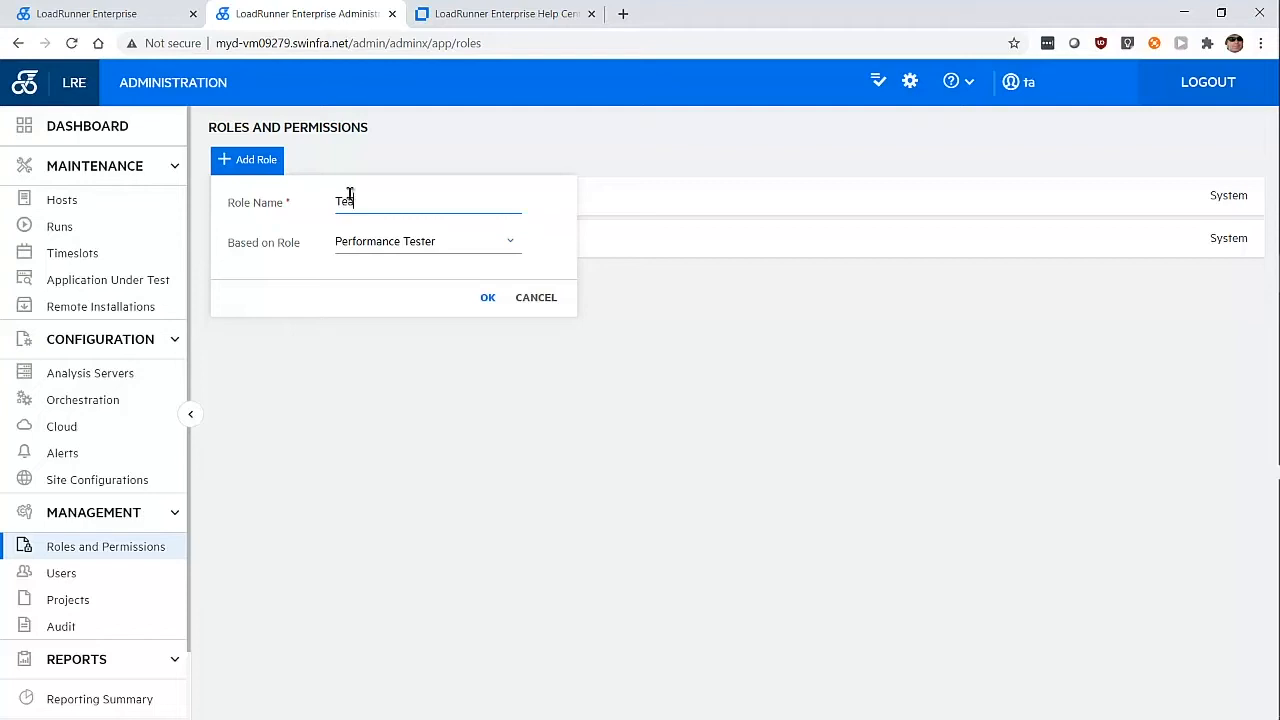
{"action": "type", "text": "Team Leader"}
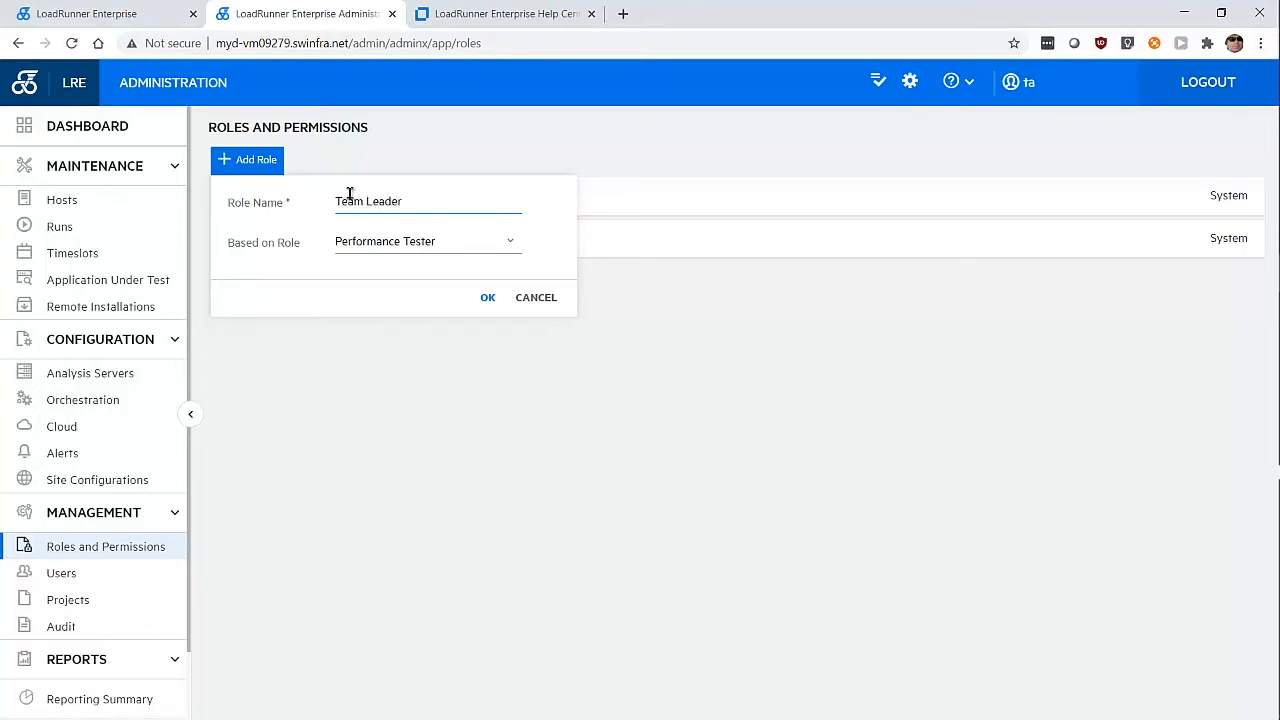
{"action": "left_click", "coordinate": [487, 297]}
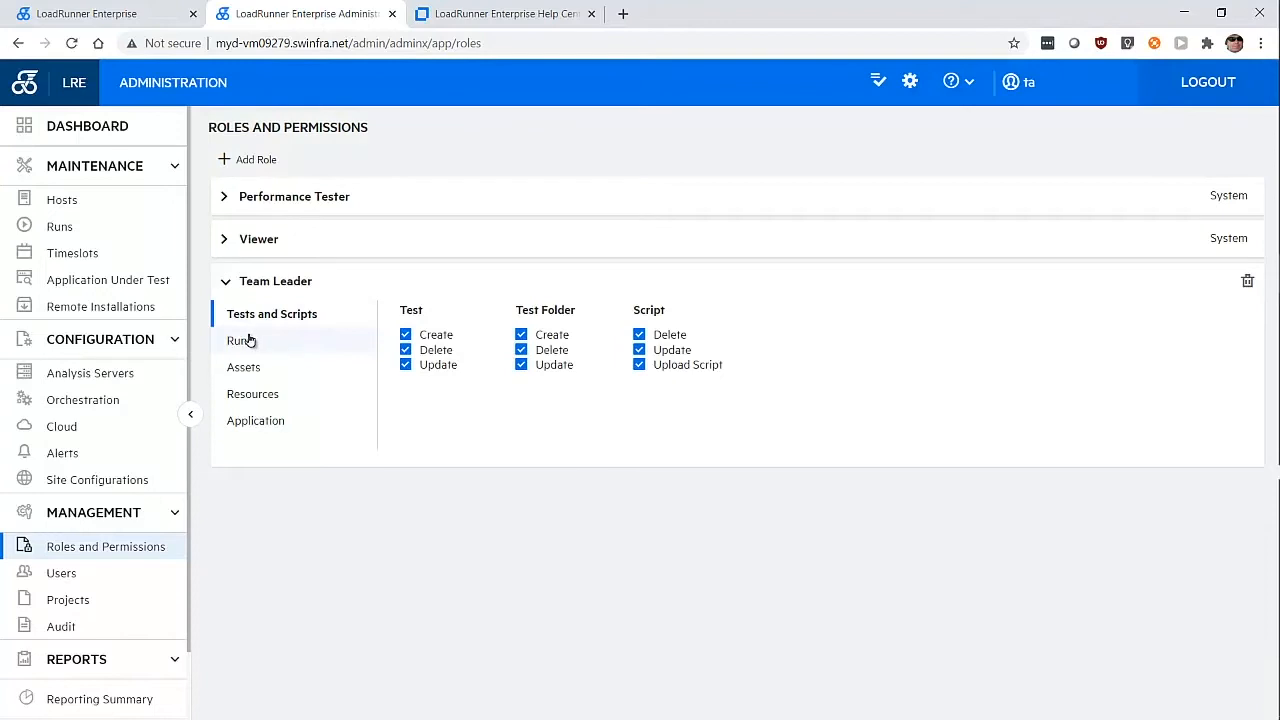
{"action": "left_click", "coordinate": [243, 367]}
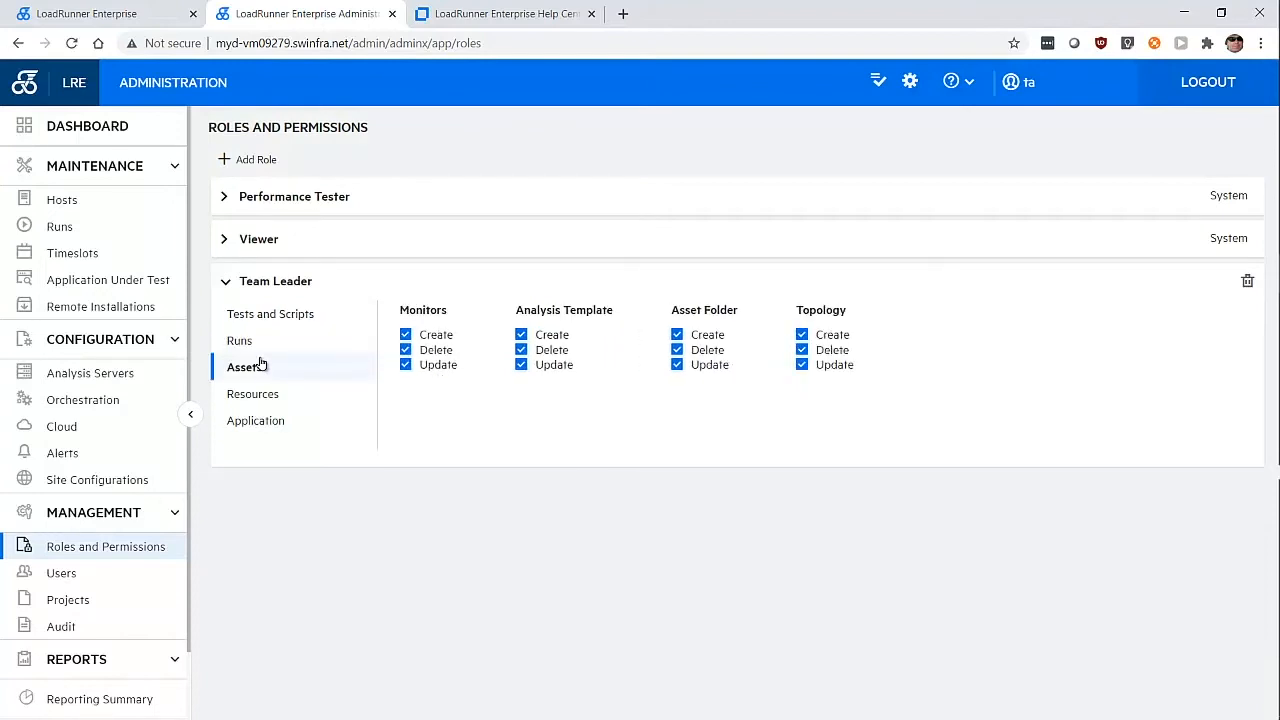
{"action": "mouse_move", "coordinate": [278, 361]}
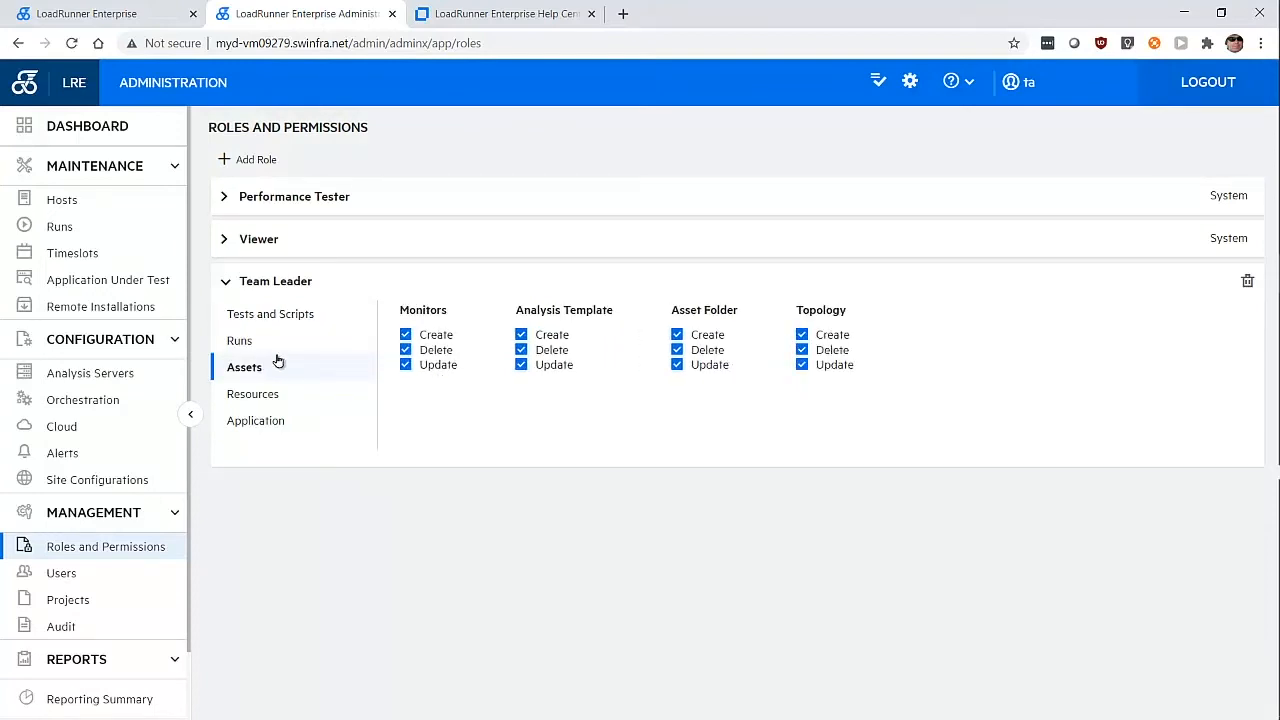
{"action": "mouse_move", "coordinate": [870, 268]}
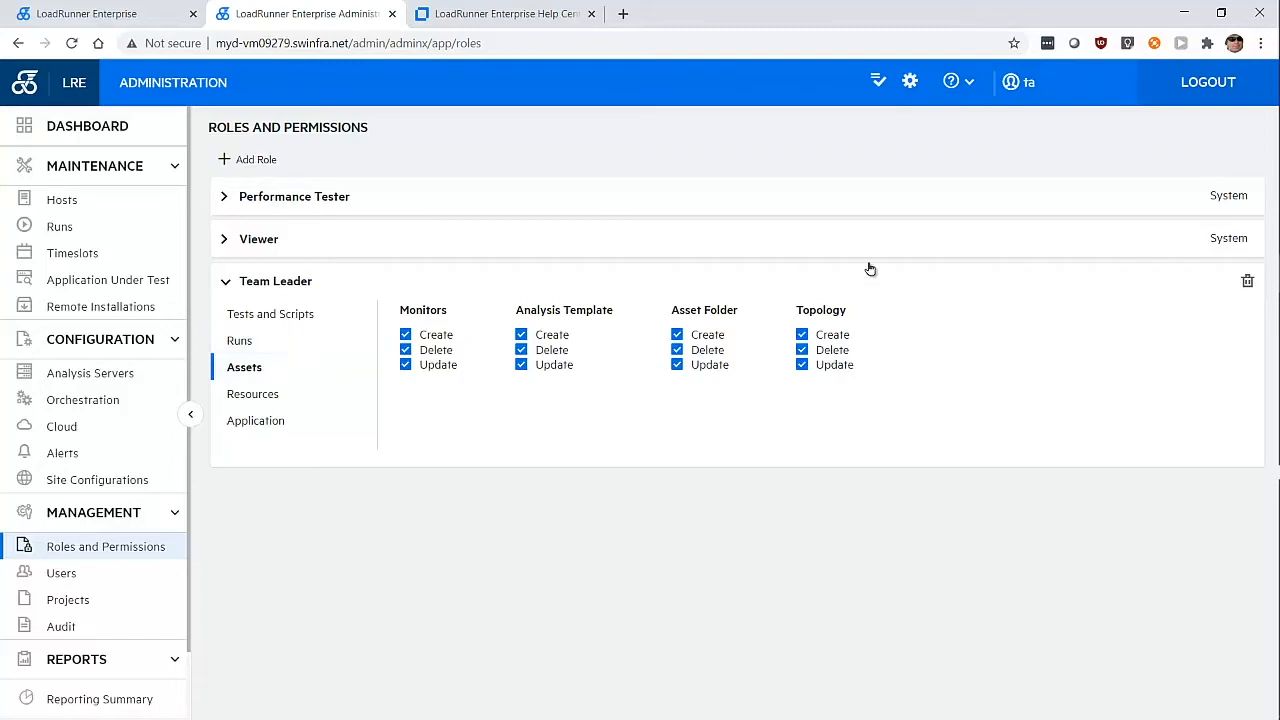
Delete the Team Leader role and go to the timeslots calendar.
{"action": "left_click", "coordinate": [1247, 281]}
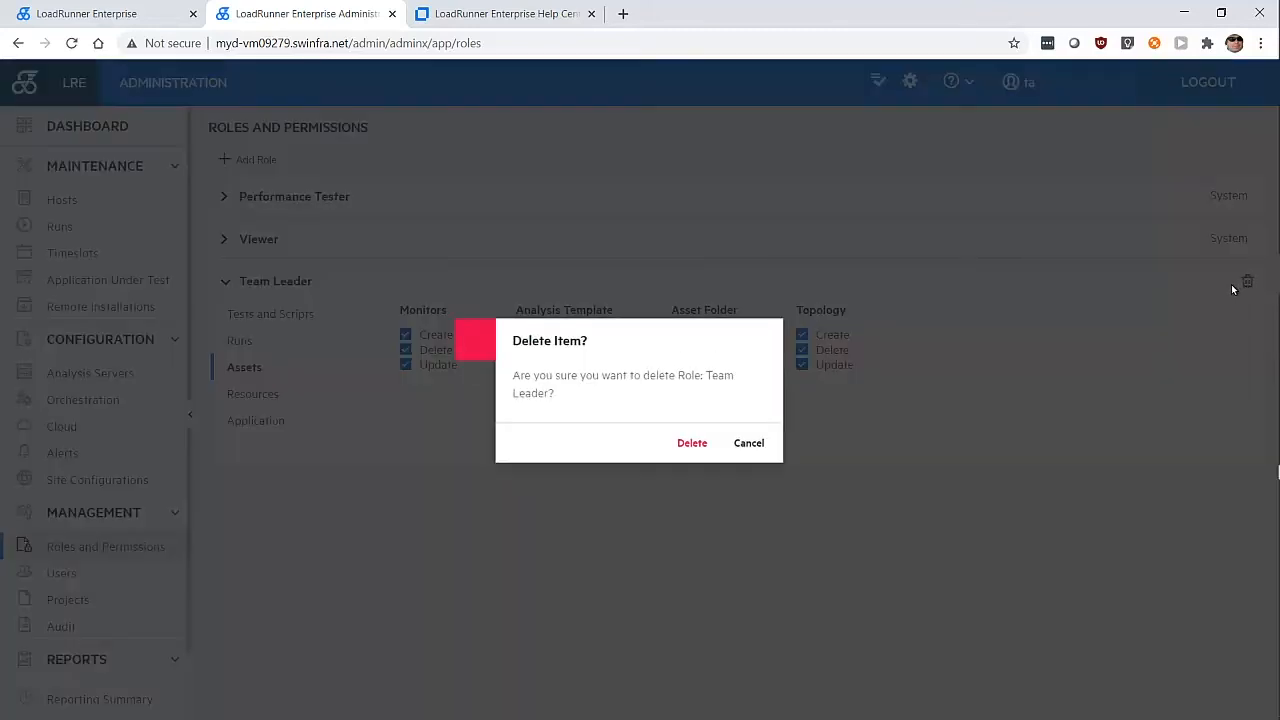
{"action": "left_click", "coordinate": [691, 443]}
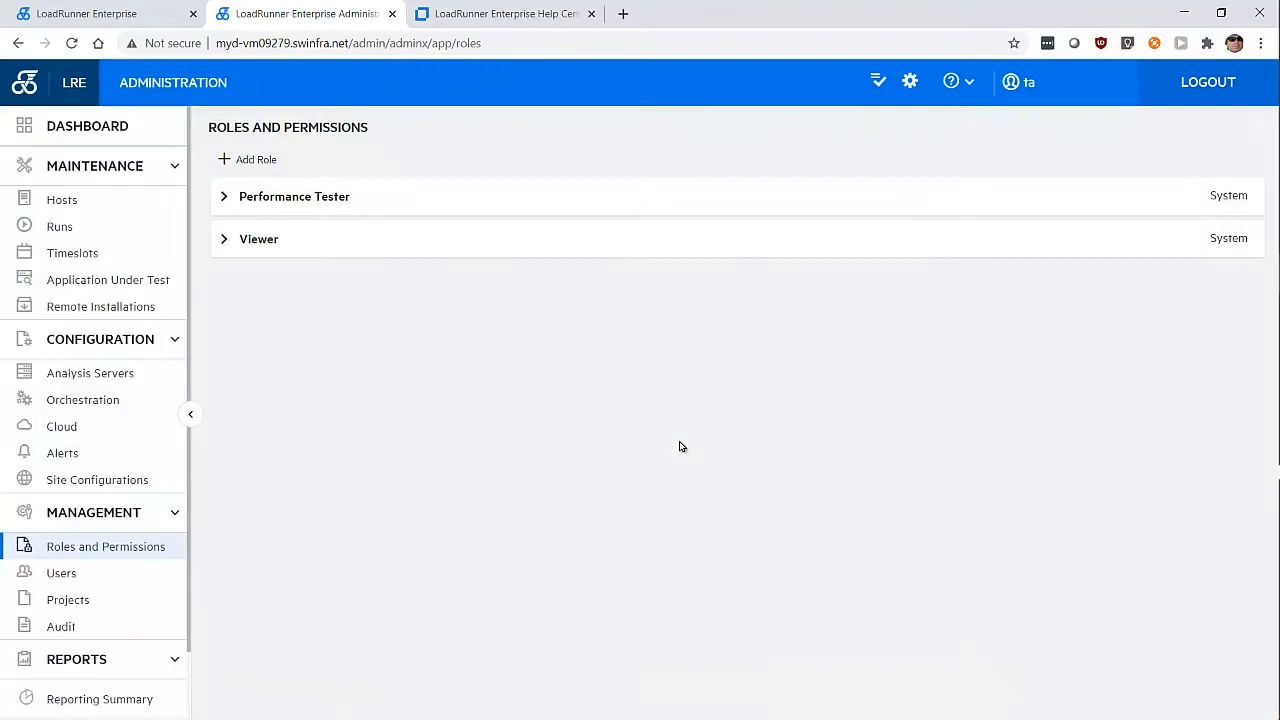
{"action": "left_click", "coordinate": [72, 252]}
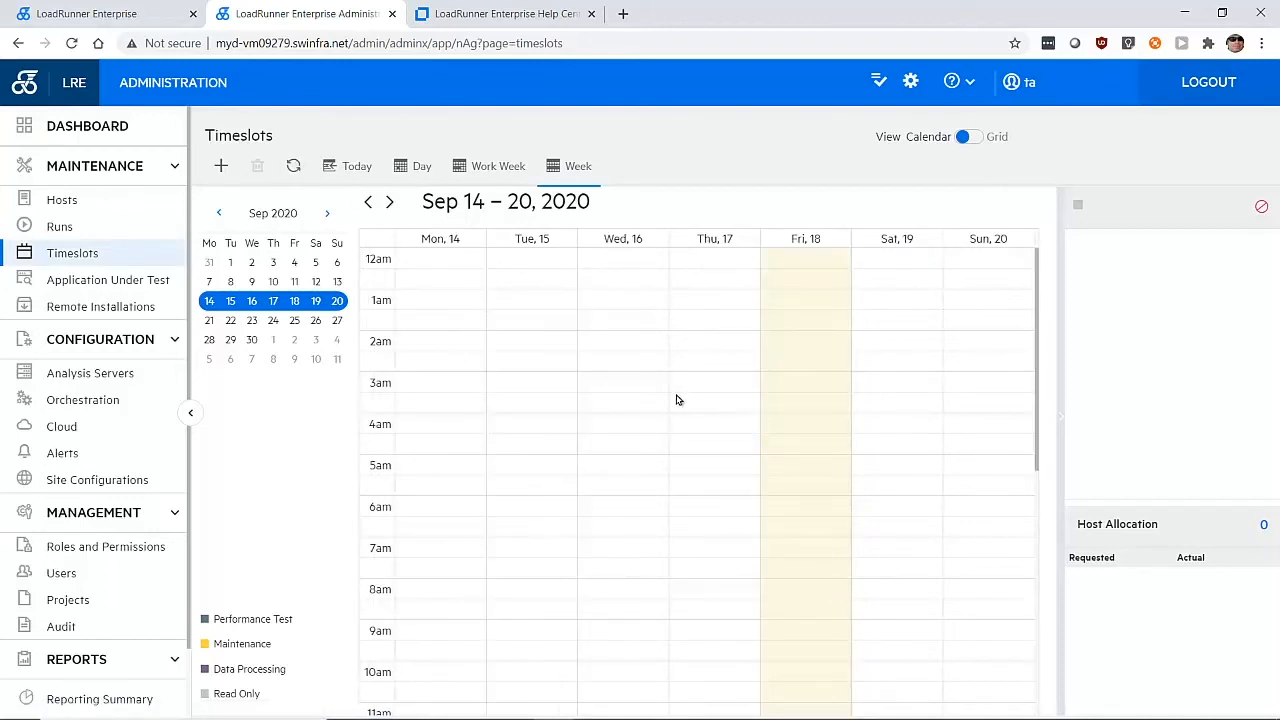
Start a timeslot named patch install with a two-hour duration.
{"action": "scroll", "scroll_direction": "down", "scroll_amount": 3}
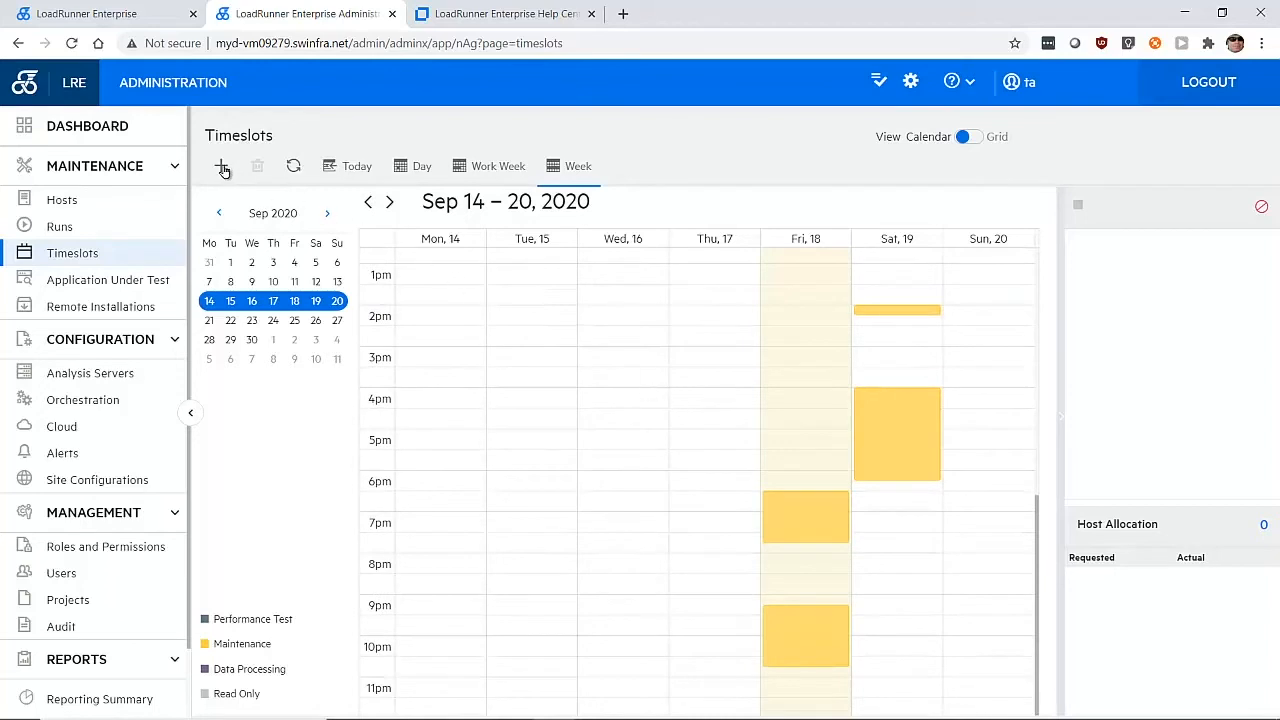
{"action": "left_click", "coordinate": [222, 166]}
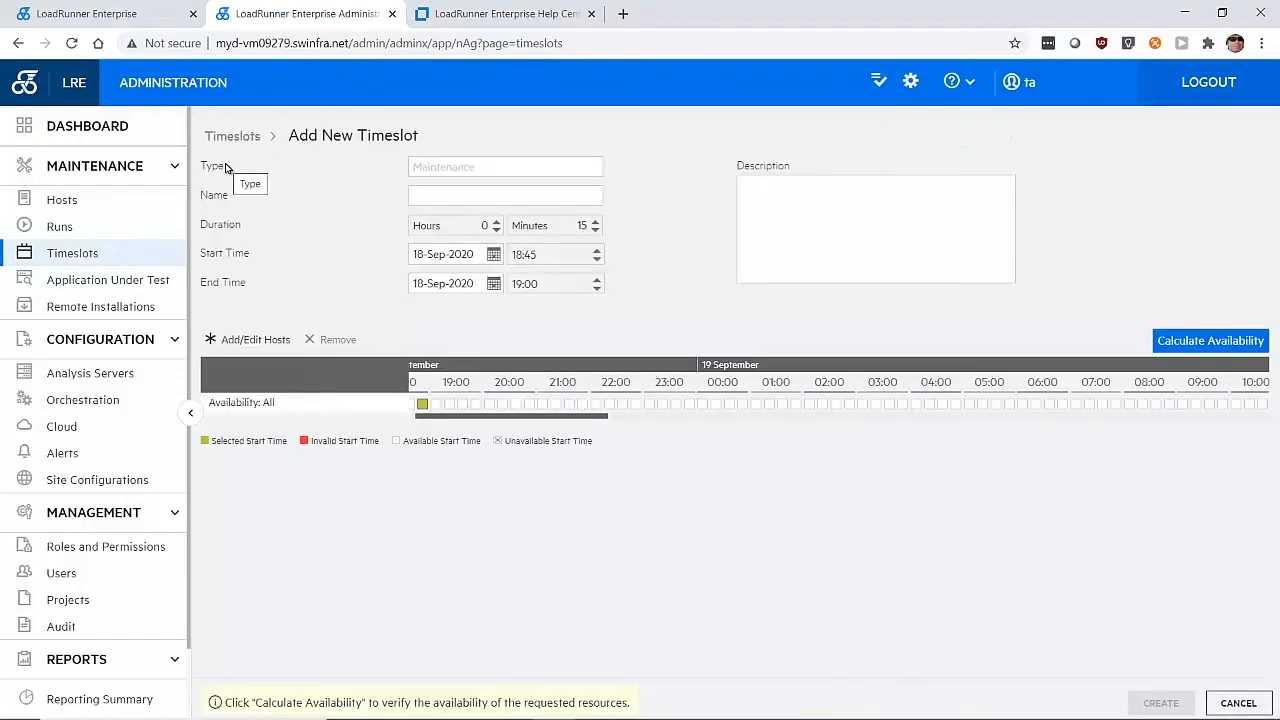
{"action": "left_click", "coordinate": [505, 194]}
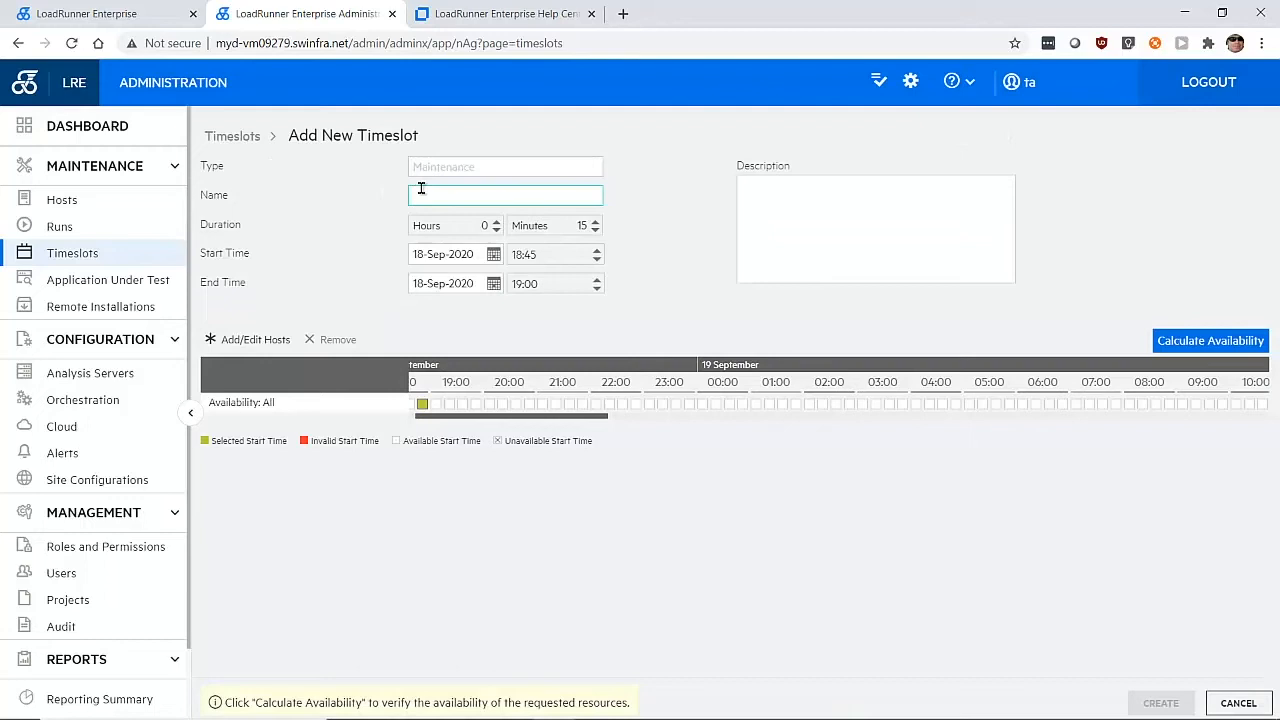
{"action": "type", "text": "patch"}
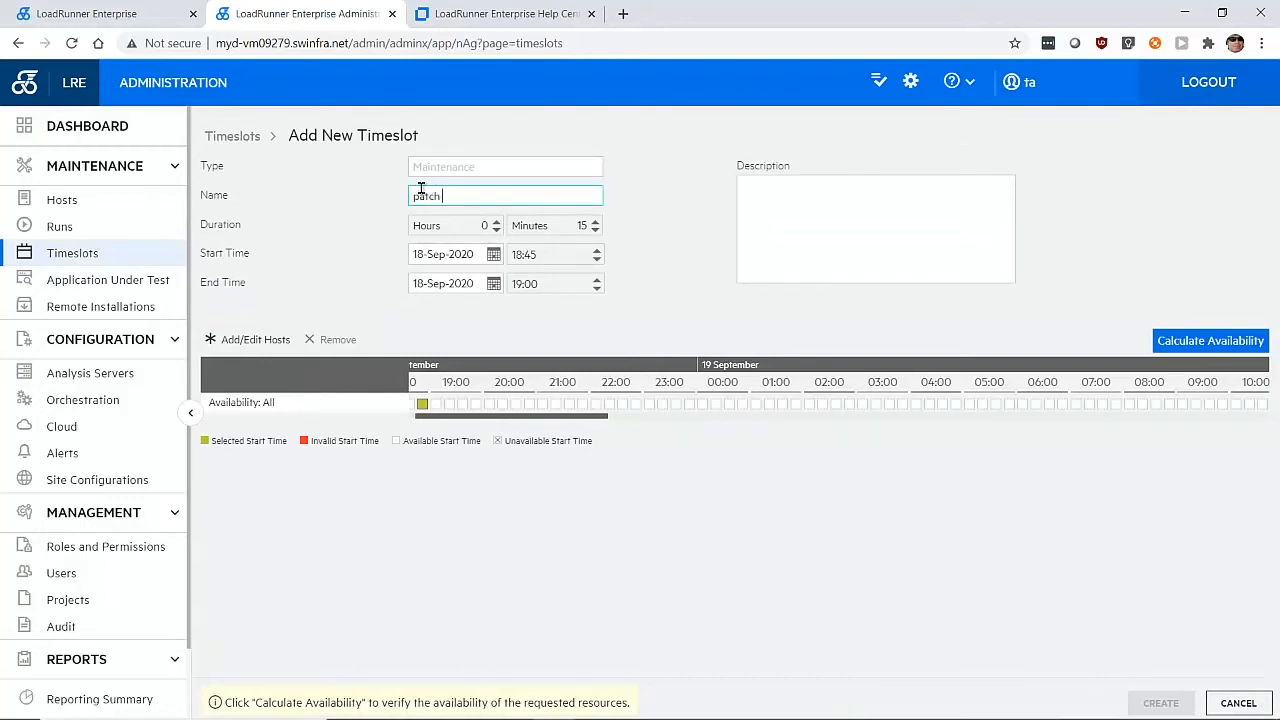
{"action": "type", "text": "insta"}
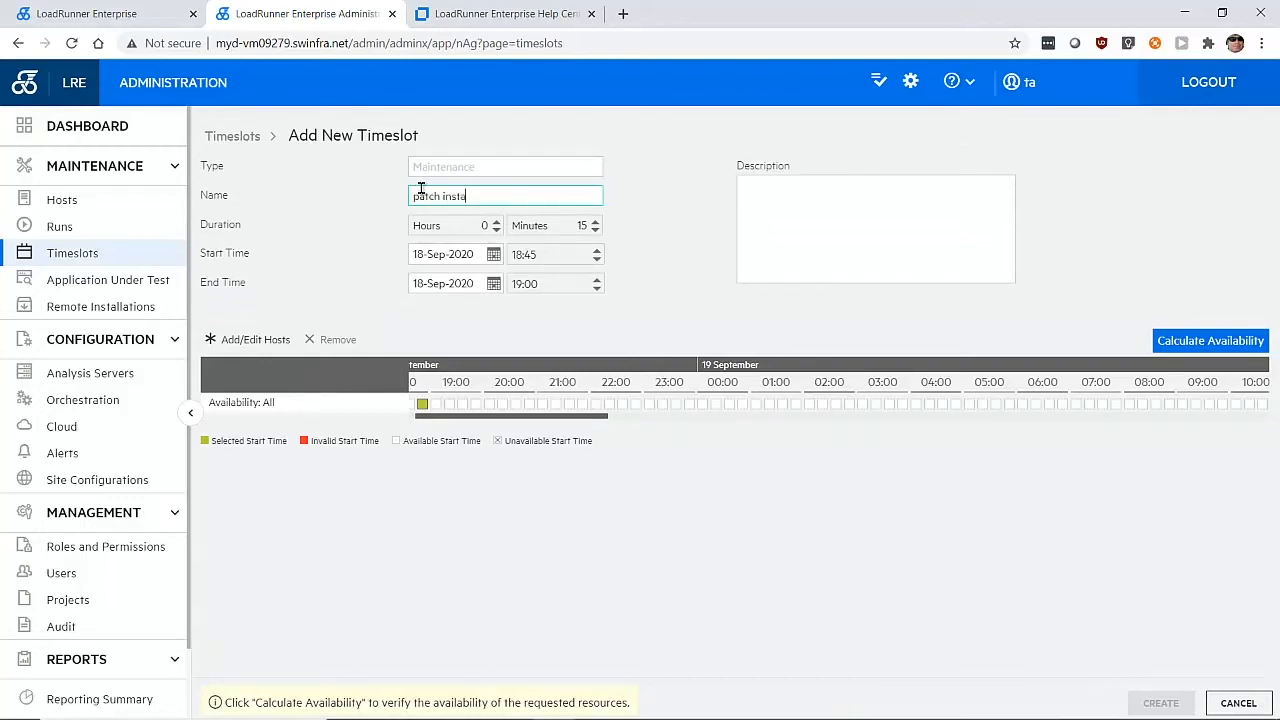
{"action": "left_click", "coordinate": [494, 221]}
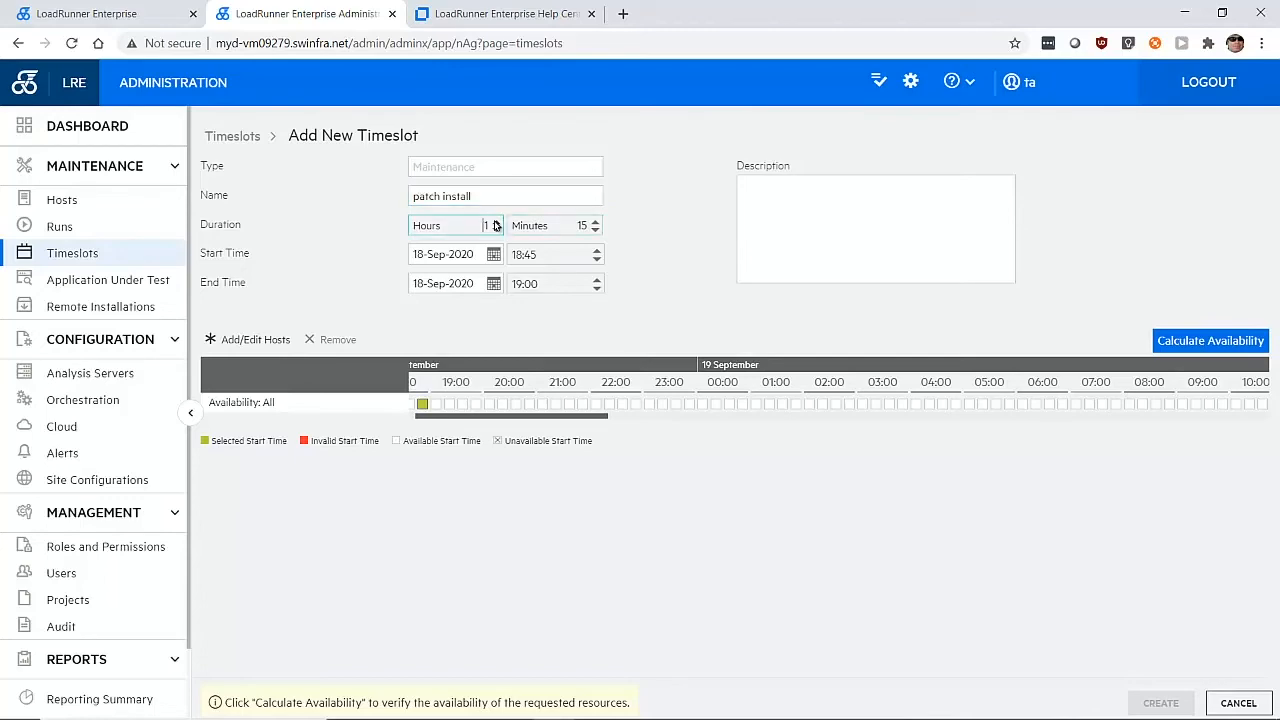
{"action": "left_click", "coordinate": [494, 221]}
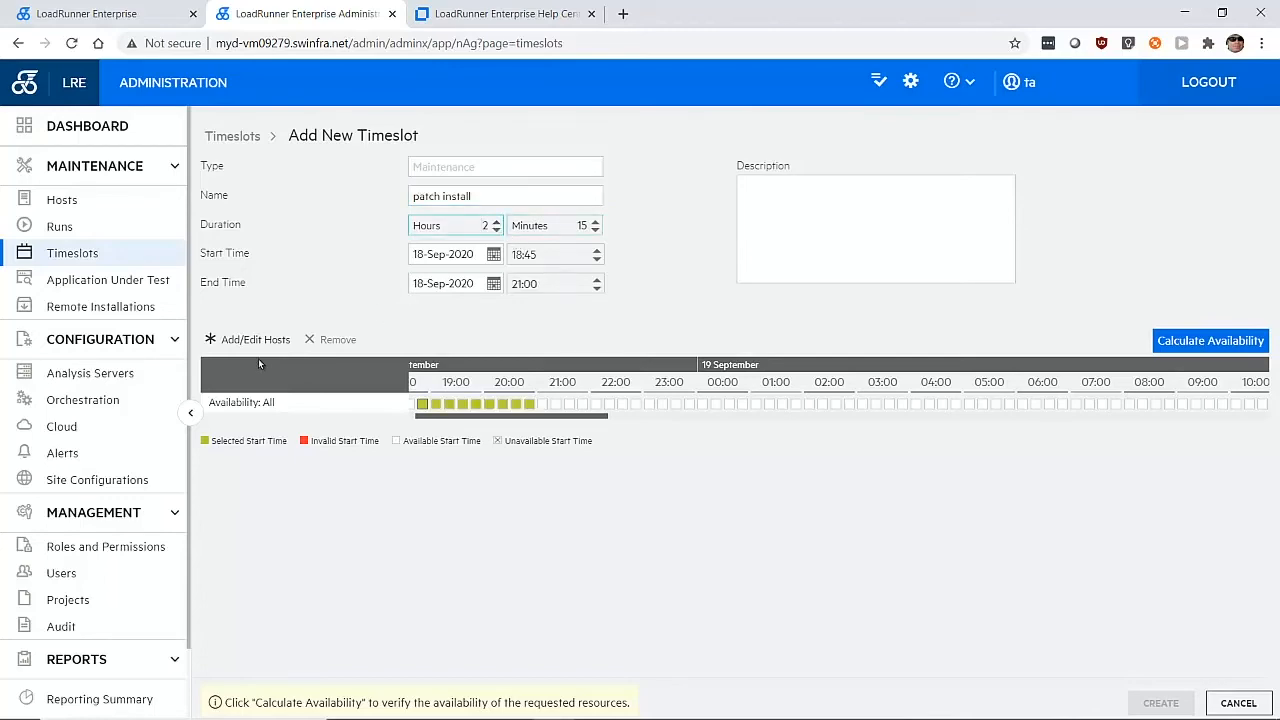
Add host myd-vm02318.swinfra.net, create the timeslot and go to the runs list.
{"action": "left_click", "coordinate": [254, 339]}
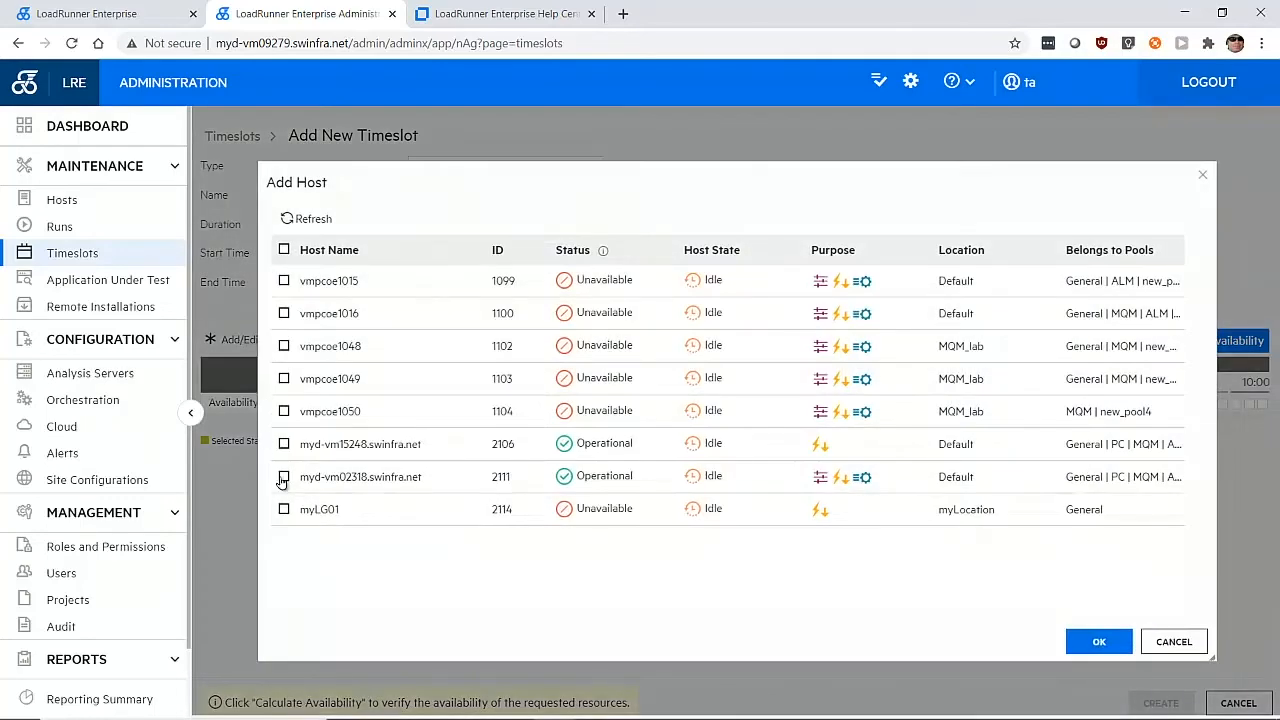
{"action": "left_click", "coordinate": [1098, 641]}
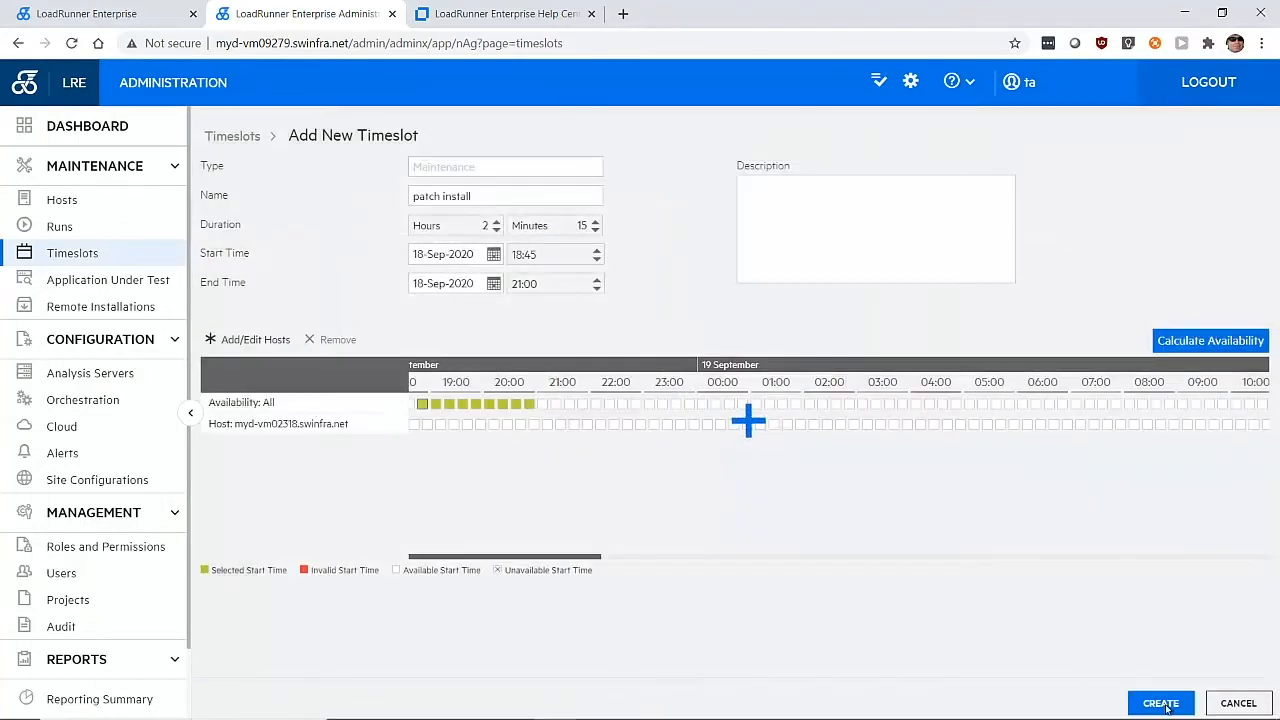
{"action": "left_click", "coordinate": [1160, 703]}
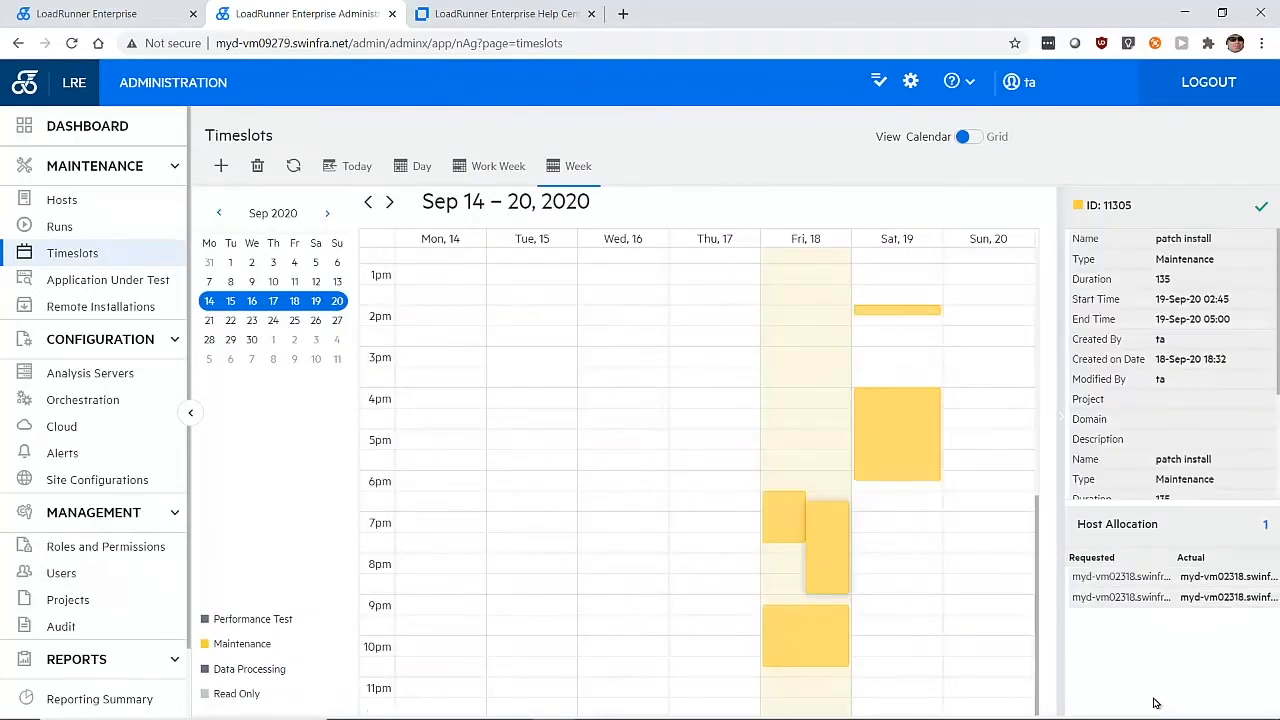
{"action": "left_click", "coordinate": [59, 226]}
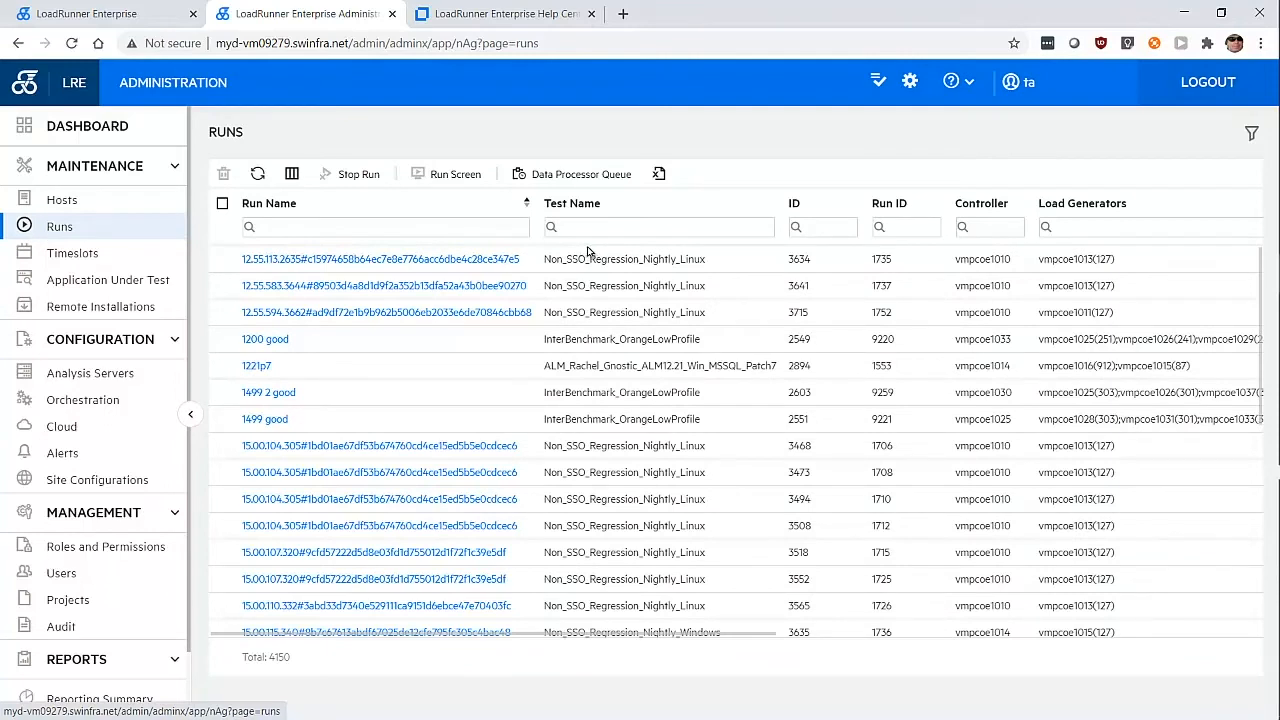
Expand Reports to list the resource utilization and license usage reports.
{"action": "left_click", "coordinate": [222, 259]}
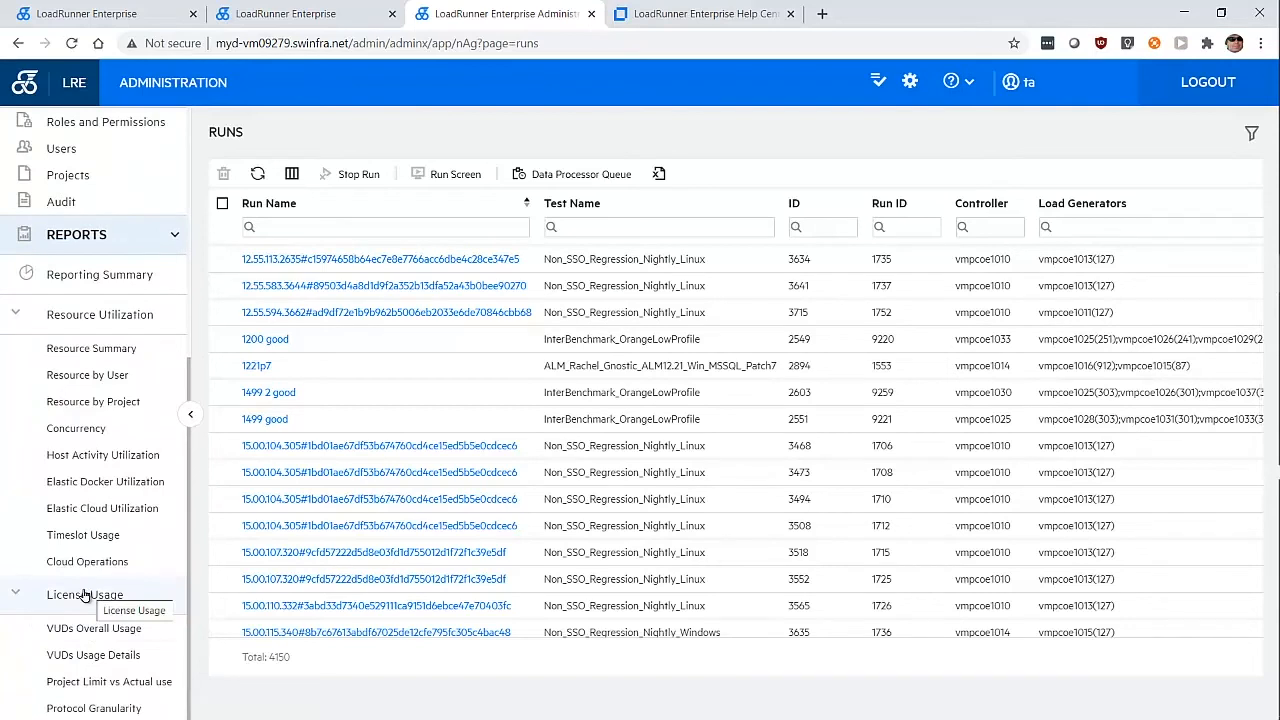
{"action": "mouse_move", "coordinate": [117, 558]}
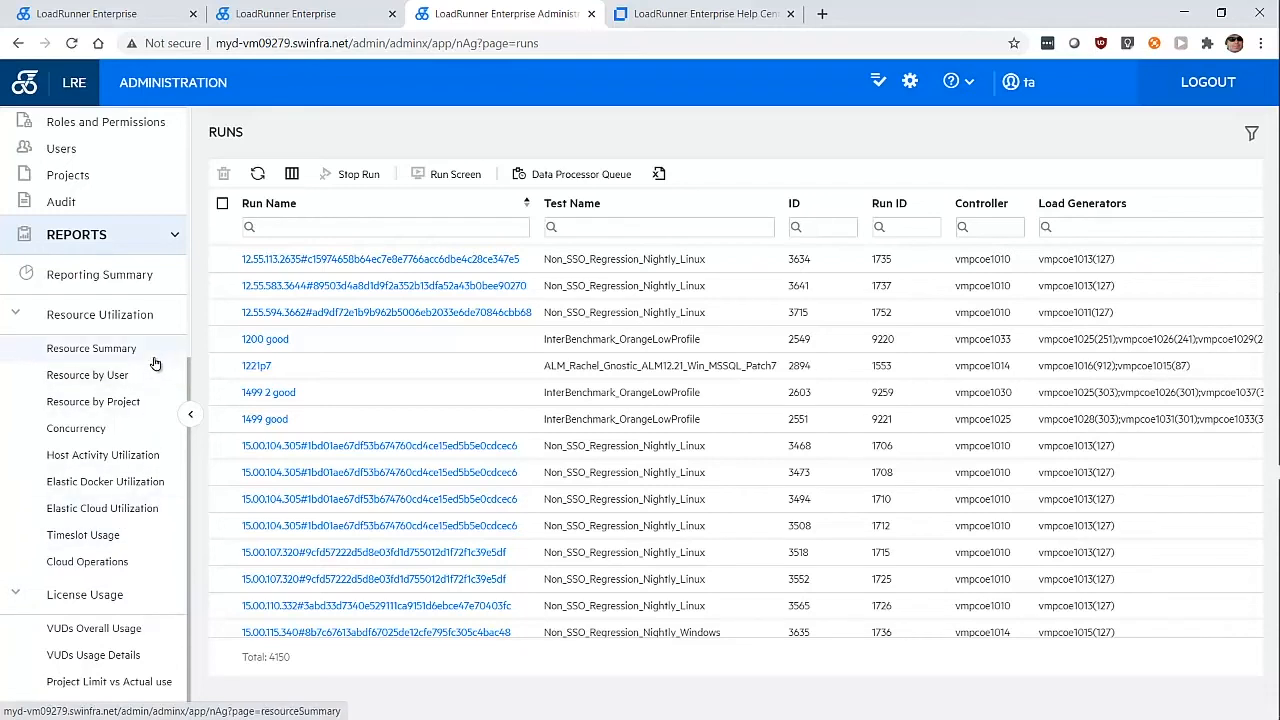
{"action": "mouse_move", "coordinate": [94, 628]}
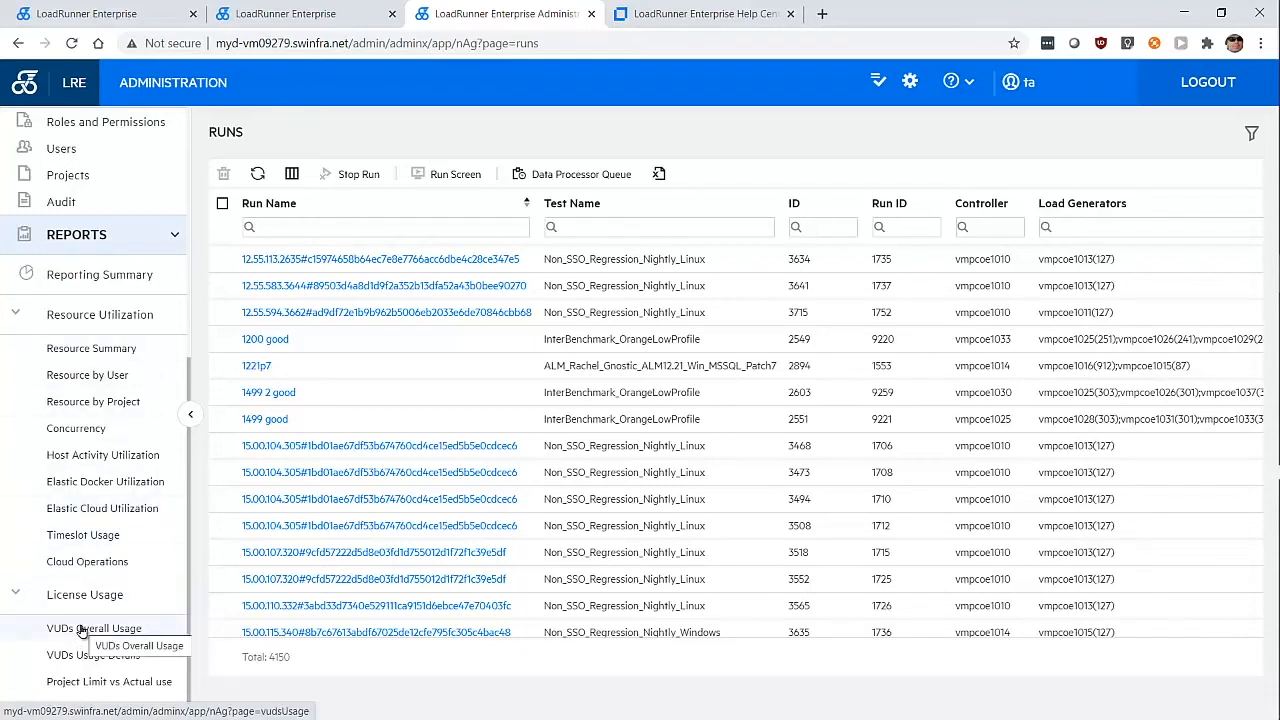
Display the Timeslot Usage report with duration, machine and Vuser utilization.
{"action": "left_click", "coordinate": [82, 535]}
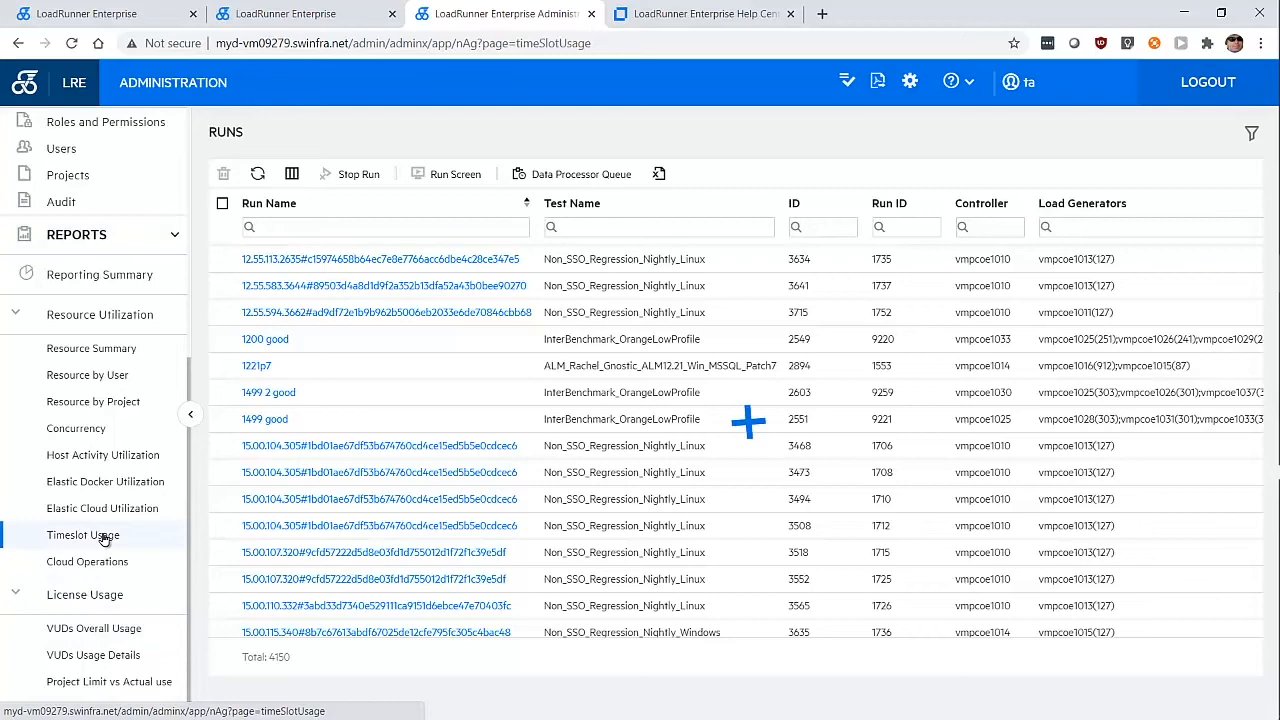
{"action": "left_click", "coordinate": [82, 535]}
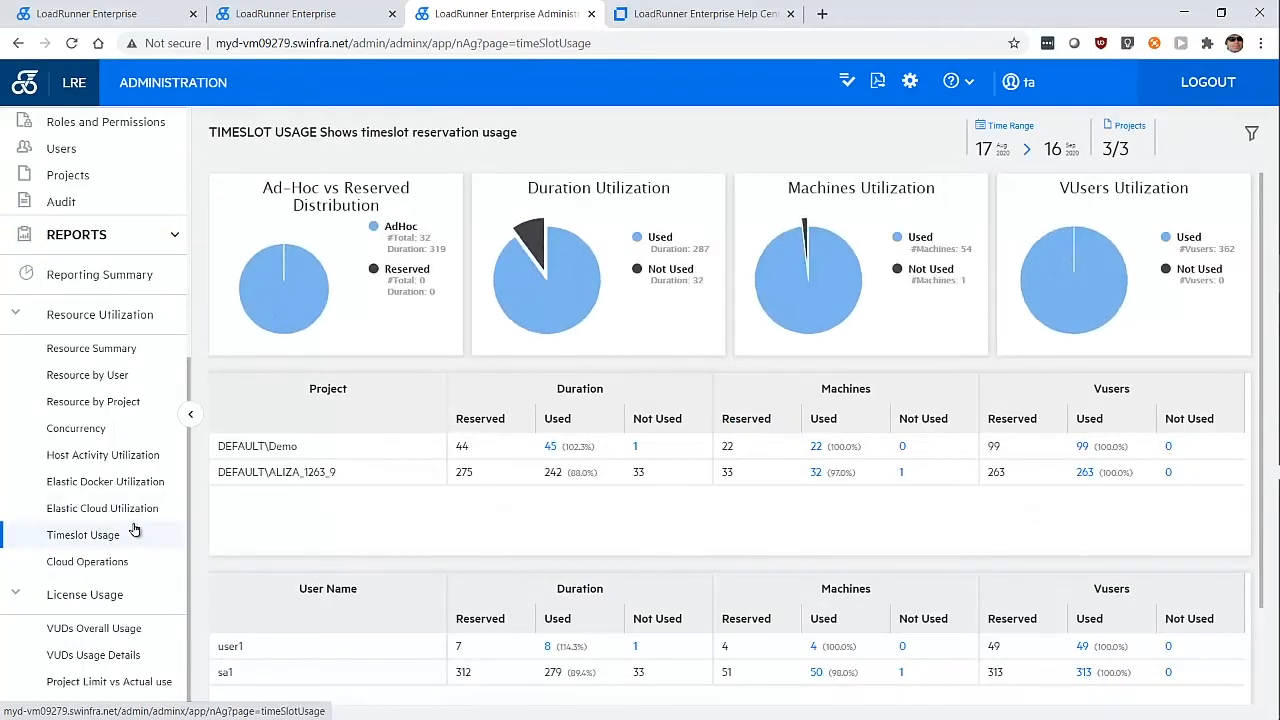
{"action": "mouse_move", "coordinate": [1073, 250]}
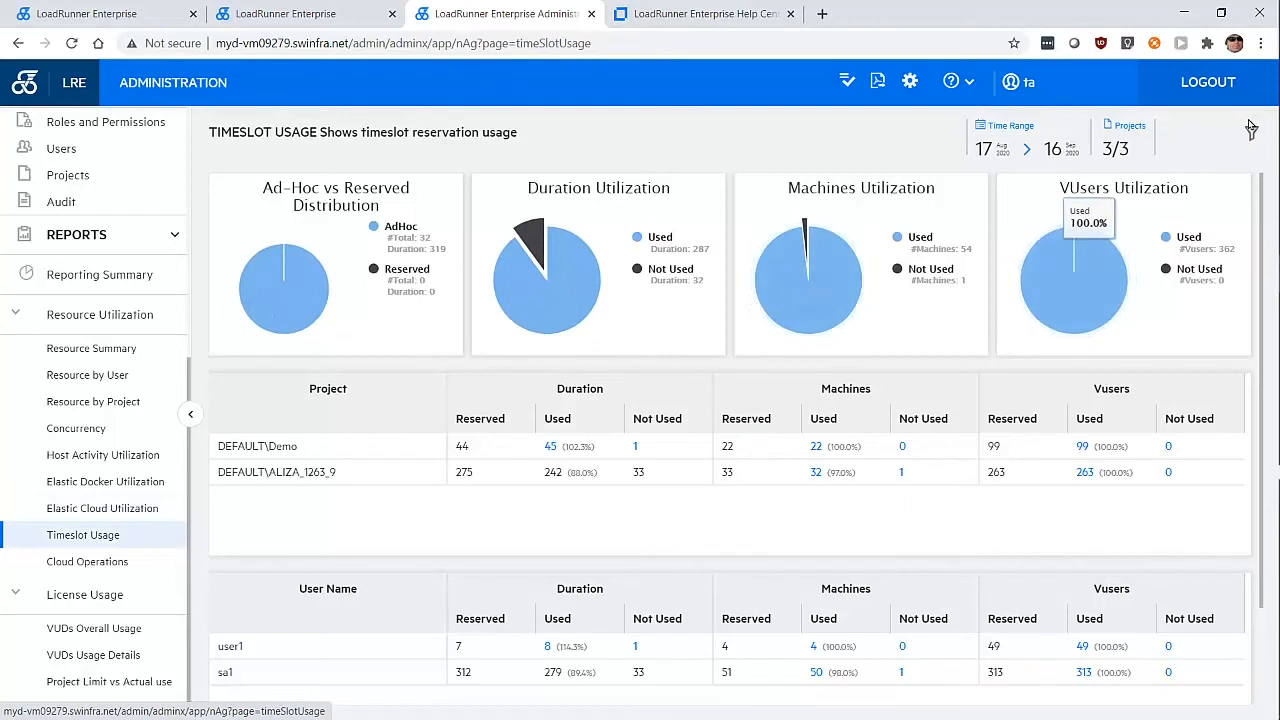
{"action": "left_click", "coordinate": [1124, 140]}
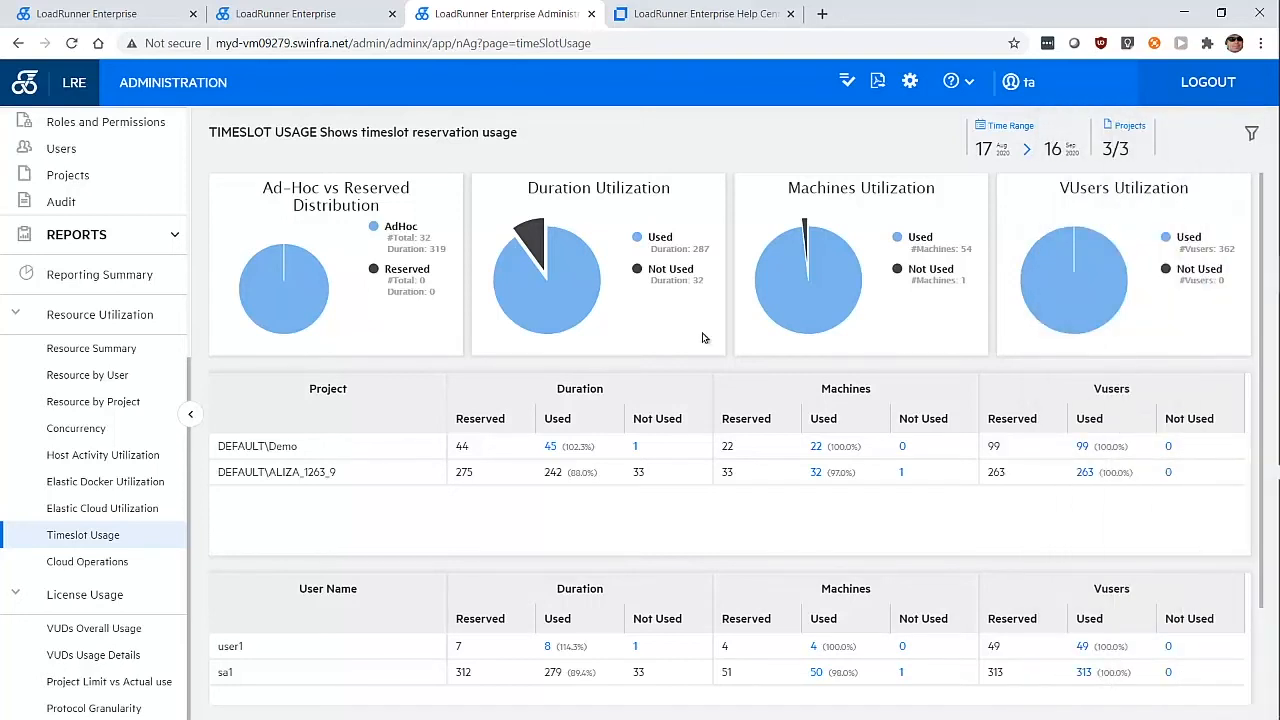
{"action": "mouse_move", "coordinate": [690, 332]}
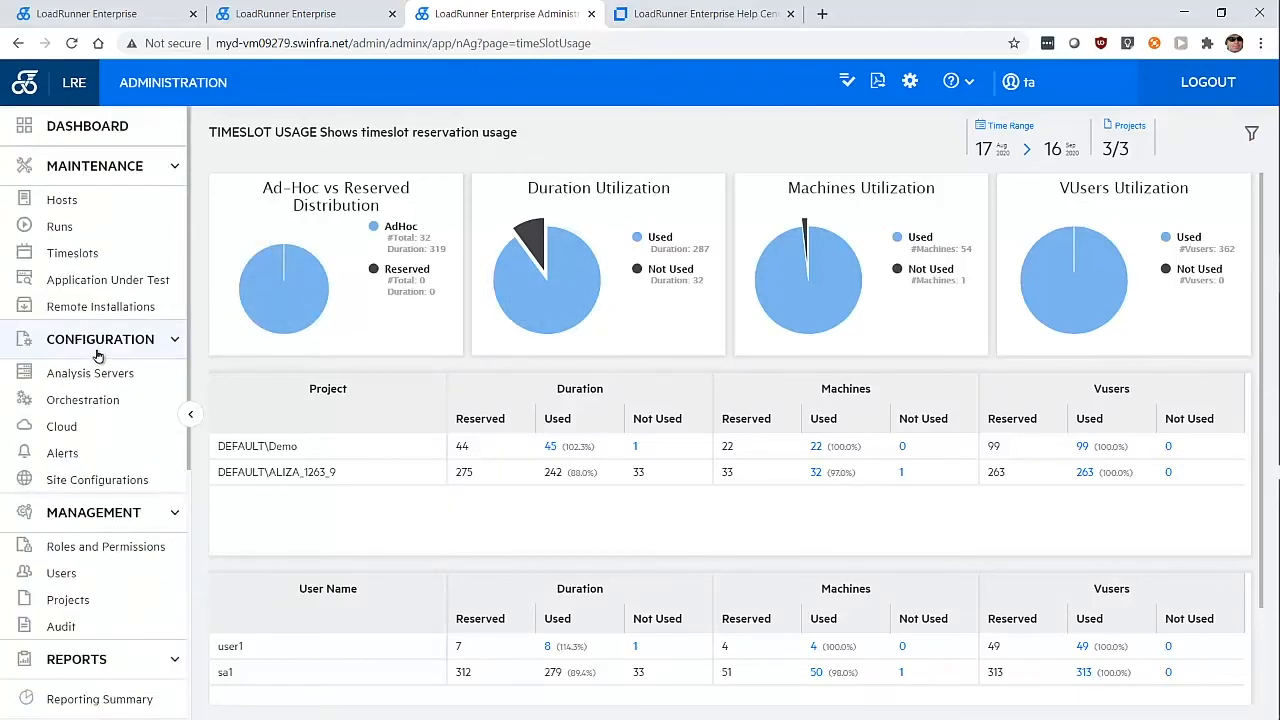
View the Help menu options, then go to Maintenance > Hosts to list the seven hosts.
{"action": "left_click", "coordinate": [951, 81]}
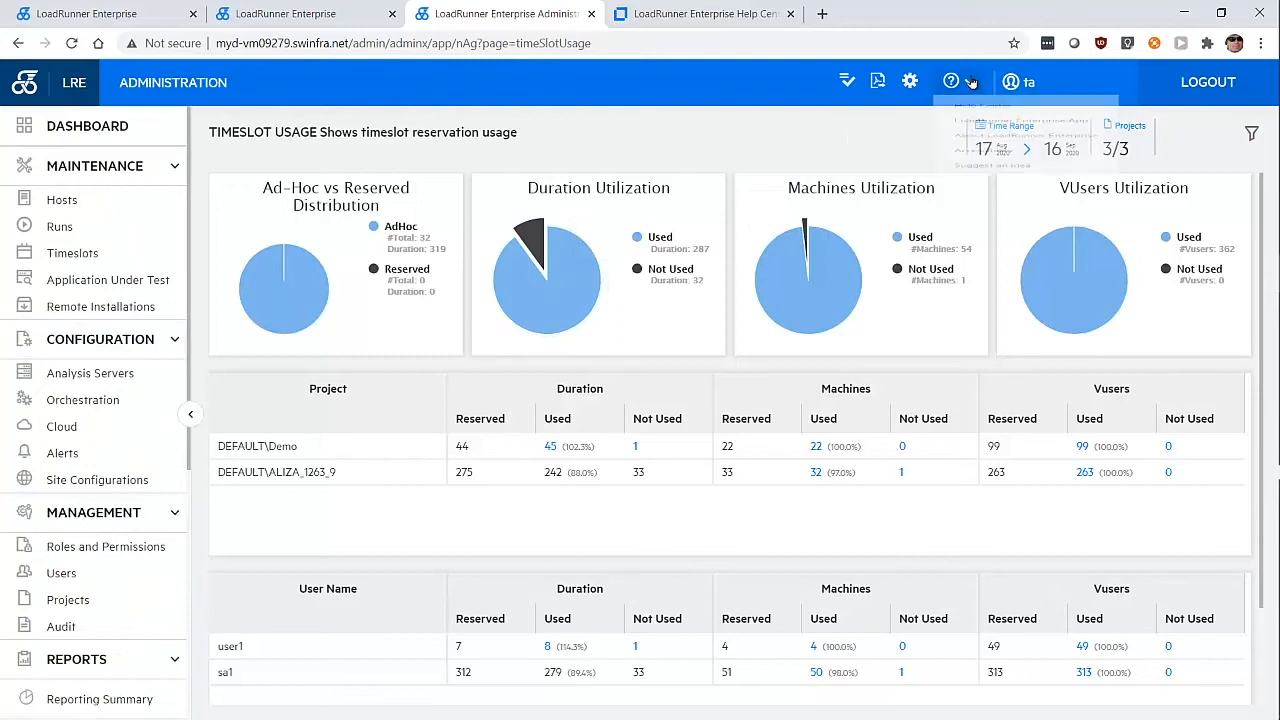
{"action": "left_click", "coordinate": [951, 81]}
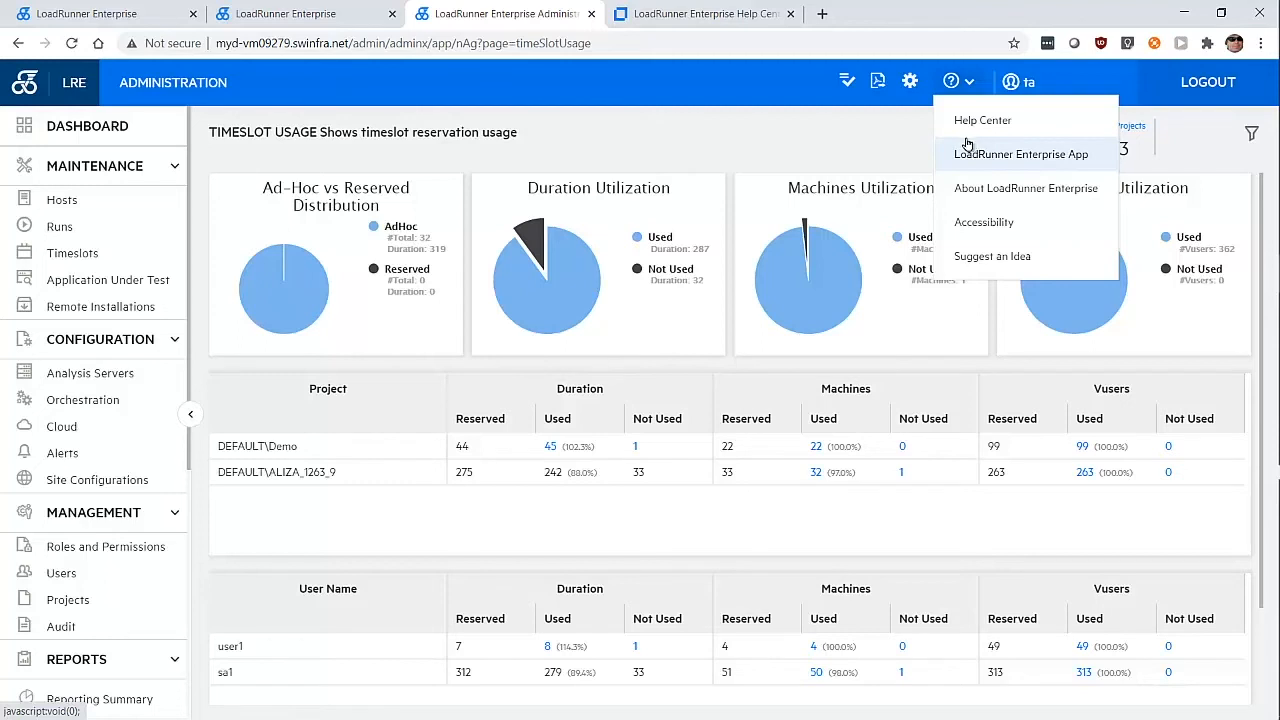
{"action": "left_click", "coordinate": [62, 199]}
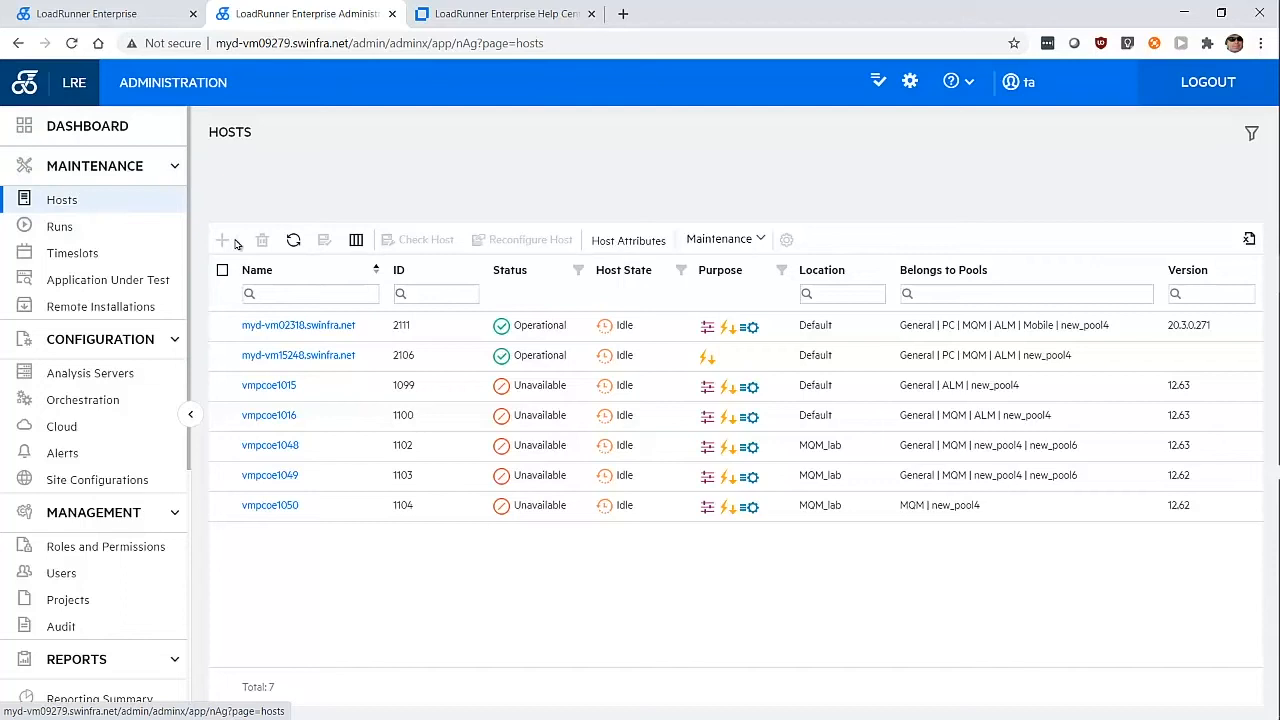
{"action": "mouse_move", "coordinate": [222, 239]}
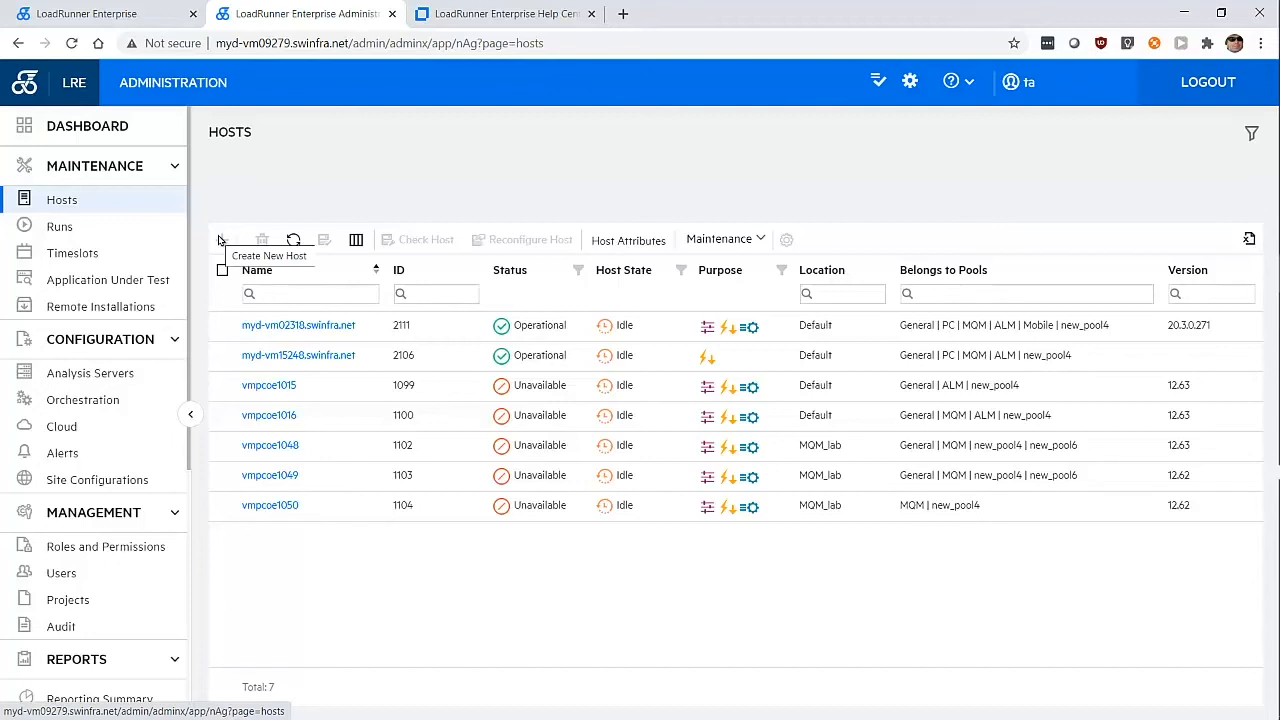
{"action": "mouse_move", "coordinate": [240, 245]}
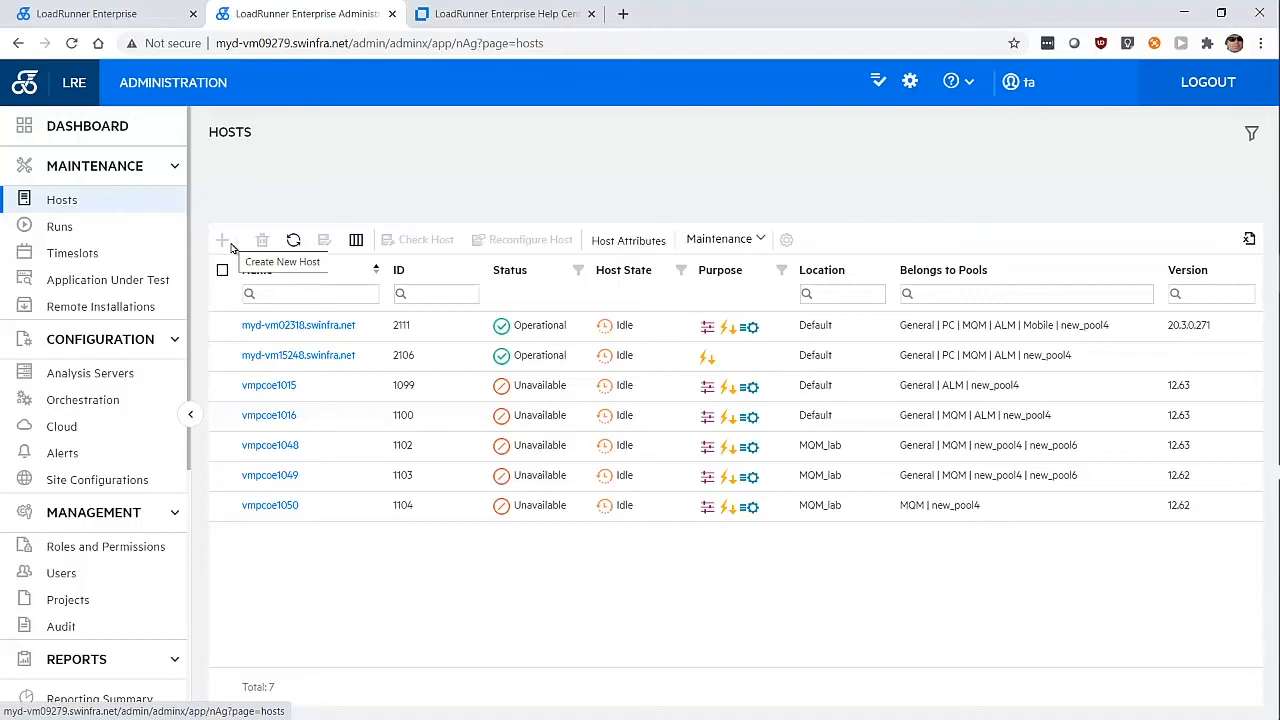
{"action": "mouse_move", "coordinate": [195, 108]}
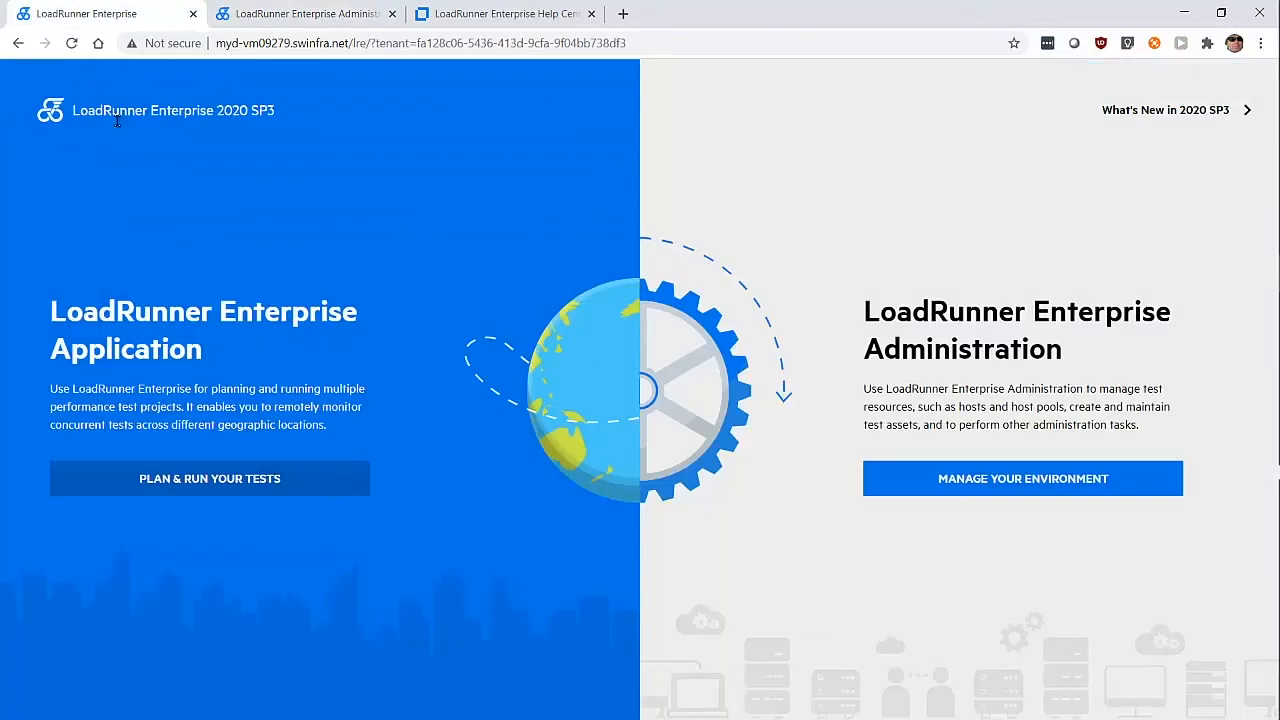
Sign in via Plan & Run Your Tests as DEFAULT\Demo and reach its six-host list.
{"action": "left_click", "coordinate": [209, 478]}
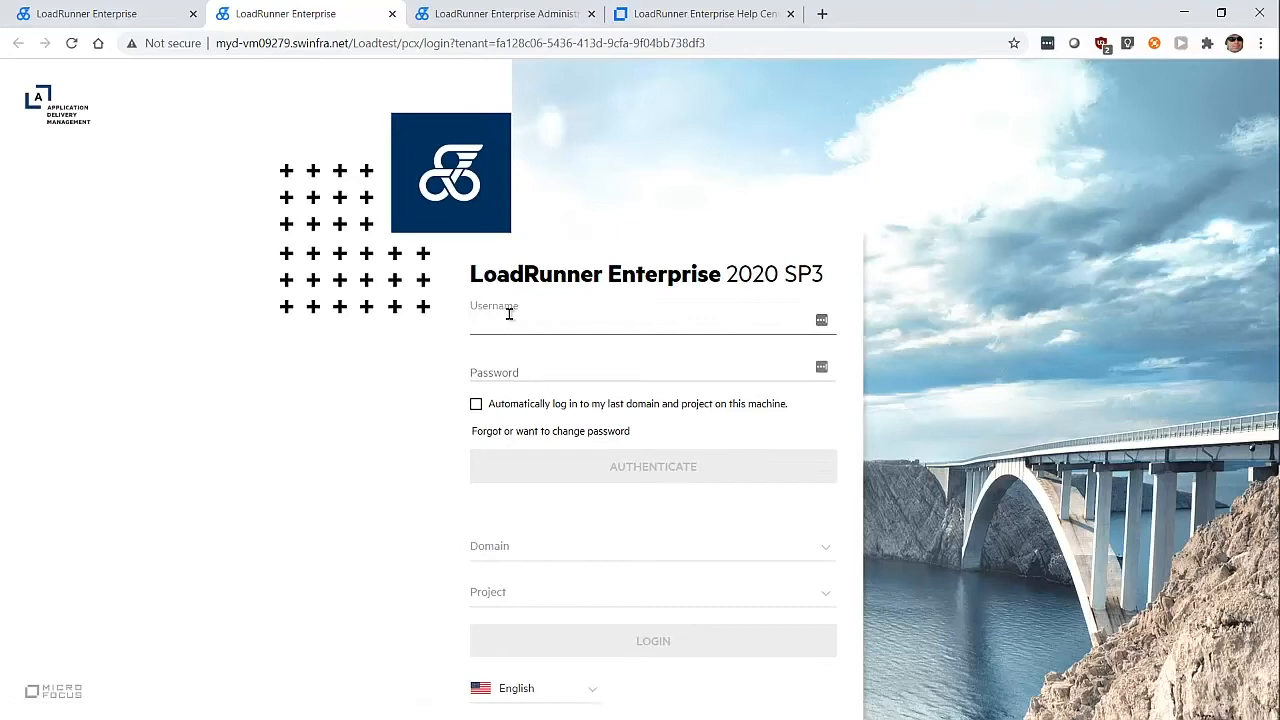
{"action": "type", "text": "ta"}
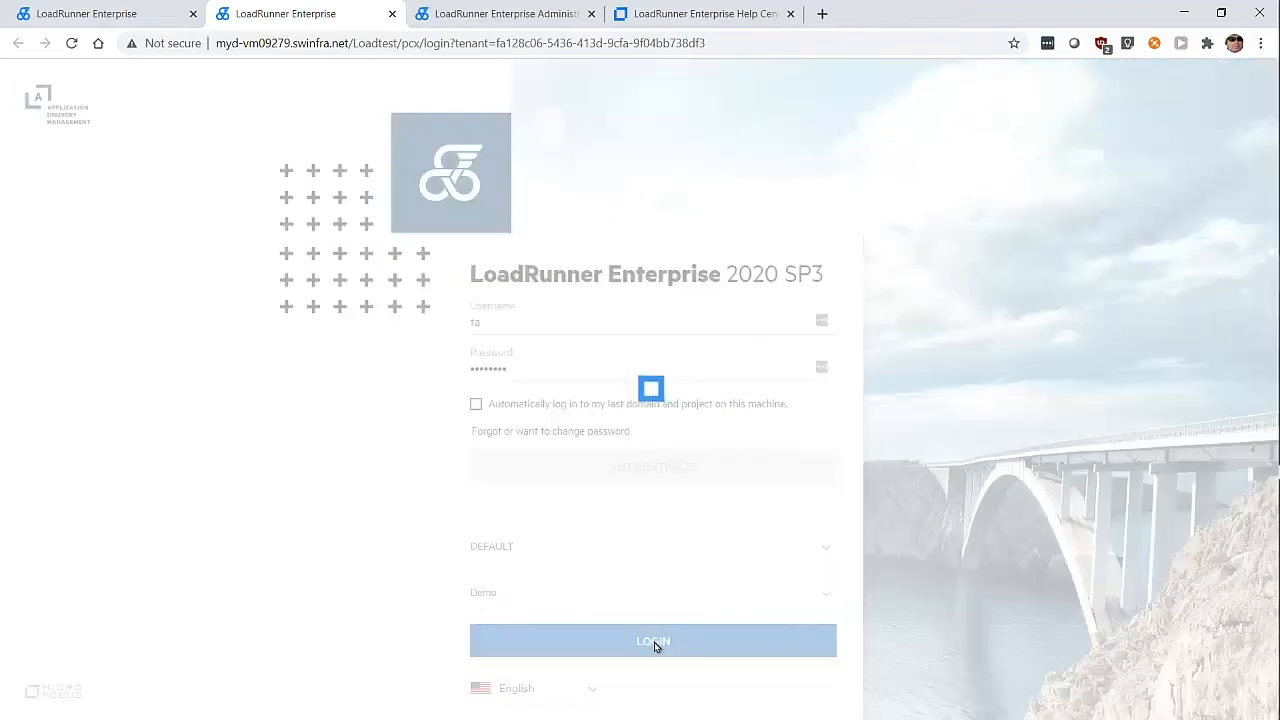
{"action": "left_click", "coordinate": [652, 641]}
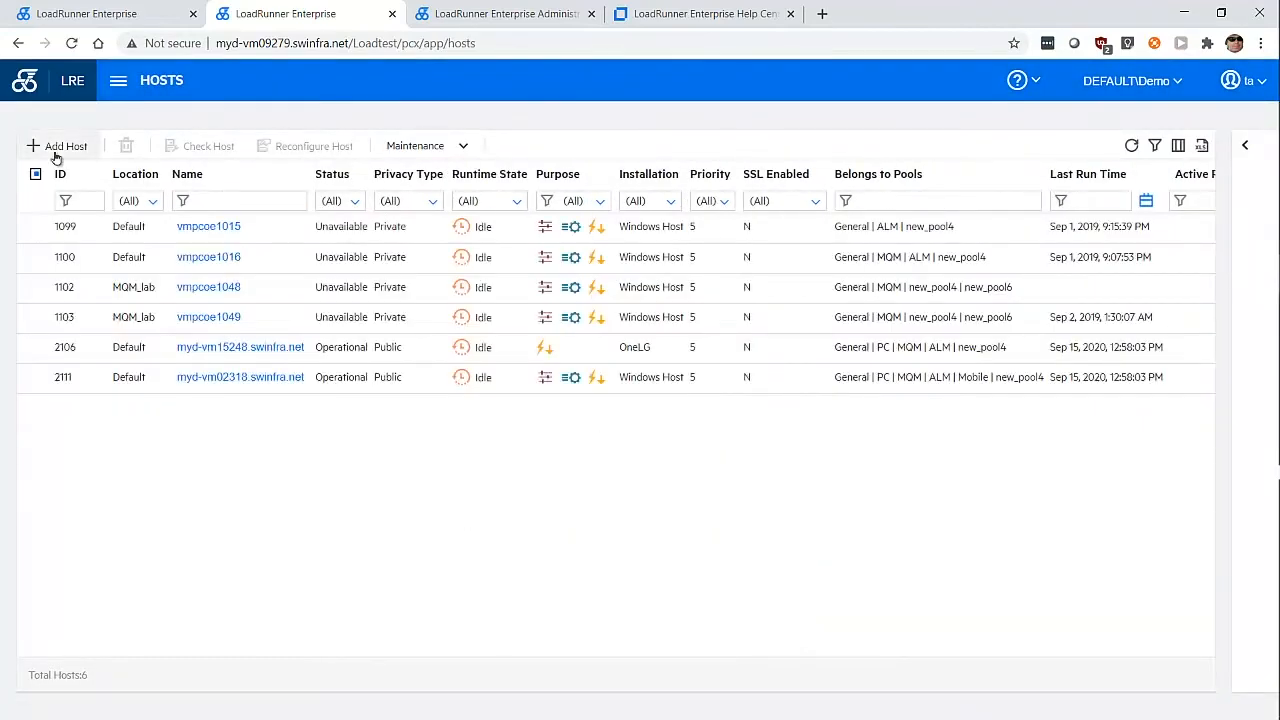
Start a new host named myLG01 with installation type Unix LG, purpose Load Generator.
{"action": "left_click", "coordinate": [66, 146]}
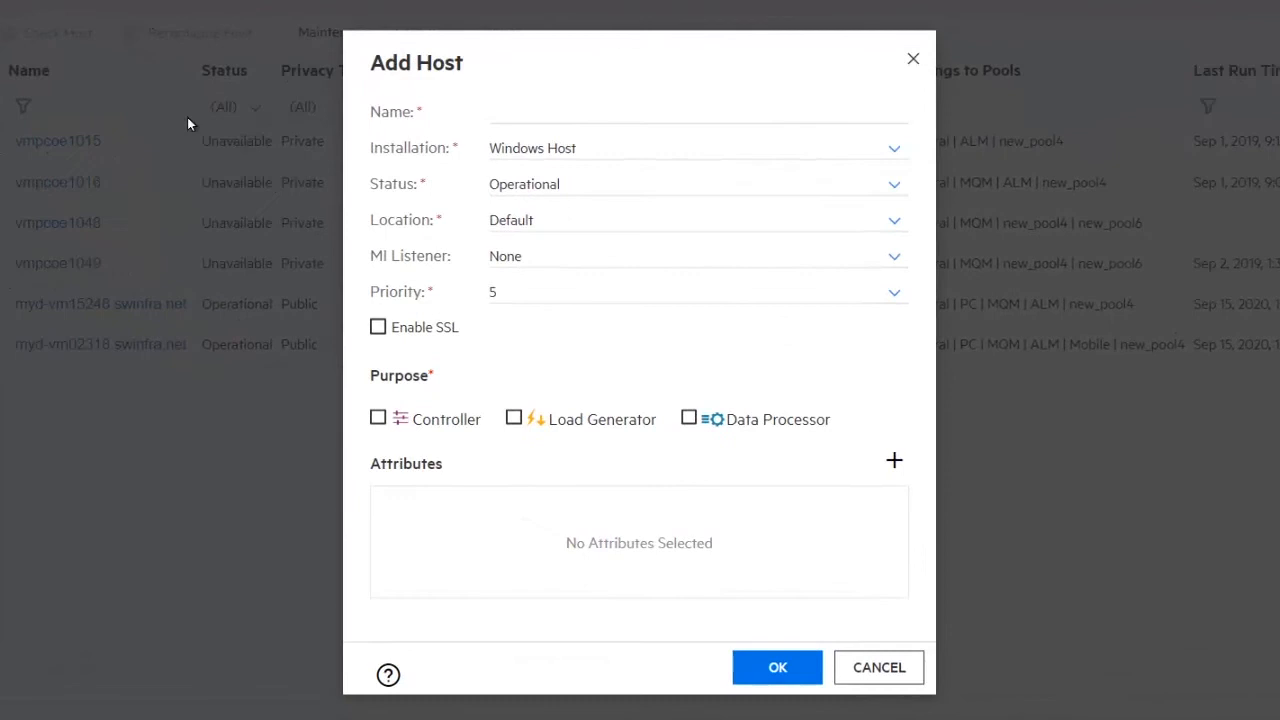
{"action": "left_click", "coordinate": [697, 111]}
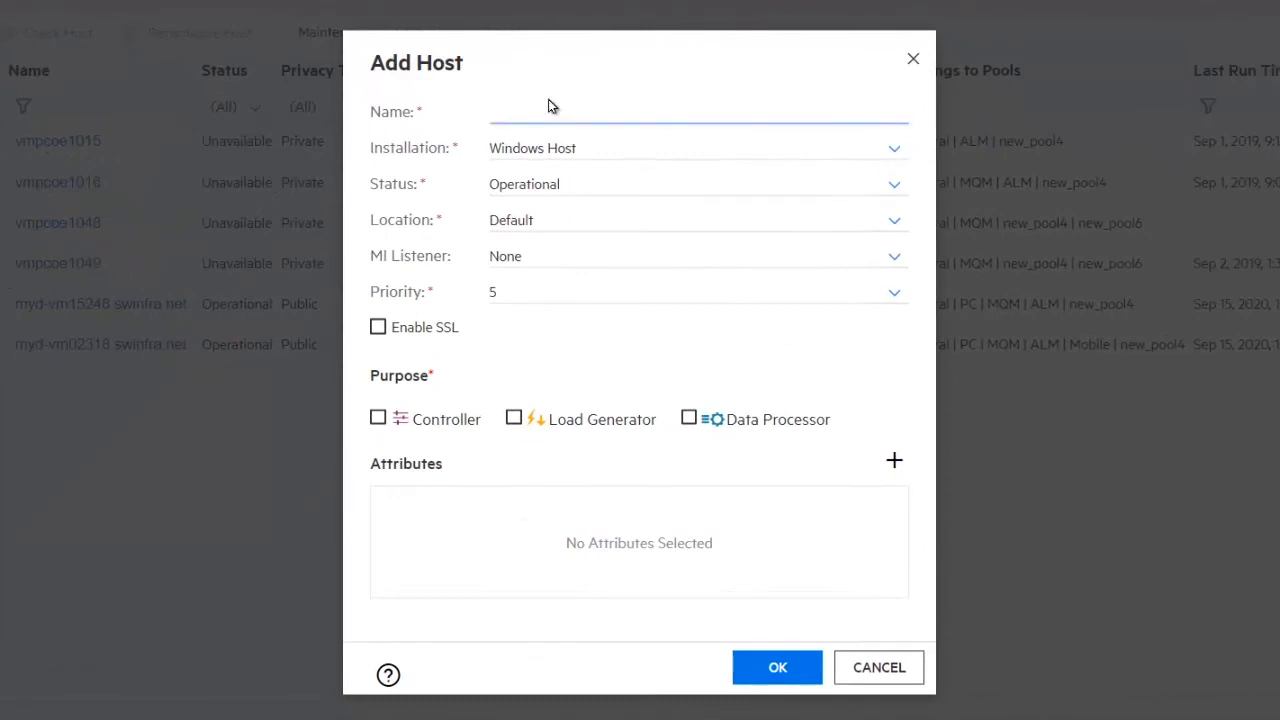
{"action": "type", "text": "myLG"}
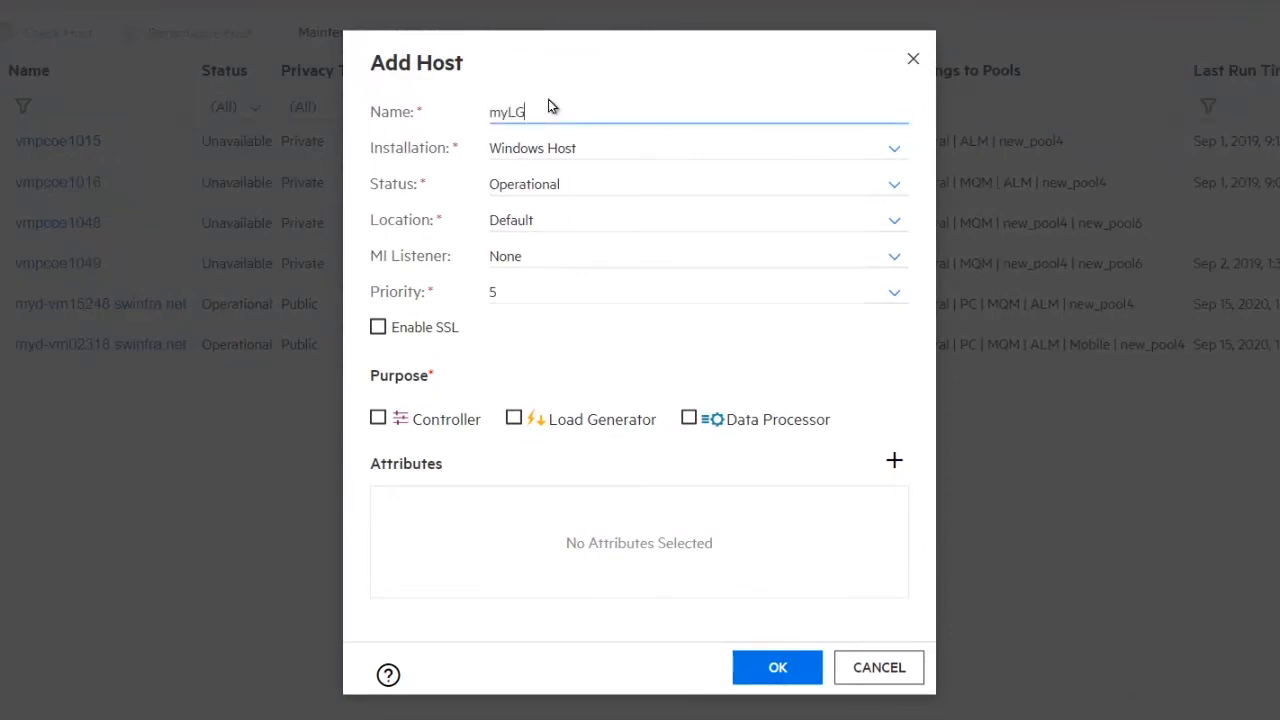
{"action": "type", "text": "01"}
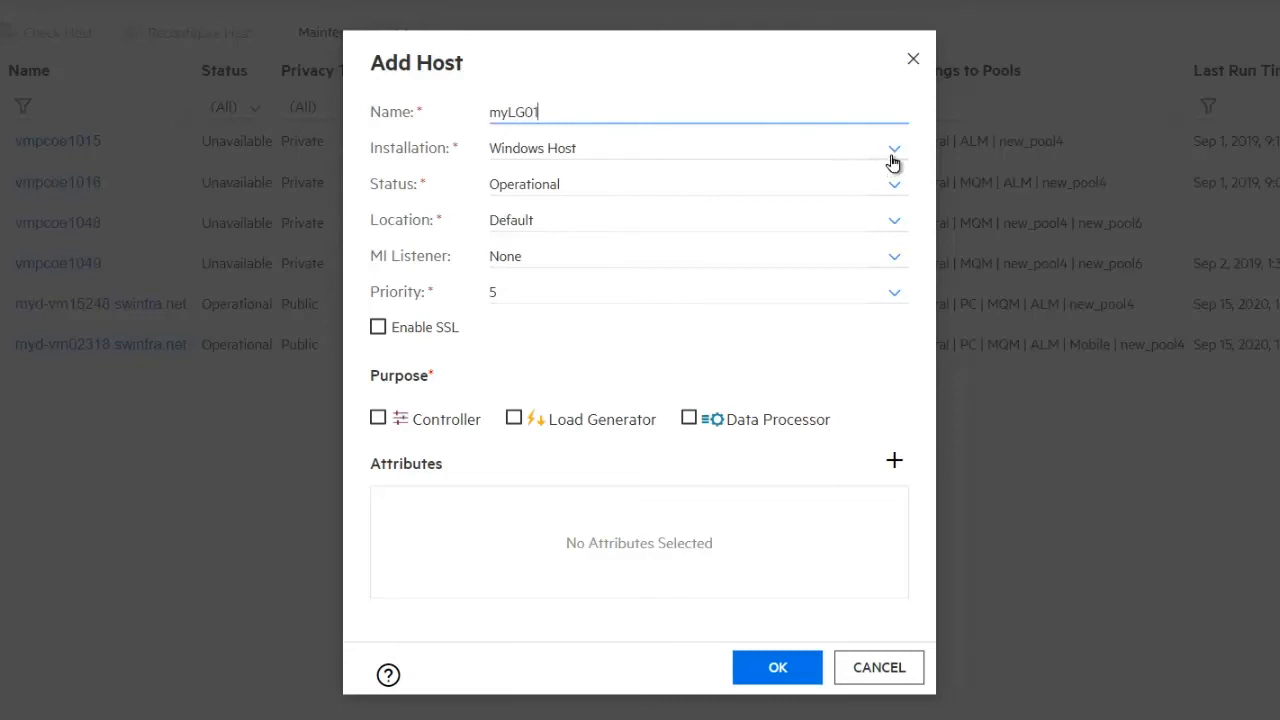
{"action": "left_click", "coordinate": [525, 248]}
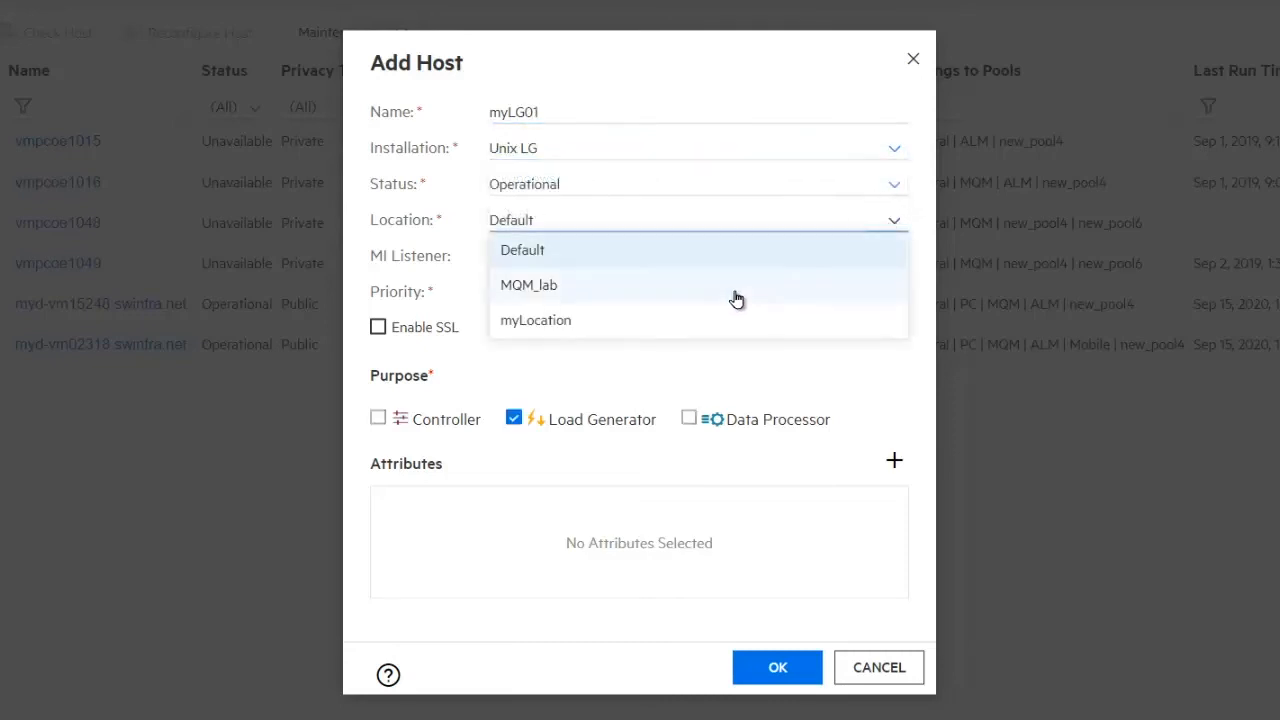
Set location myLocation, MI Listener [test]MIL1, status Unavailable, and save the host.
{"action": "left_click", "coordinate": [535, 320]}
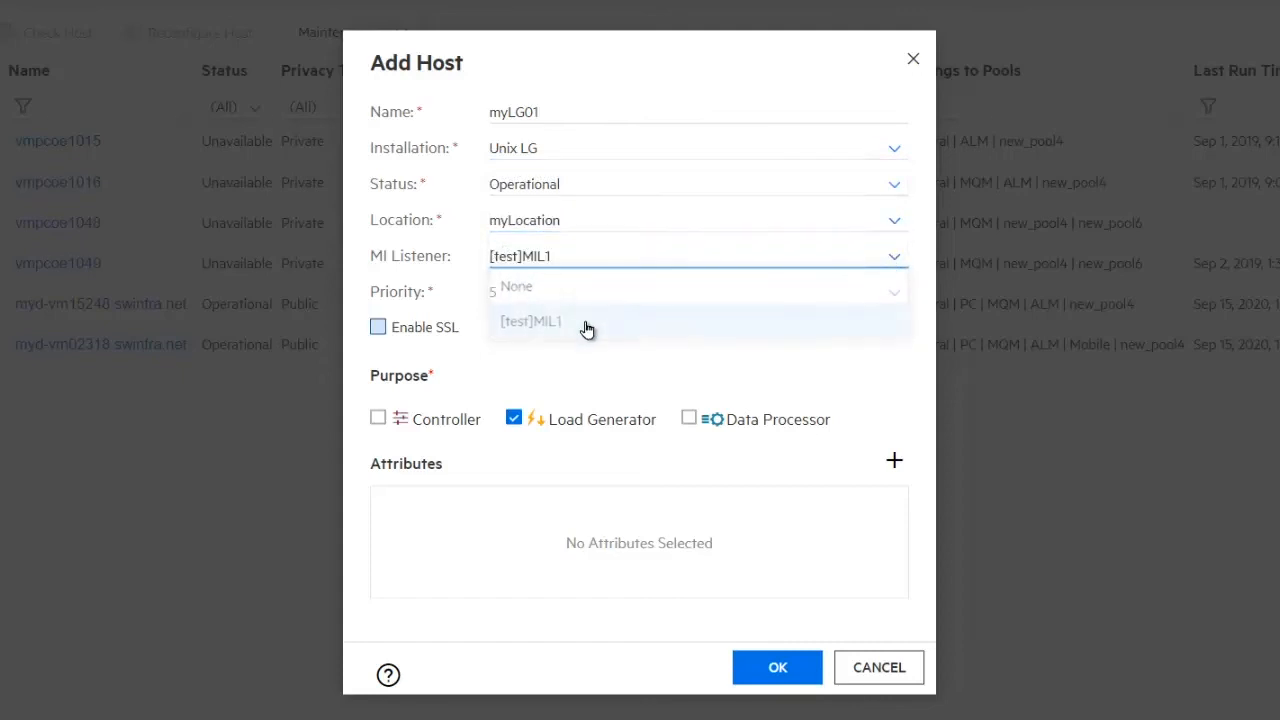
{"action": "left_click", "coordinate": [531, 321]}
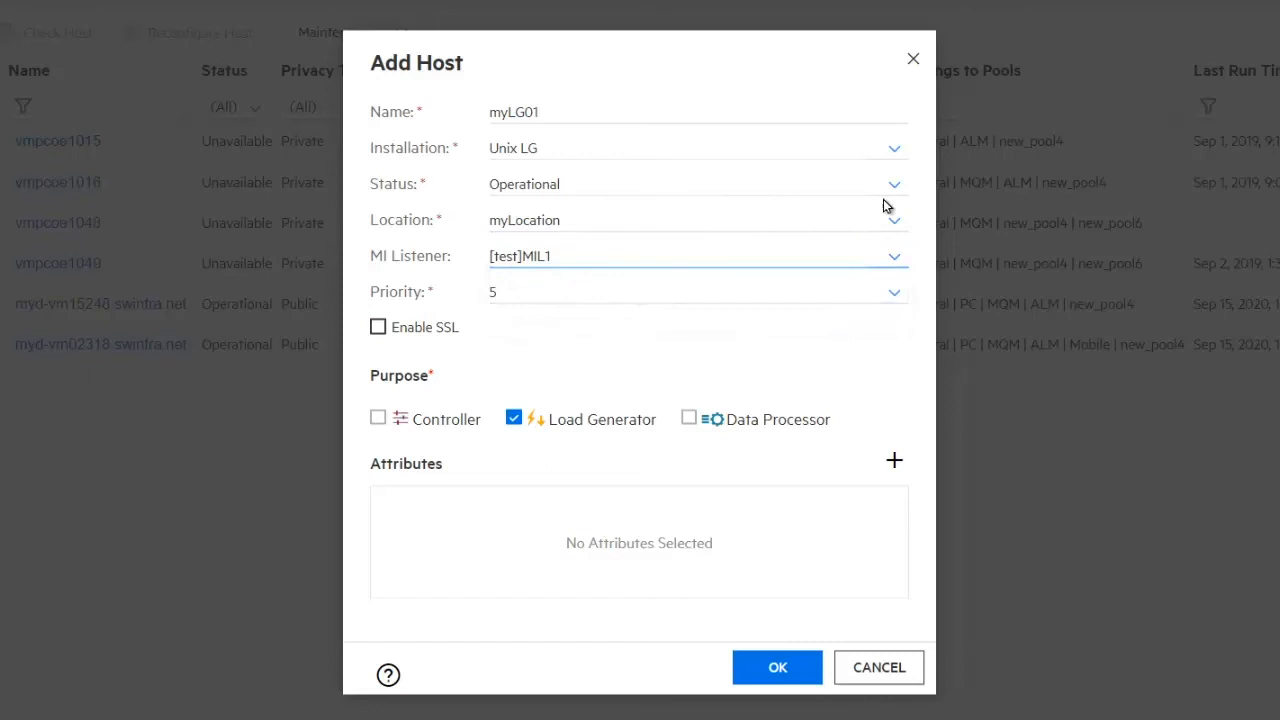
{"action": "left_click", "coordinate": [893, 184]}
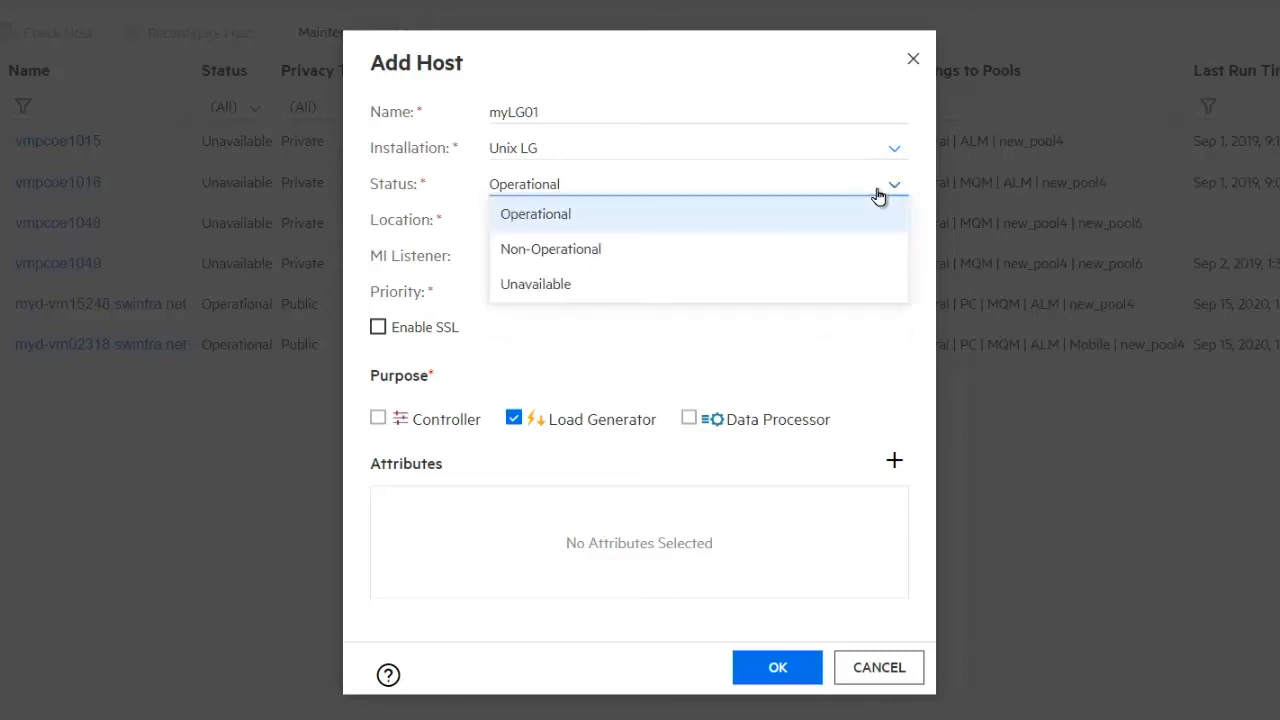
{"action": "left_click", "coordinate": [535, 283]}
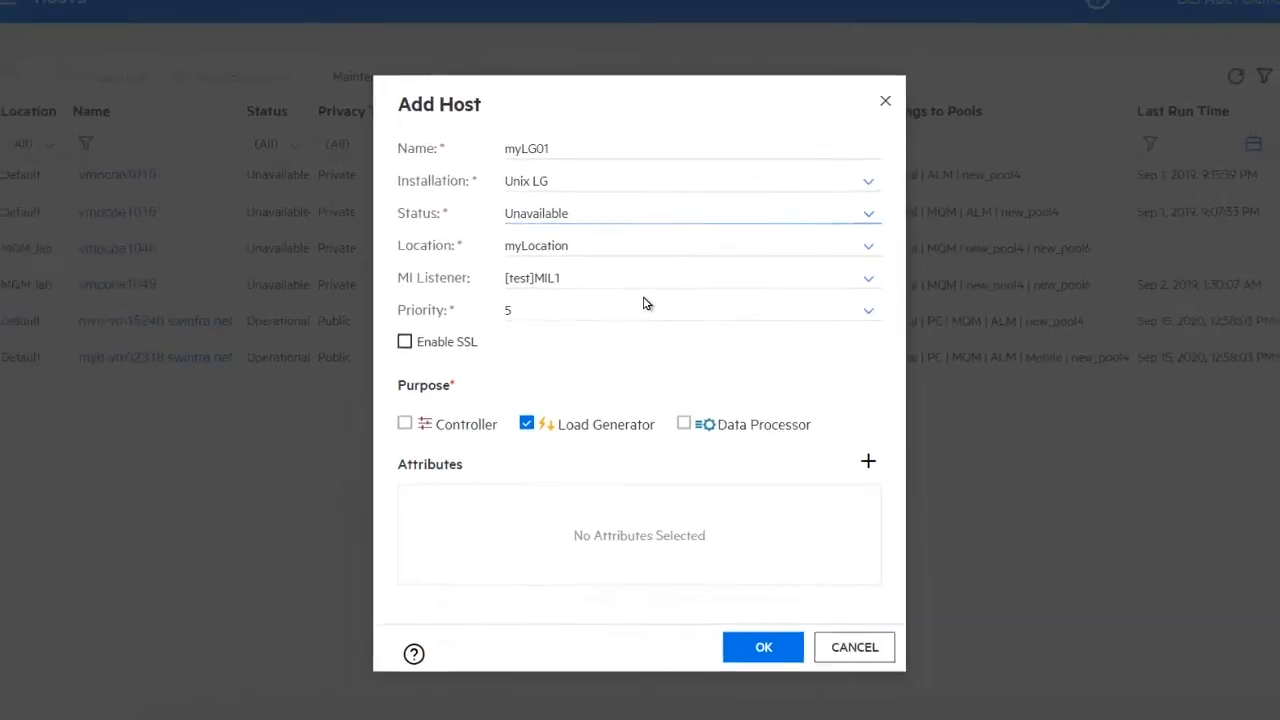
{"action": "left_click", "coordinate": [763, 647]}
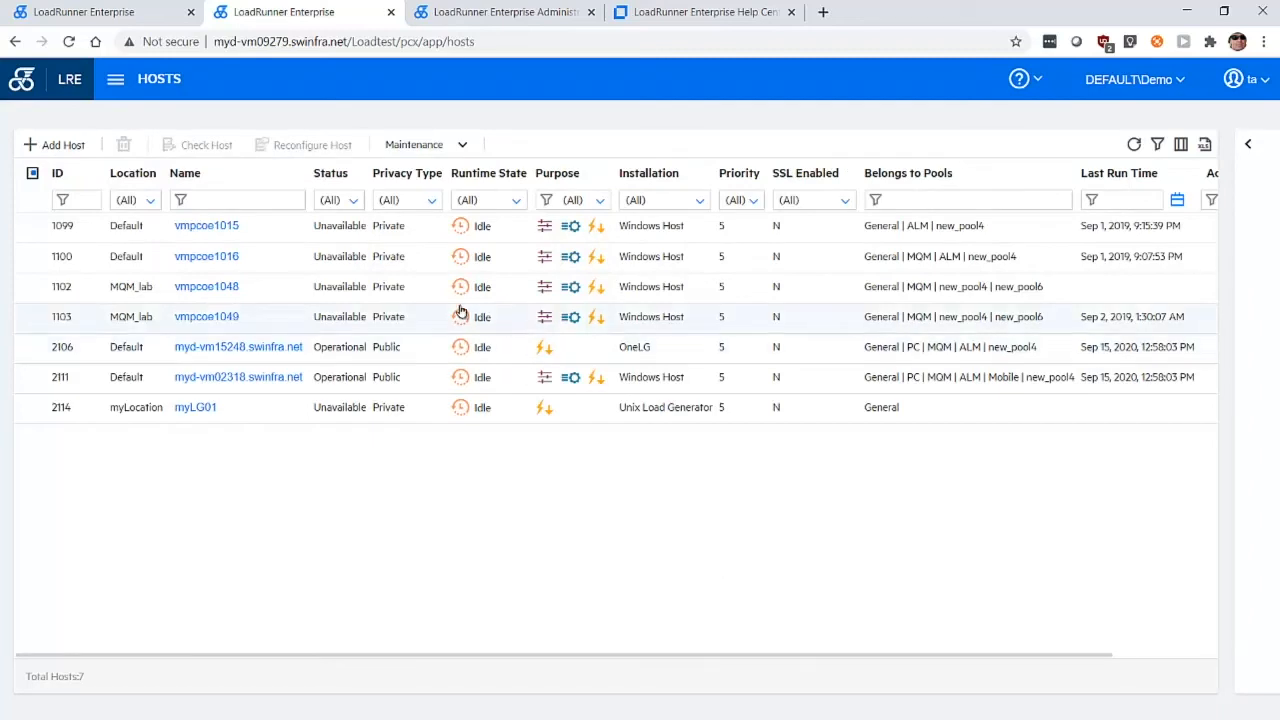
{"action": "left_click", "coordinate": [35, 407]}
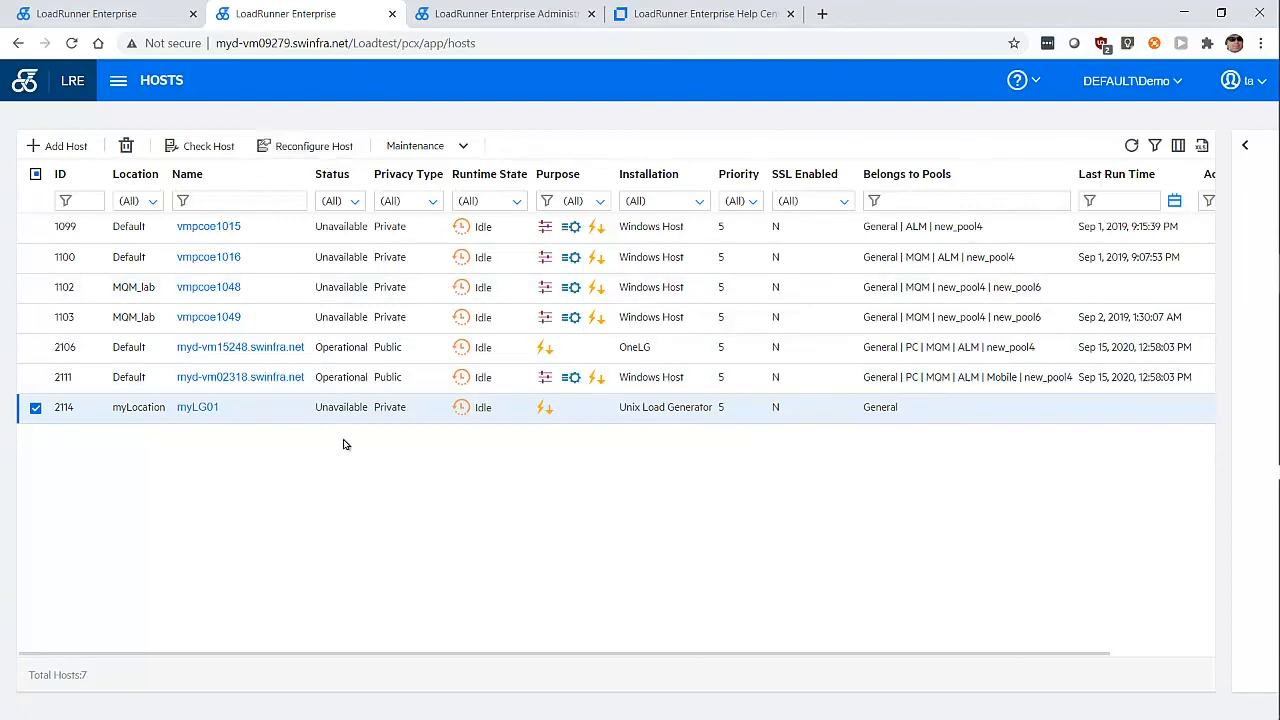
{"action": "mouse_move", "coordinate": [490, 13]}
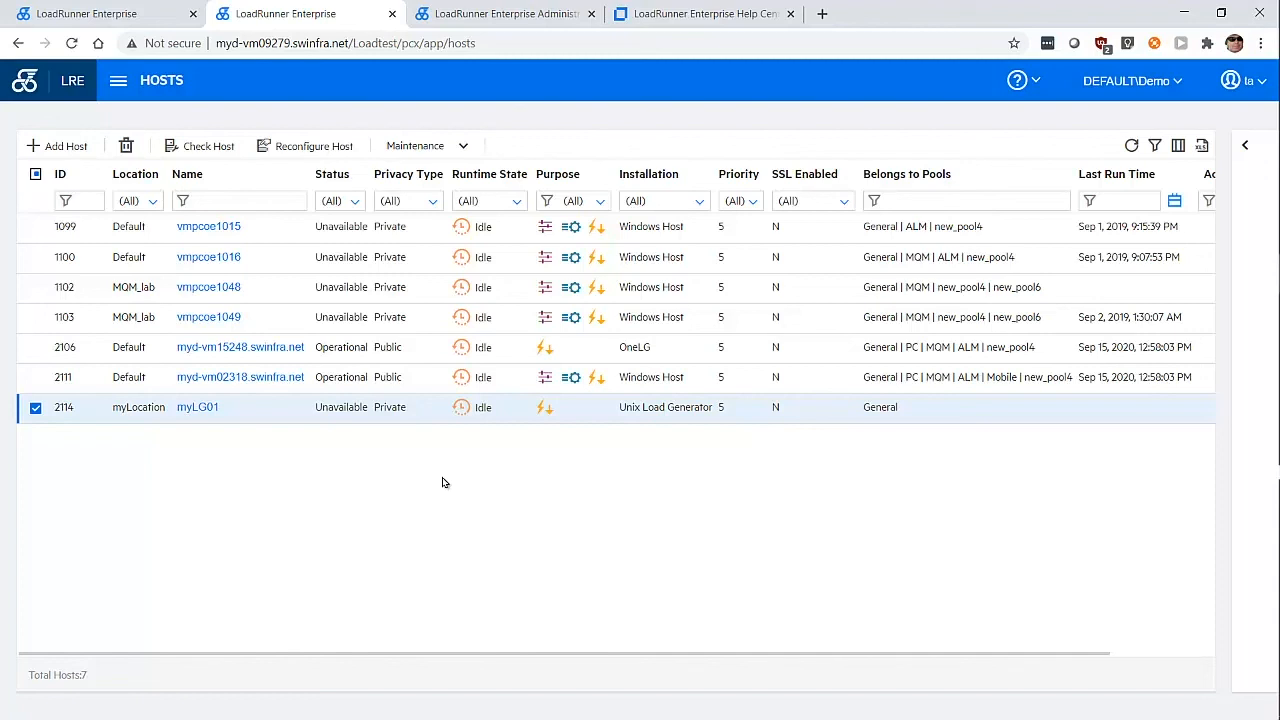
{"action": "mouse_move", "coordinate": [453, 419]}
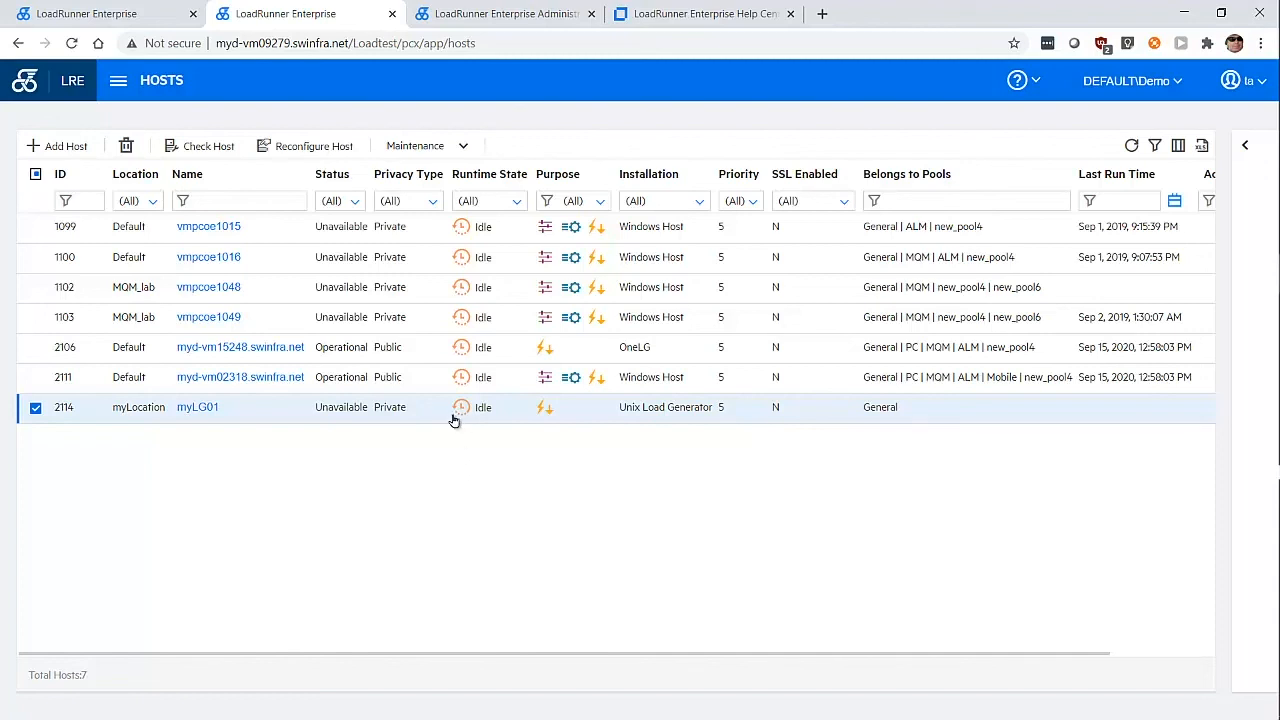
{"action": "mouse_move", "coordinate": [873, 410]}
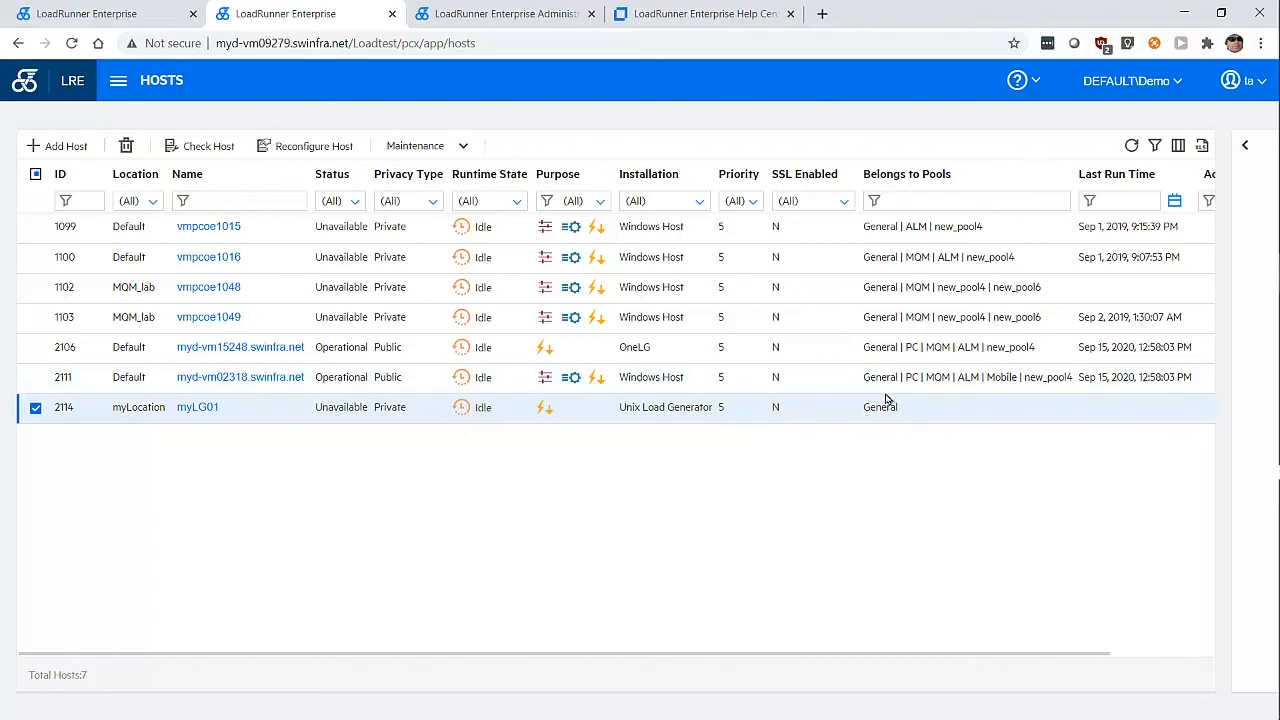
{"action": "mouse_move", "coordinate": [880, 407]}
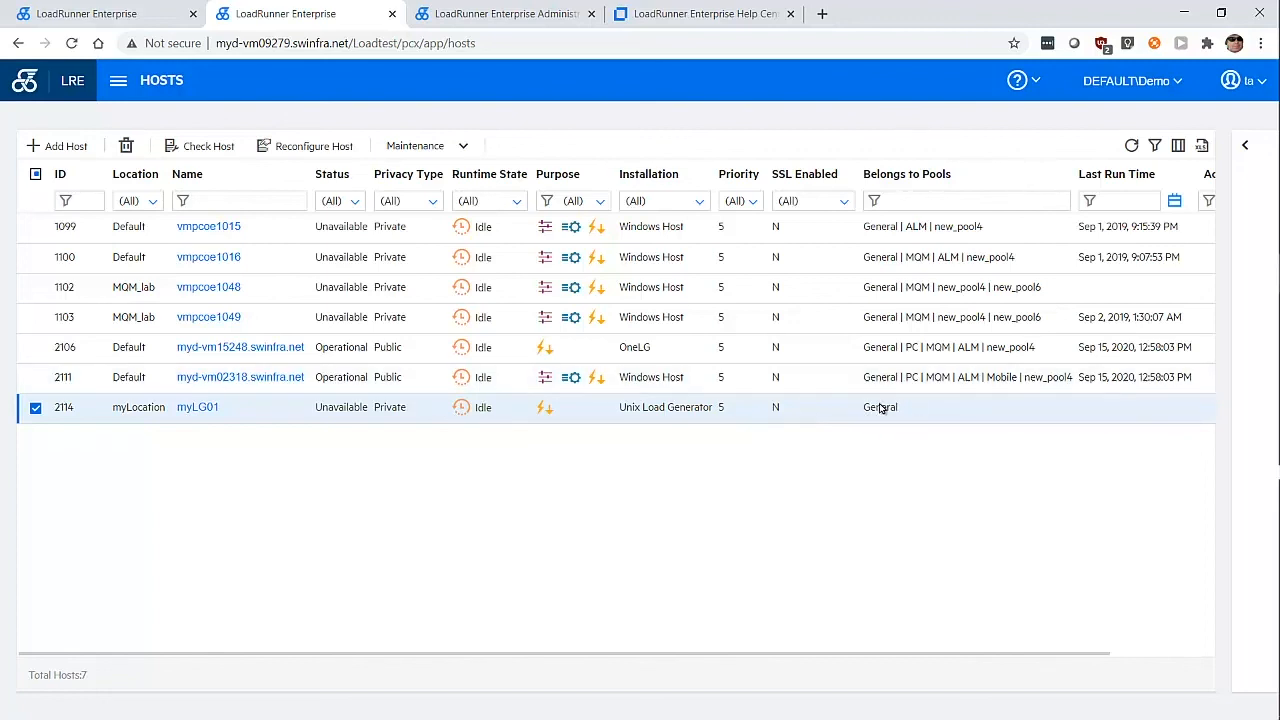